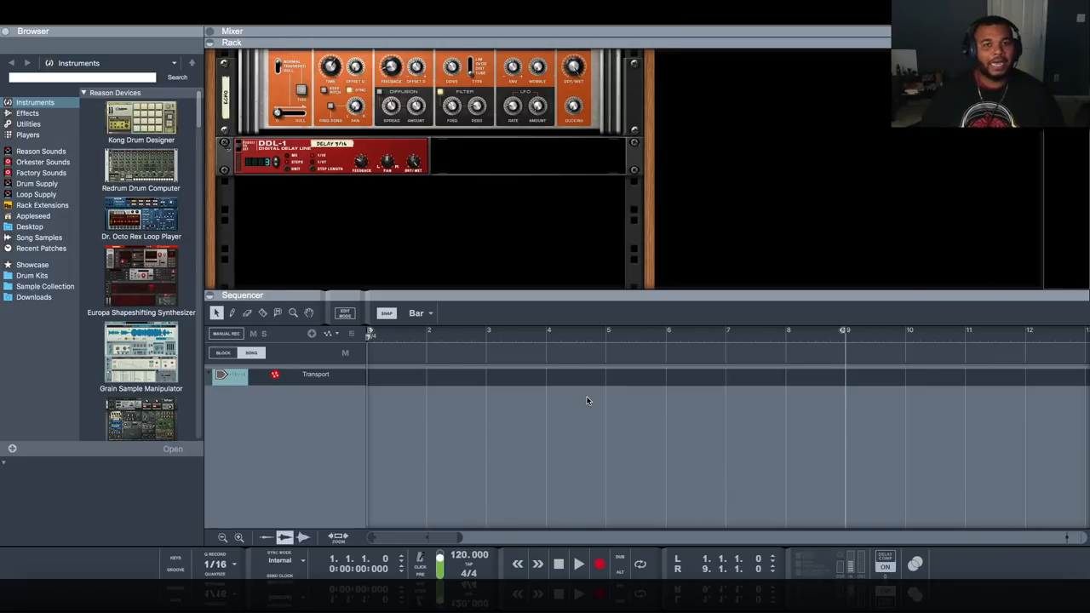
mouse_move(589, 400)
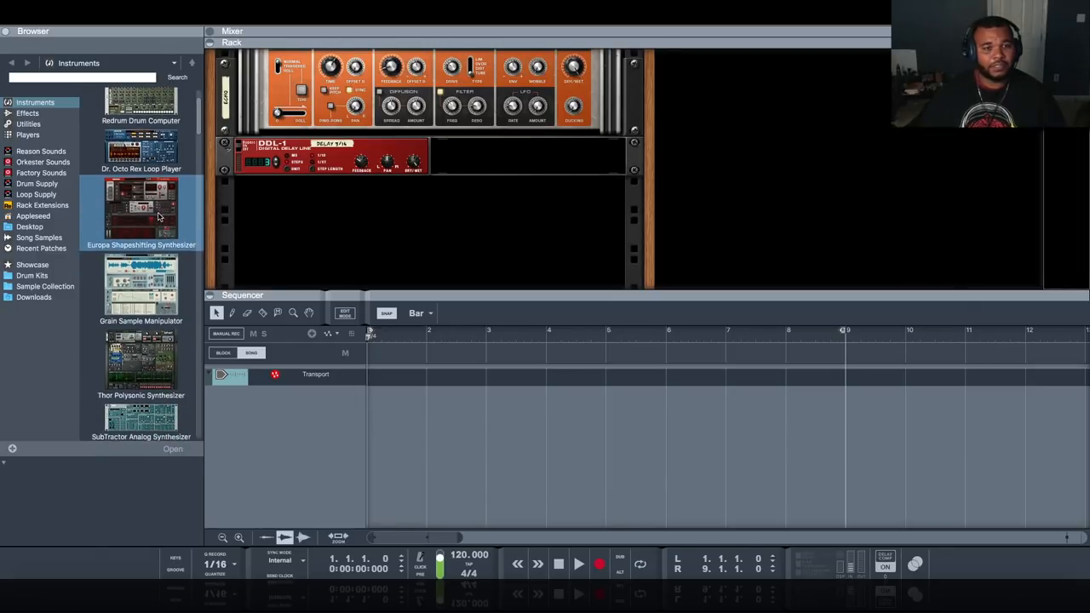
Step: Scroll the Propellerhead instrument list to find and load A-List Acoustic Guitarist
scroll(down, 3)
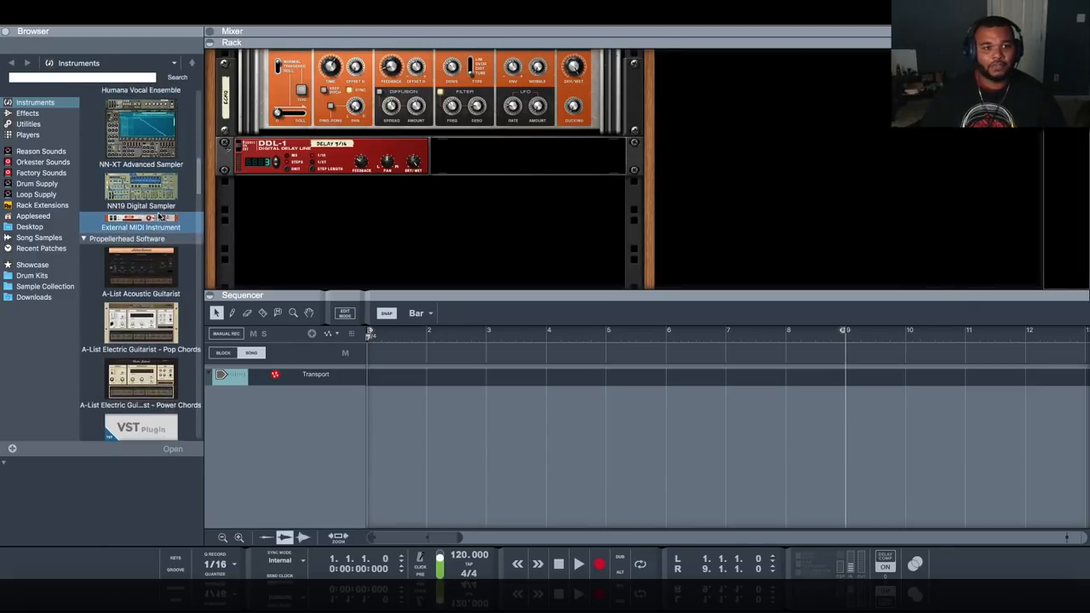
scroll(down, 3)
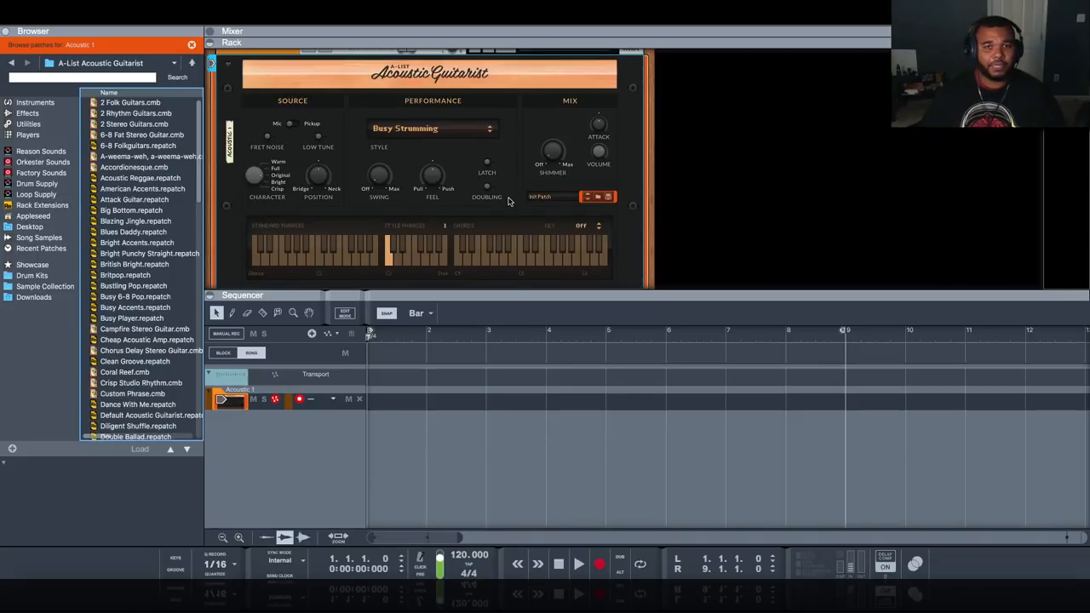
Step: Load Britpop.repatch onto the guitarist and add a Scales & Chords player above it
click(126, 276)
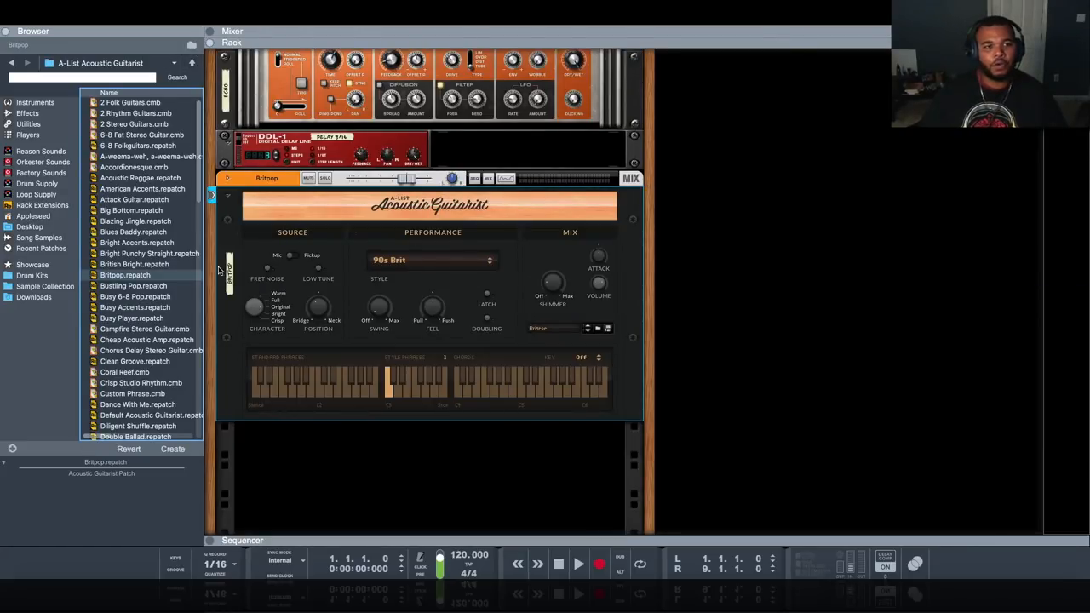
click(28, 134)
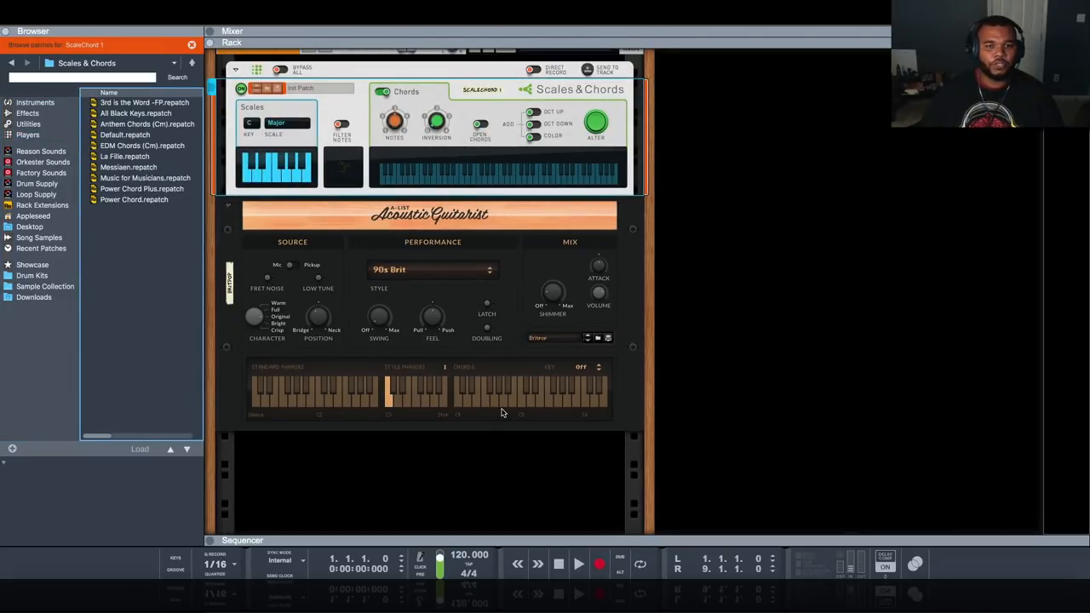
Step: Choose the Lydian scale and its root key on the Scales & Chords player
click(274, 123)
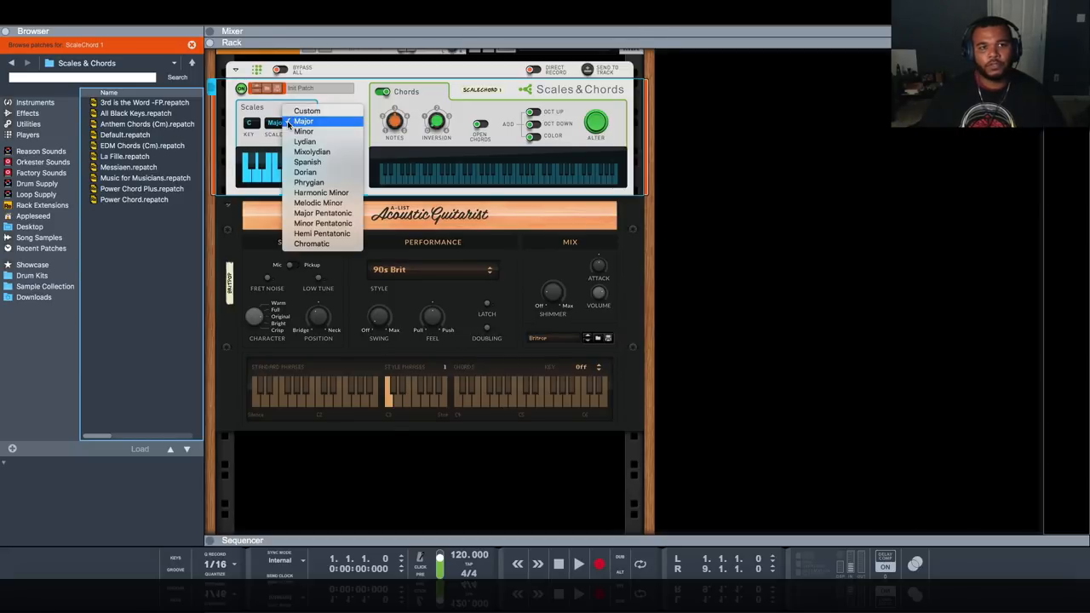
mouse_move(305, 141)
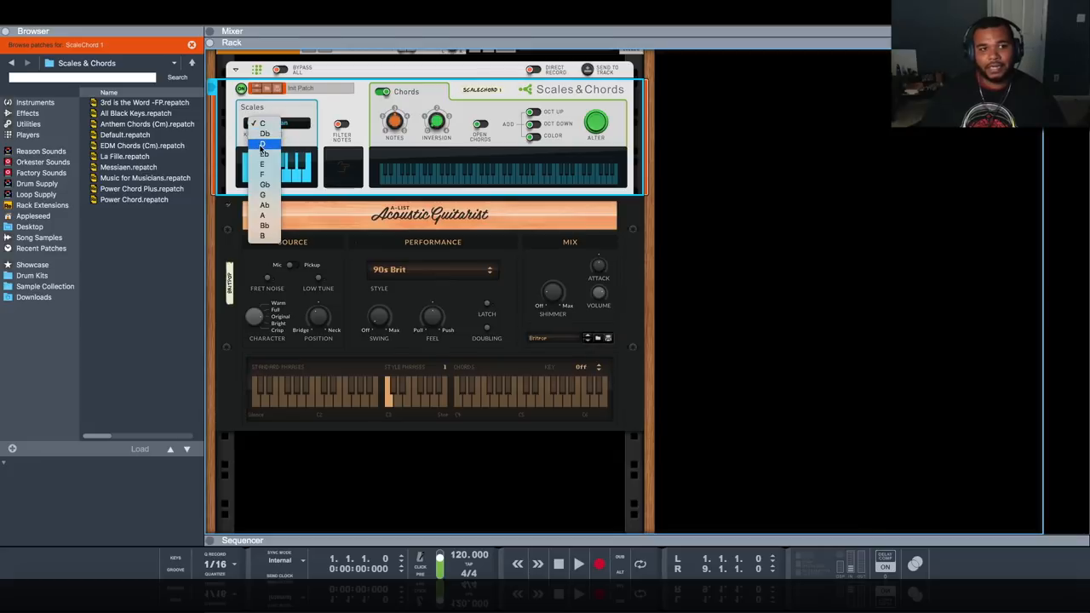
click(264, 143)
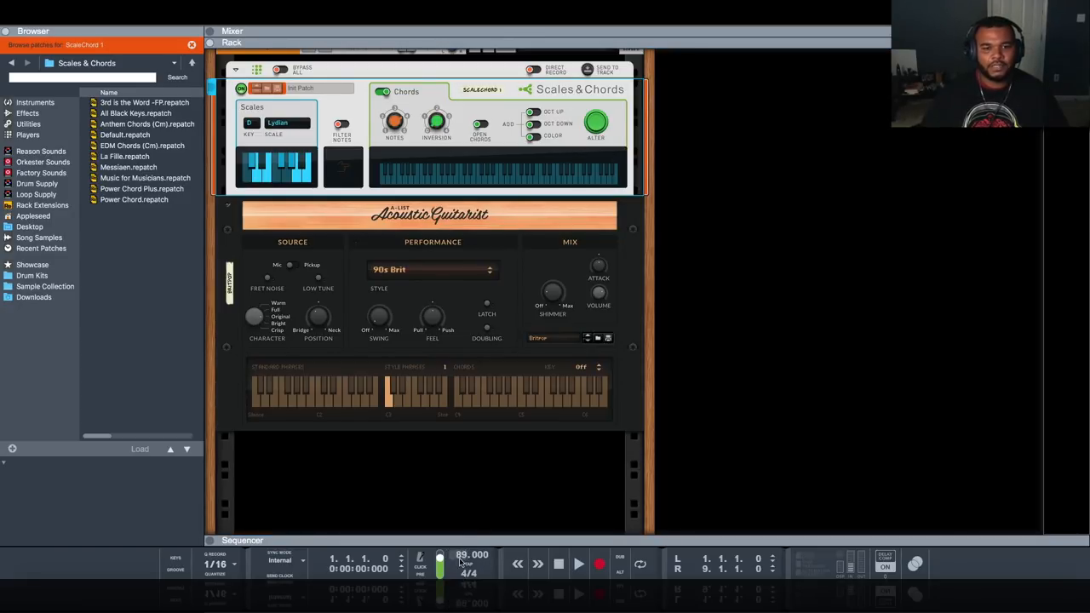
Step: Lower the tempo to 78.000 BPM and record a short chord clip on the guitarist track
drag(439, 555, 439, 573)
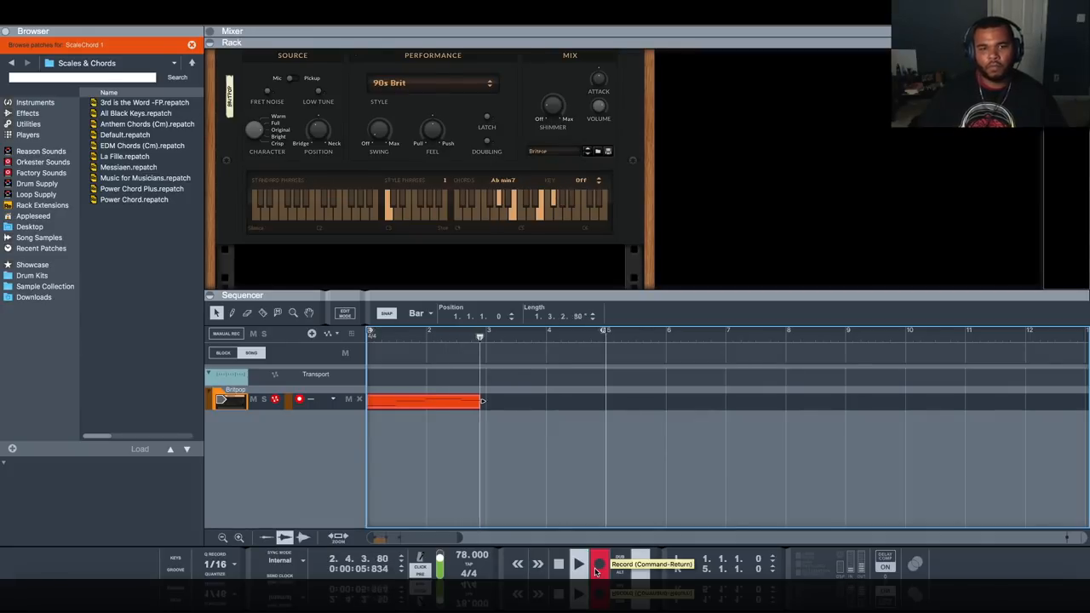
click(600, 564)
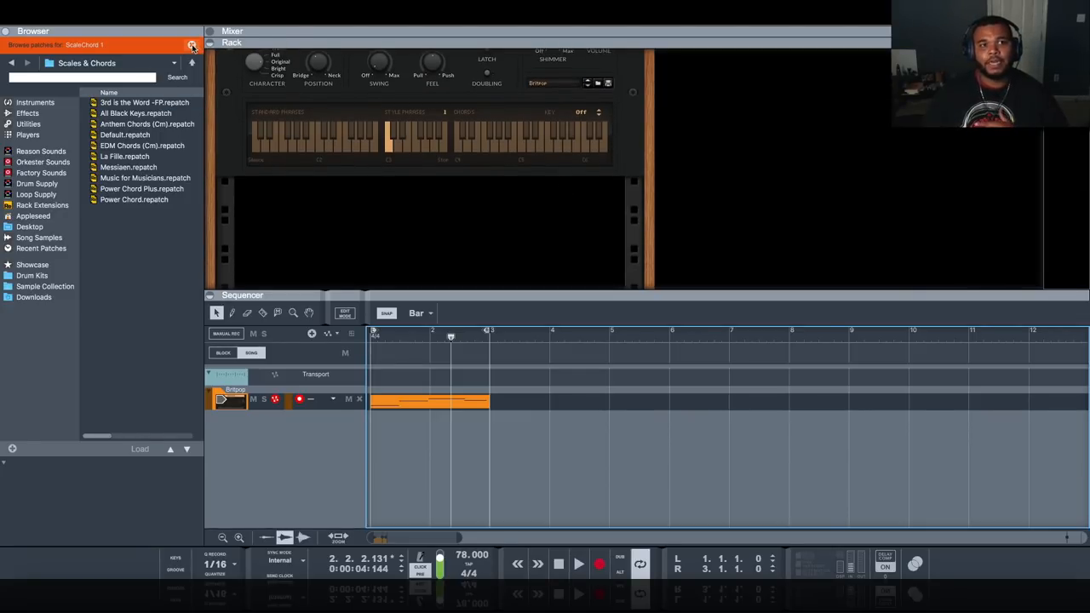
Step: Insert Audiomatic Retro Transformer from the Effects browser below the guitarist and pick a retro preset
click(27, 112)
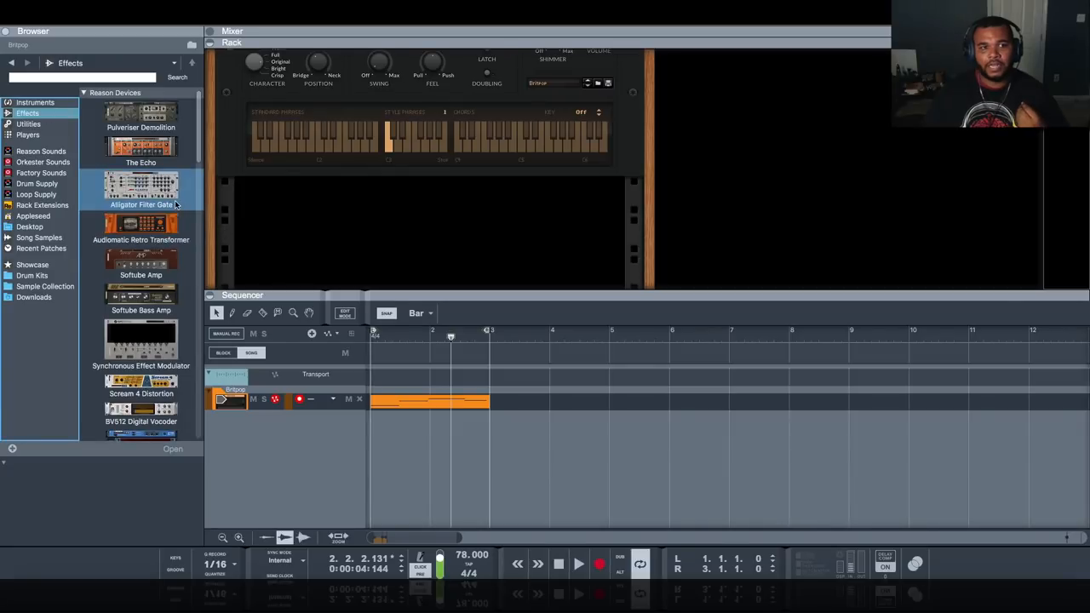
click(139, 262)
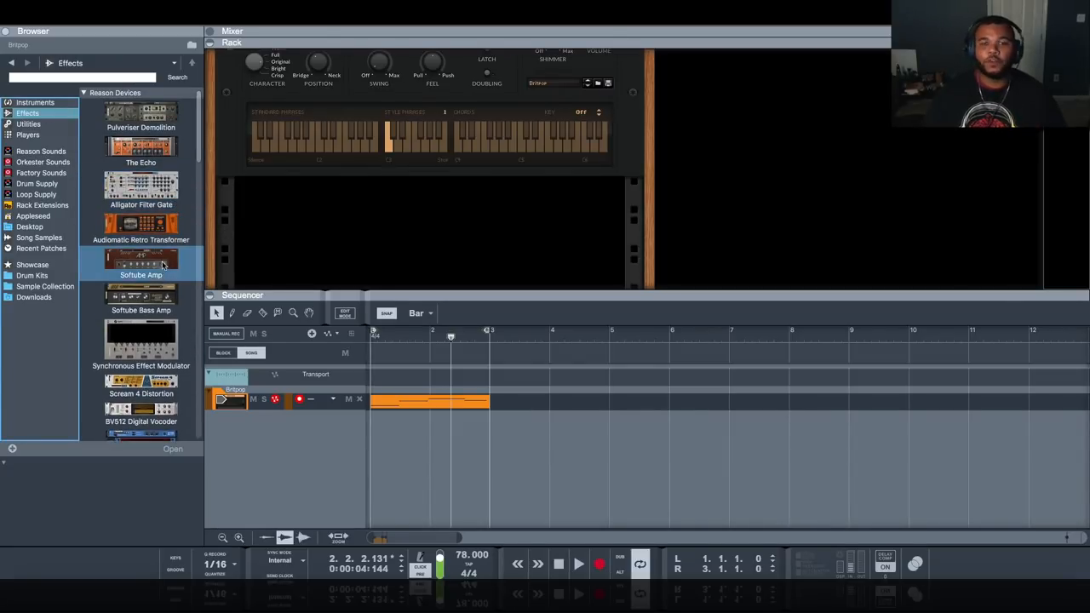
drag(140, 225, 400, 218)
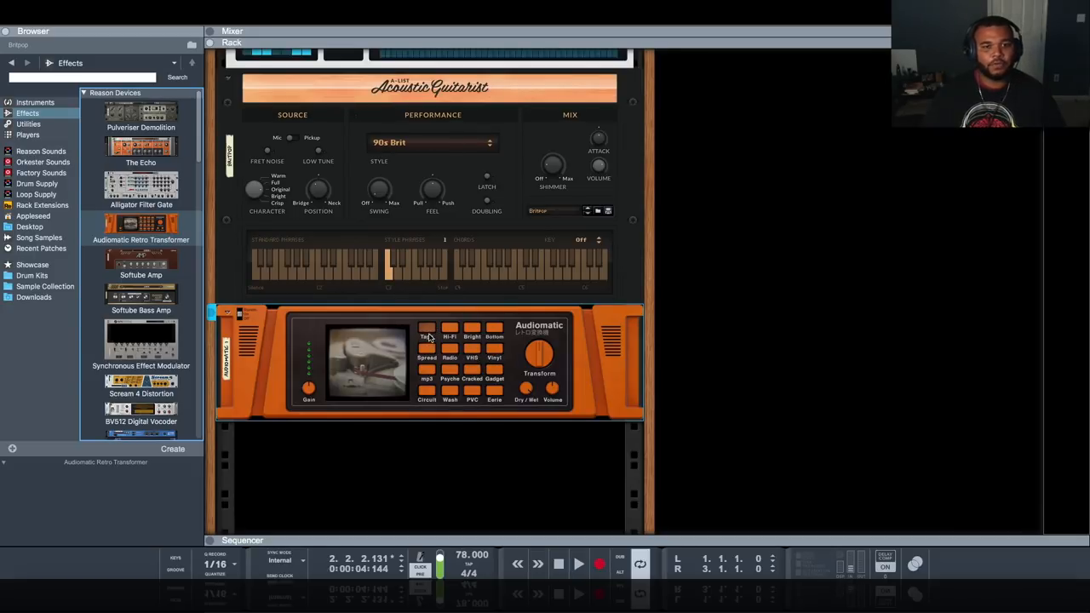
click(579, 563)
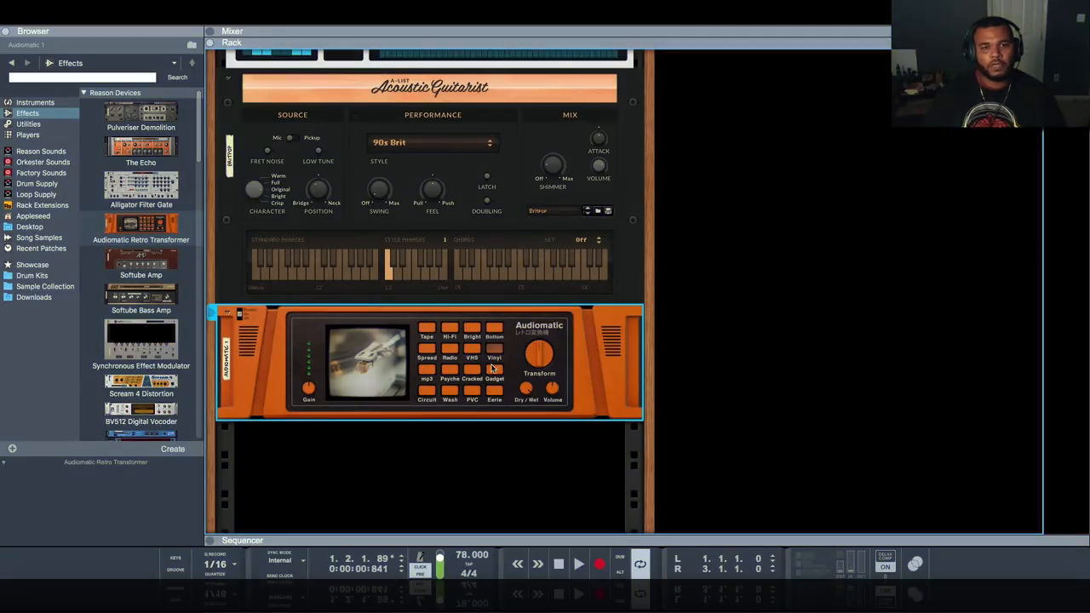
mouse_move(576, 358)
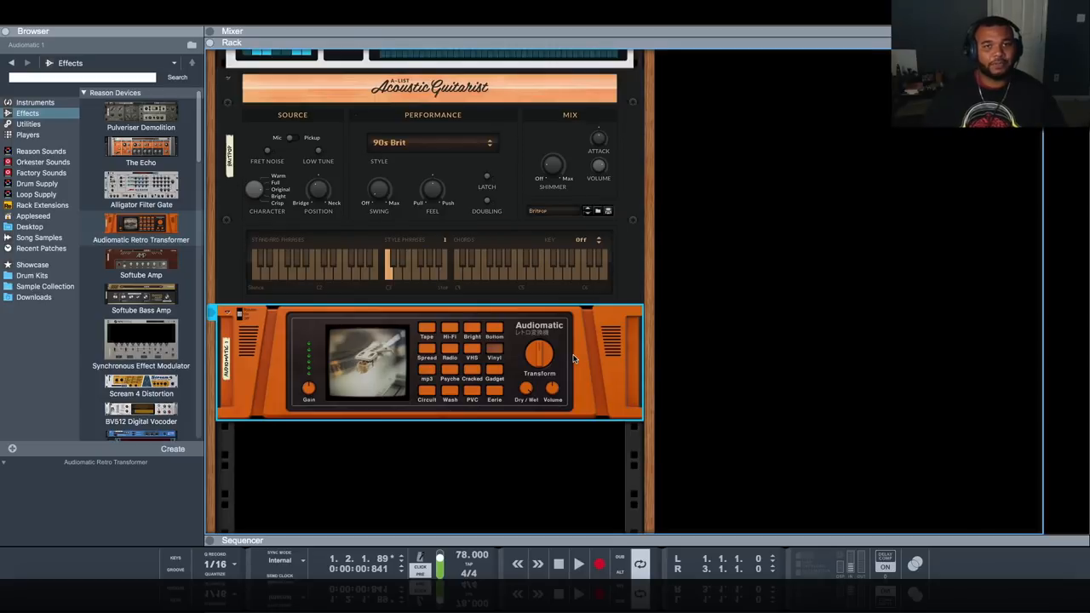
Step: Combine the Audiomatic device into a Combinator via its context menu
right_click(576, 357)
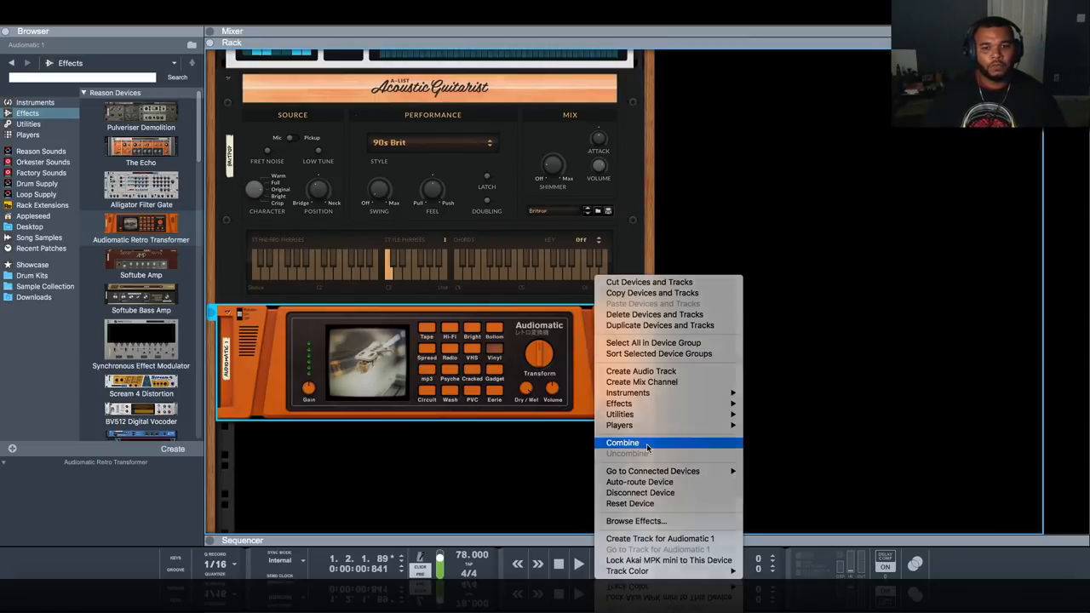
click(624, 443)
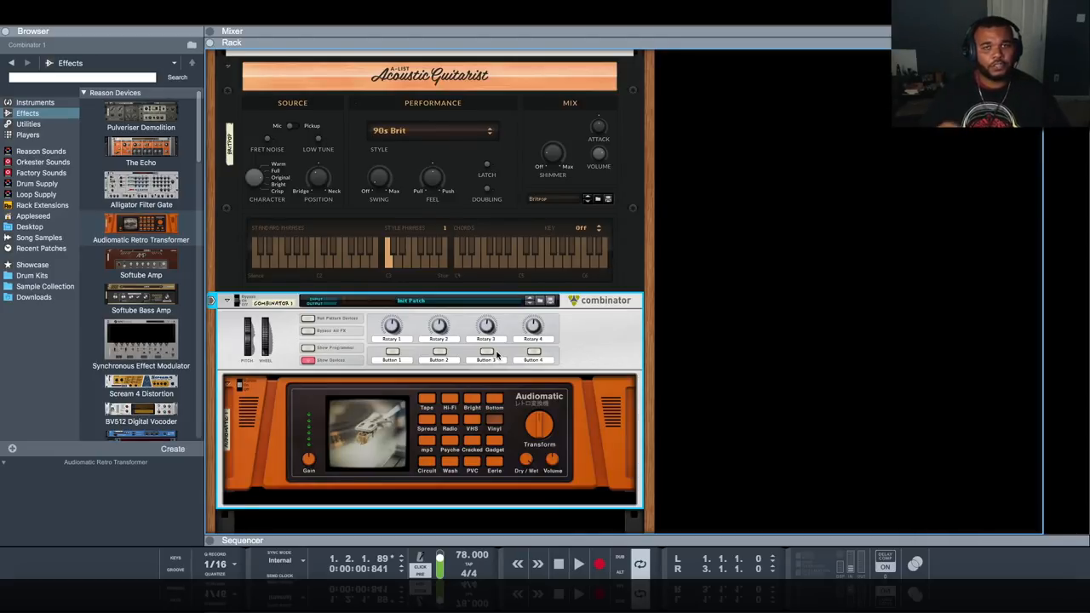
mouse_move(494, 426)
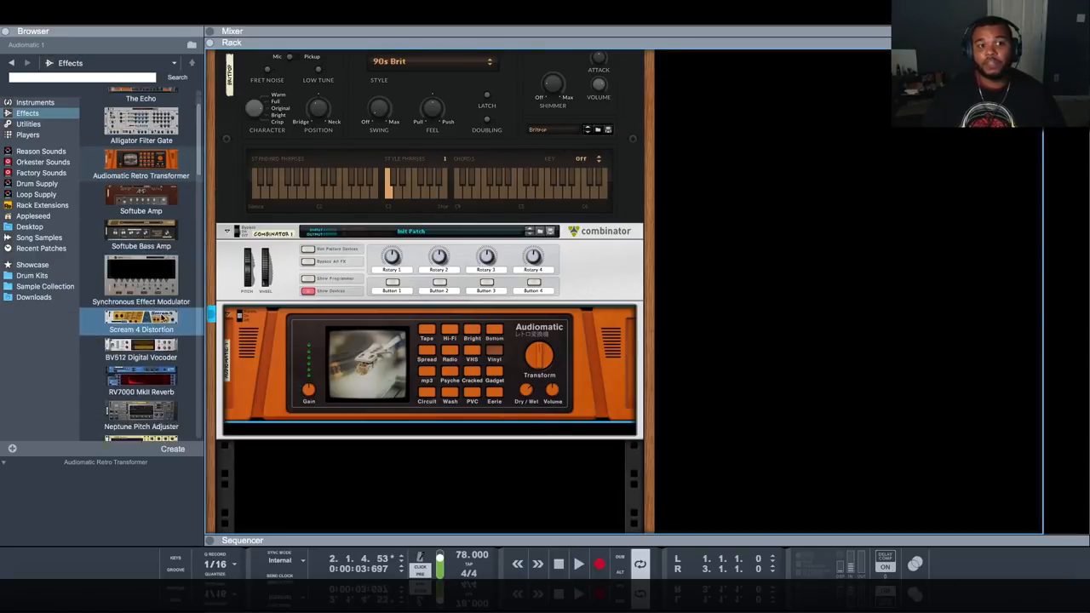
Step: Add Scream 4 Distortion into the Combinator and set Parameter 1 to 62, Parameter 2 to 72
double_click(142, 319)
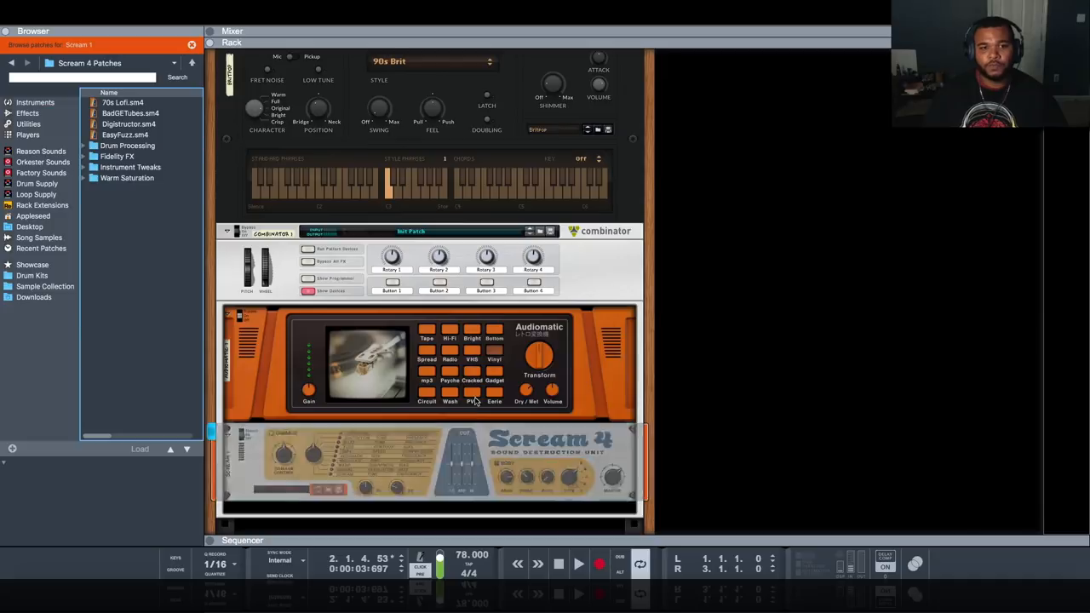
scroll(down, 3)
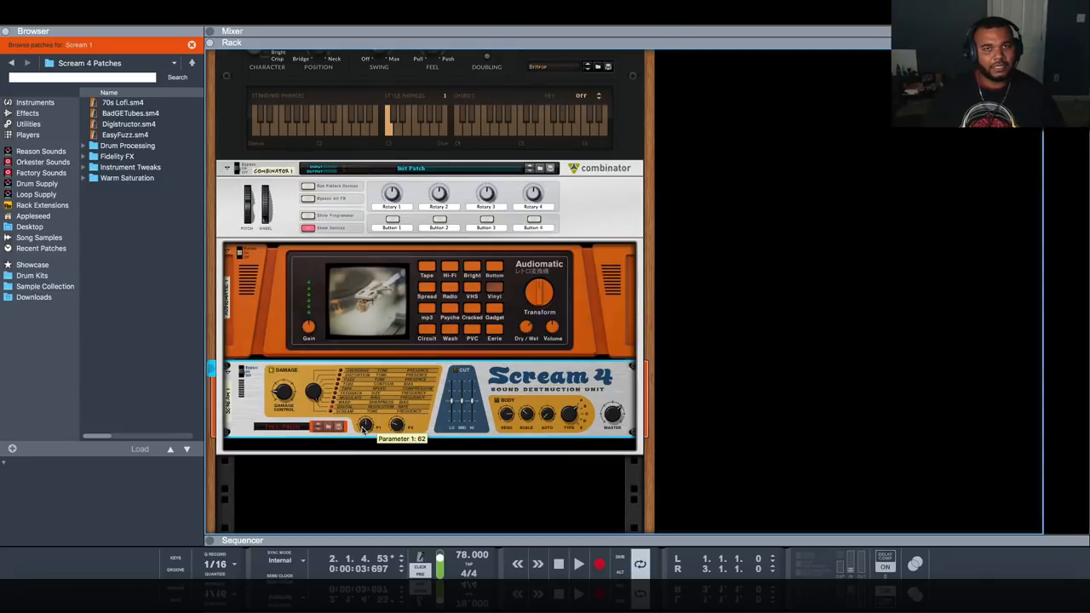
drag(366, 426, 375, 414)
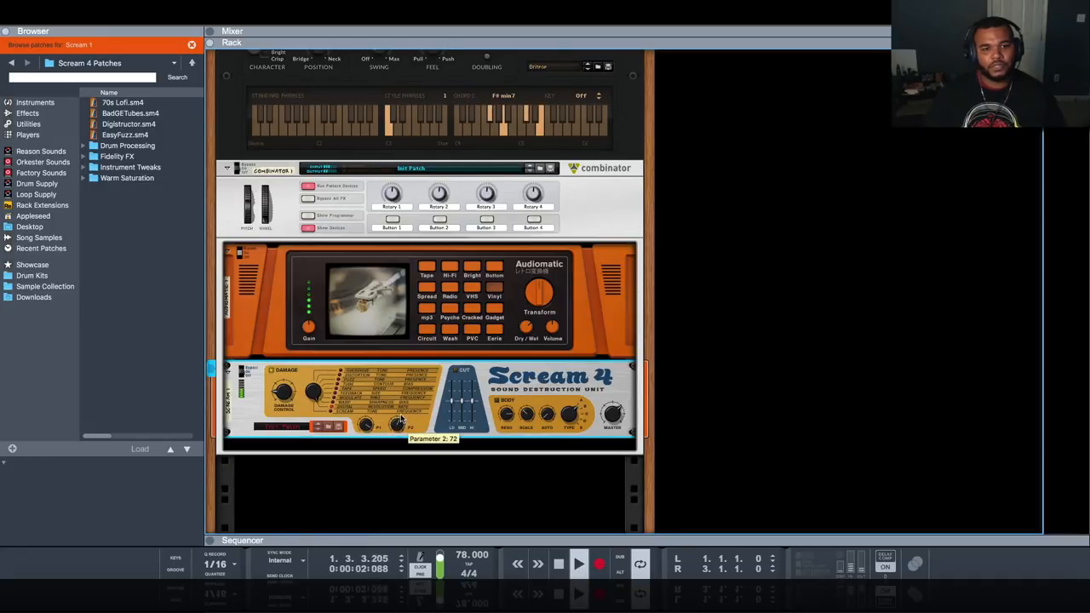
drag(401, 423, 400, 400)
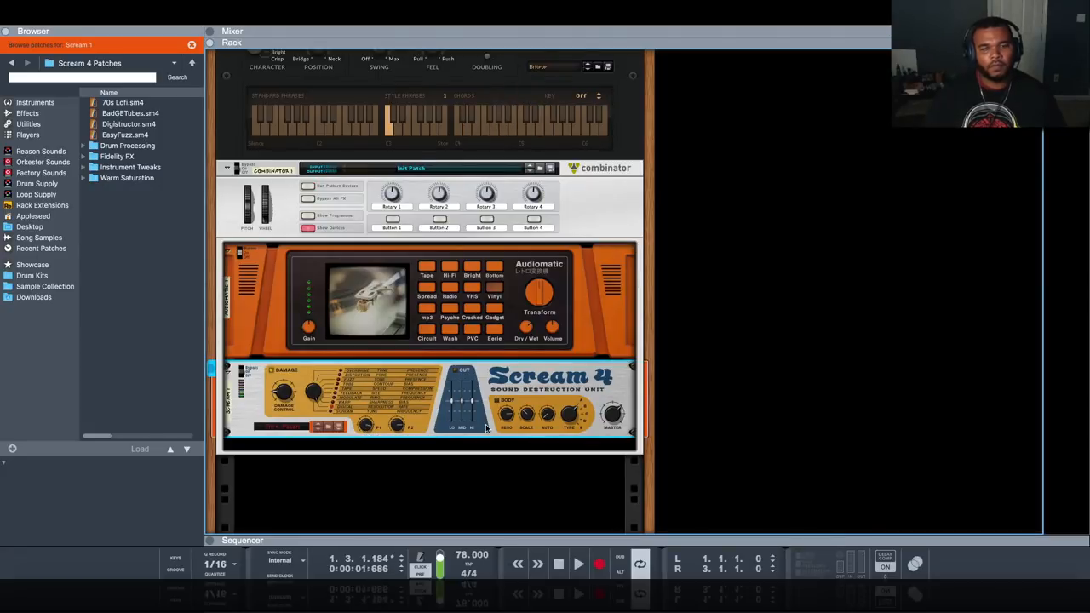
mouse_move(520, 443)
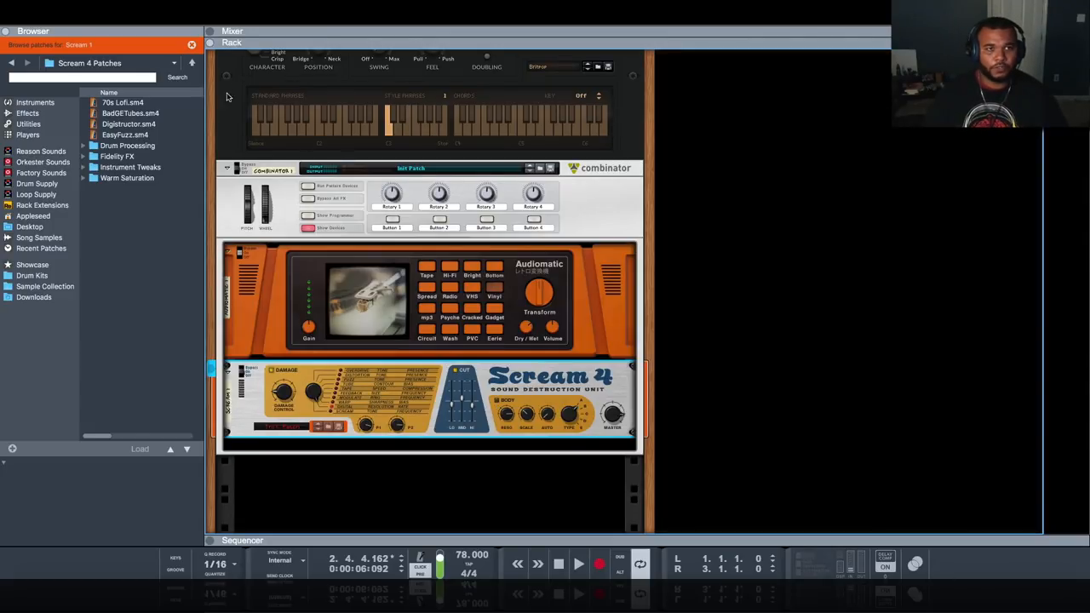
Step: Add The Echo after Scream 4 and lengthen its delay time to about 410 ms
click(27, 112)
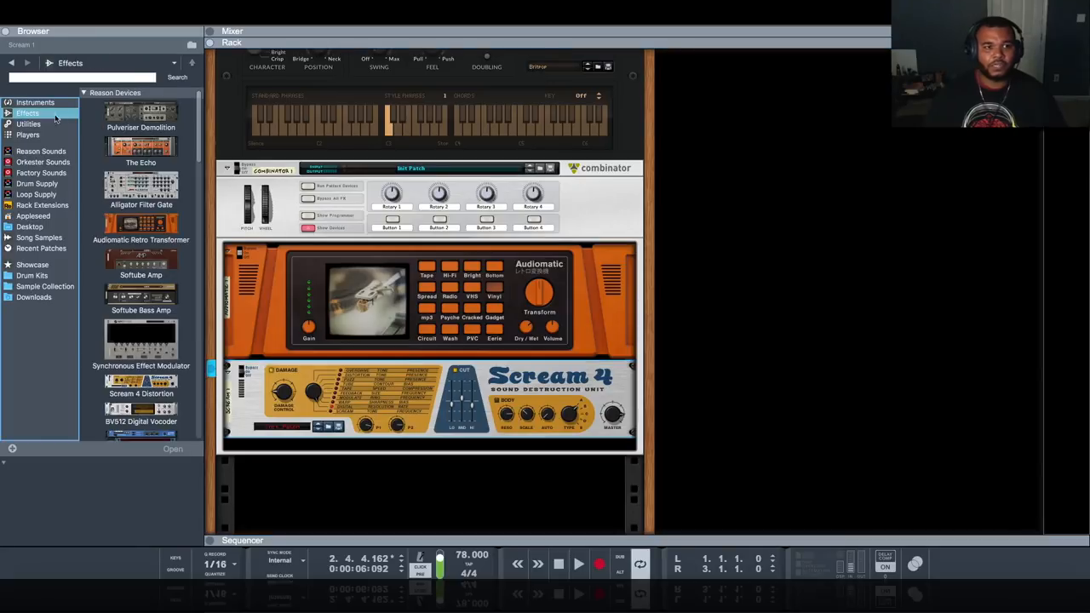
double_click(139, 145)
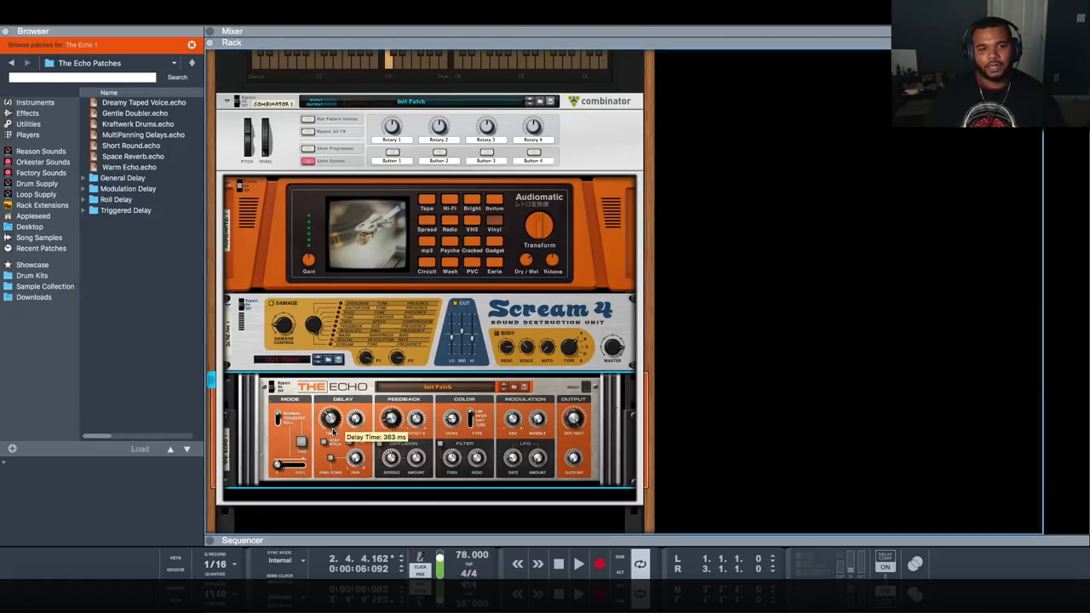
drag(331, 419, 332, 414)
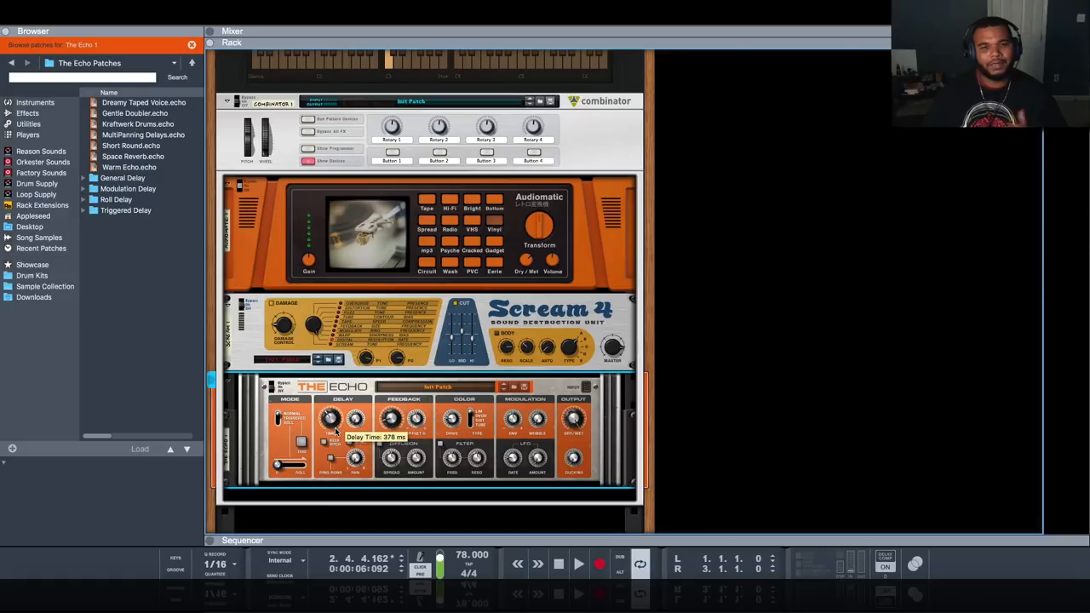
drag(331, 419, 332, 409)
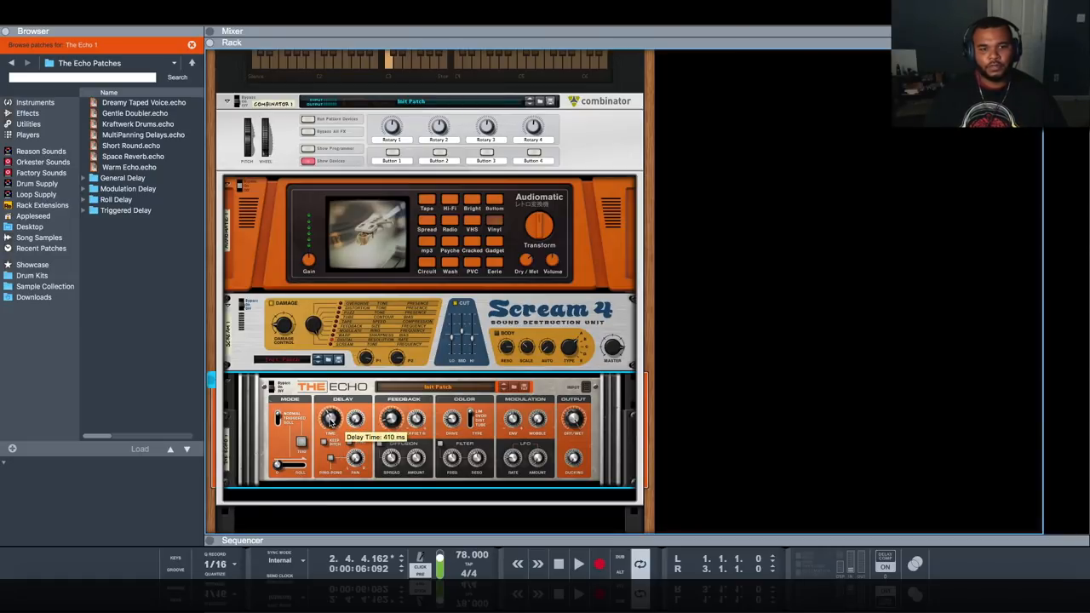
mouse_move(453, 446)
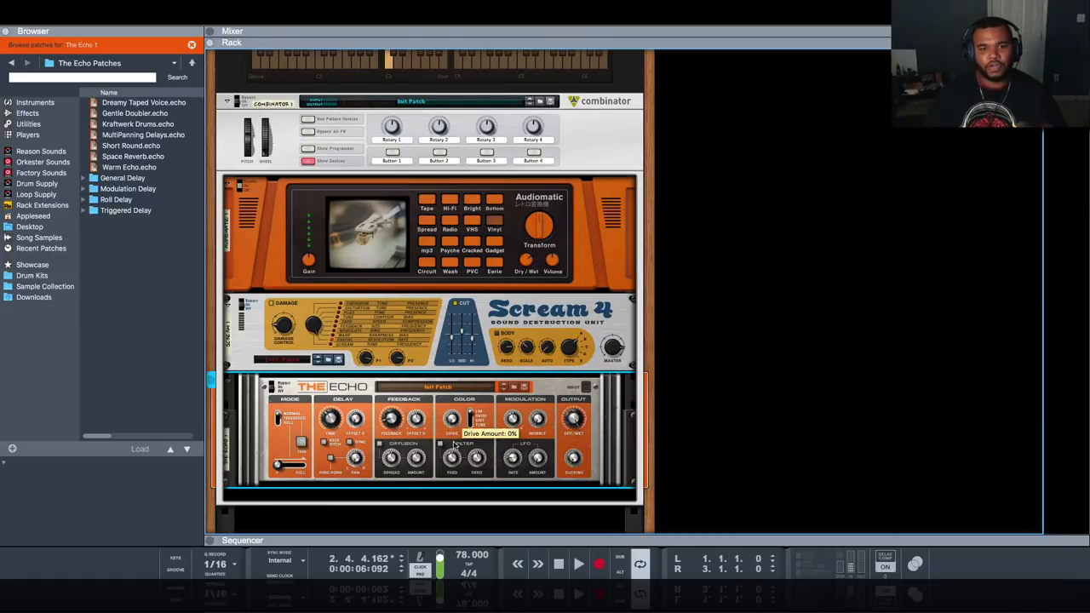
mouse_move(511, 436)
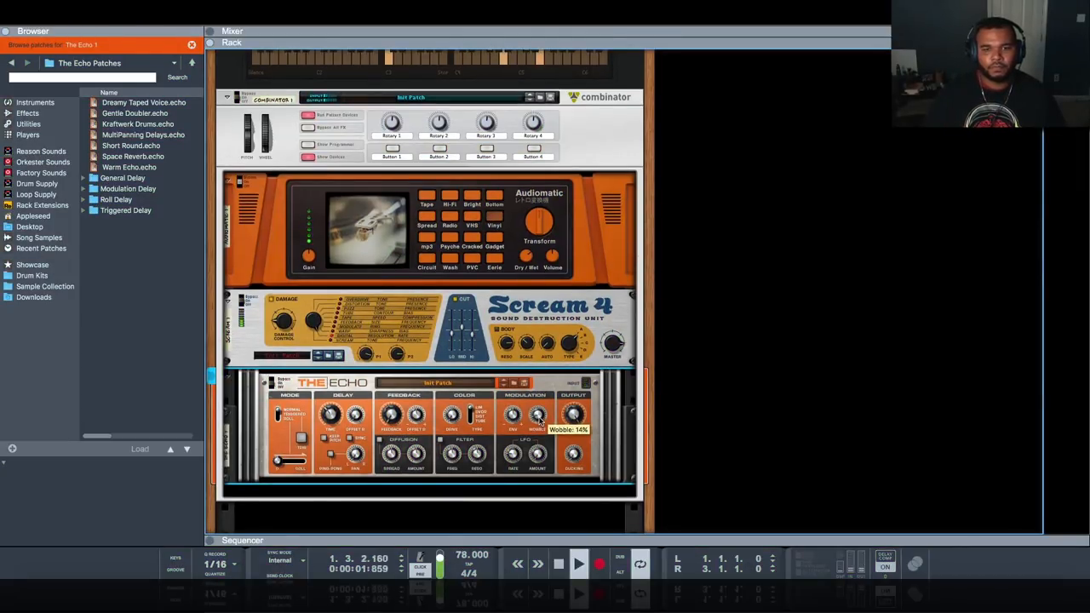
Step: Raise the Echo's wet/dry mix and fine-tune its delay time shorter
drag(539, 416, 538, 400)
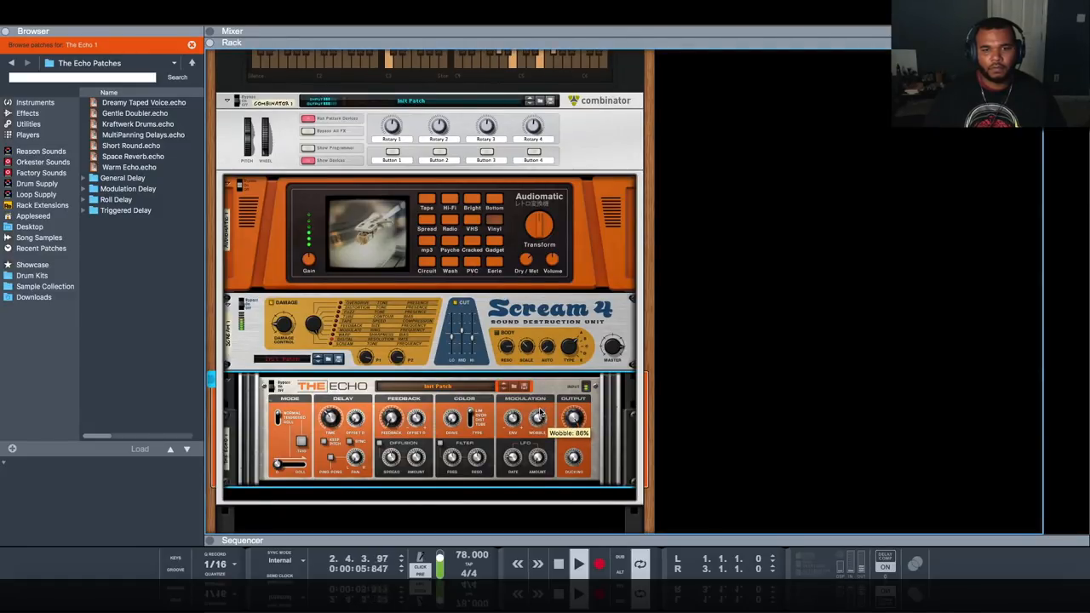
click(580, 562)
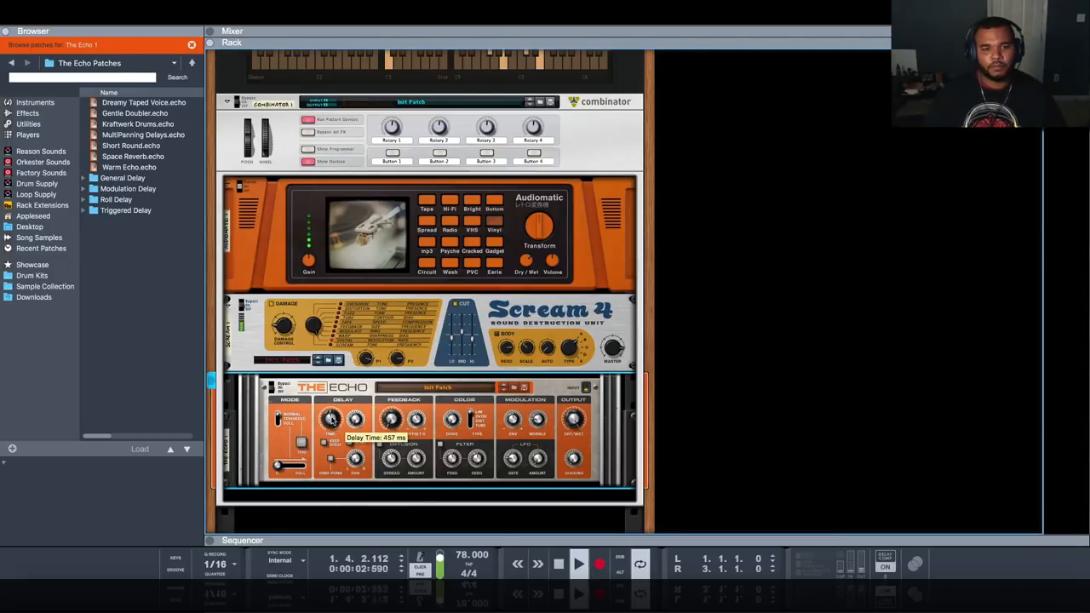
drag(332, 417, 332, 401)
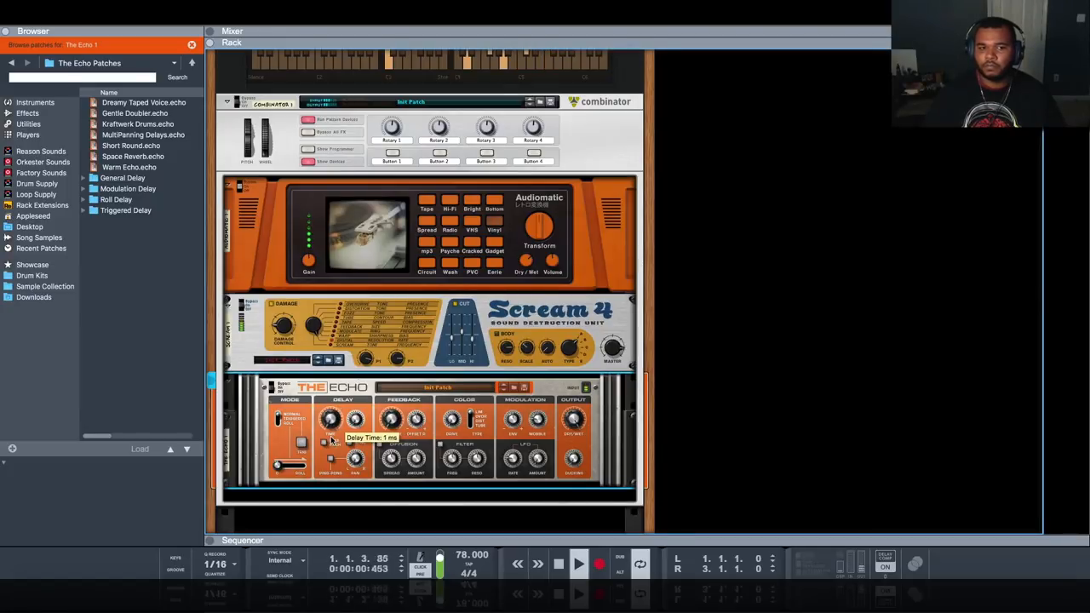
drag(331, 419, 332, 414)
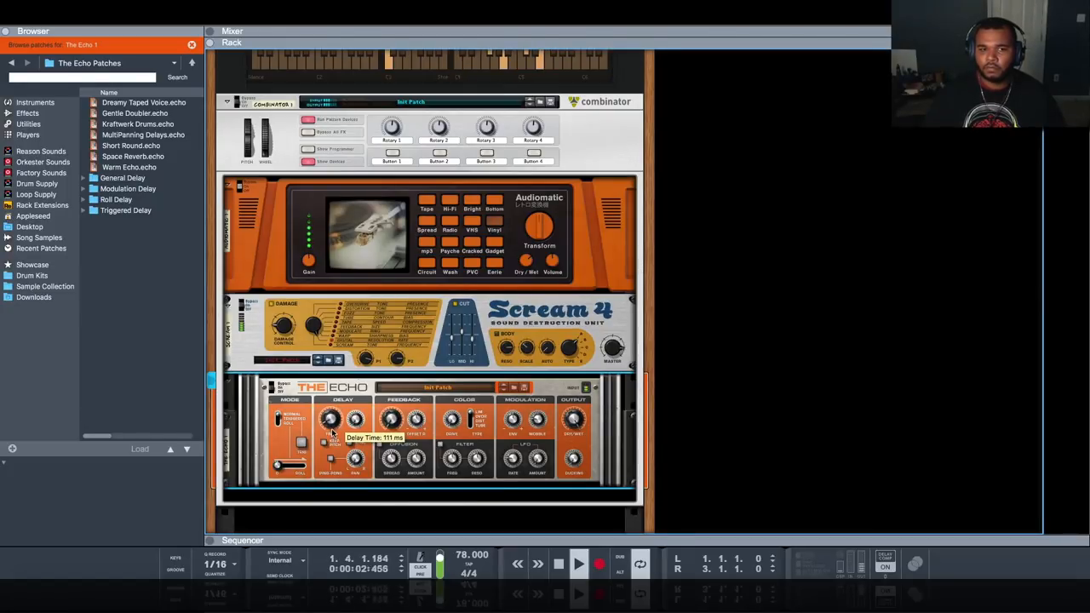
drag(330, 419, 331, 405)
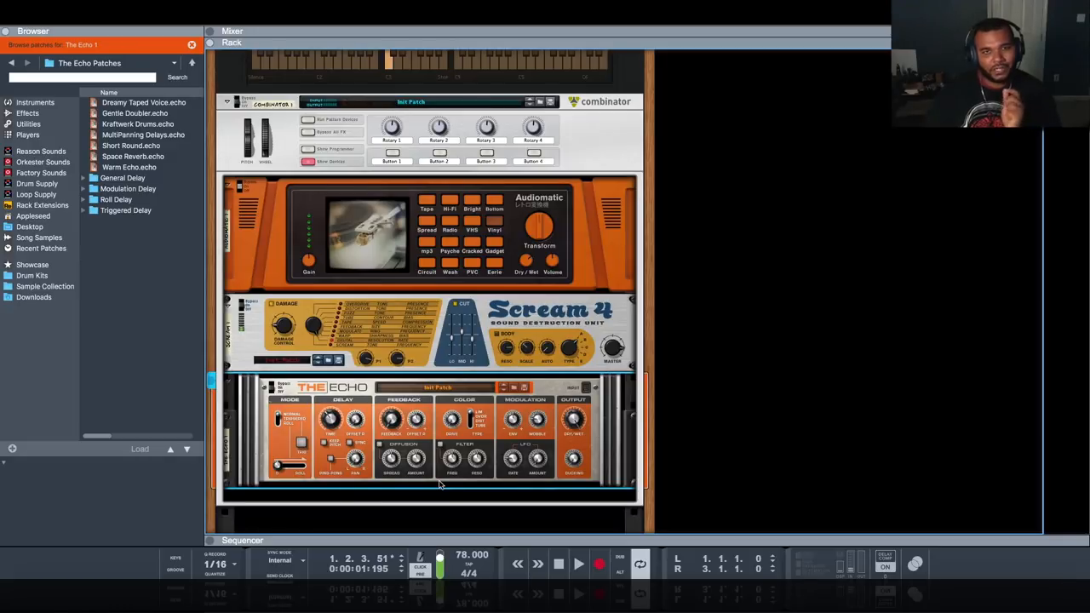
mouse_move(375, 460)
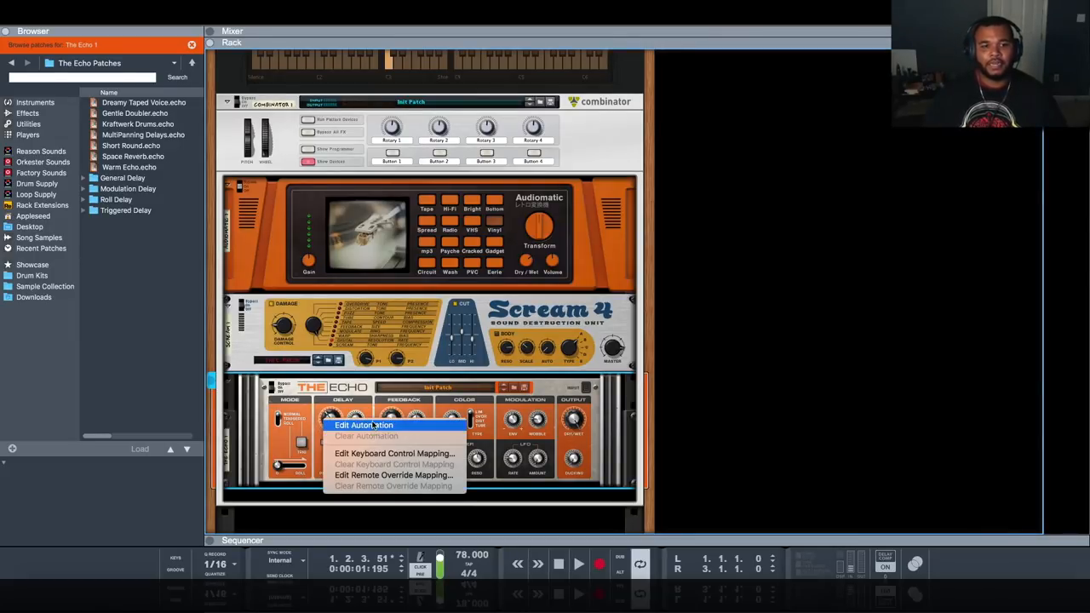
Step: Browse the Instruments Poly Synths list for a Thor patch to drop under The Echo
click(363, 426)
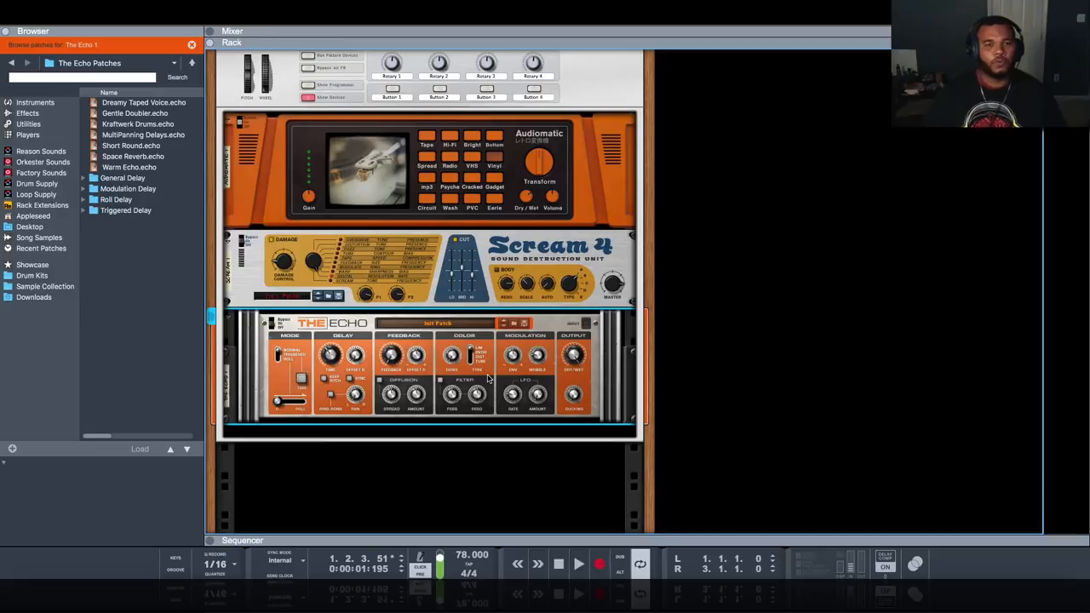
click(34, 102)
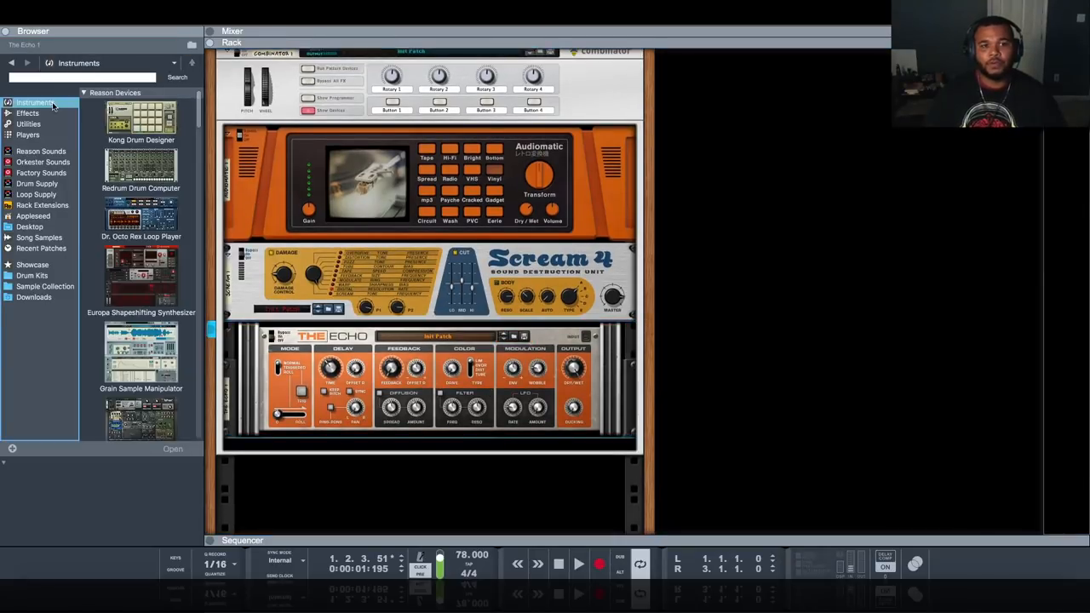
scroll(down, 3)
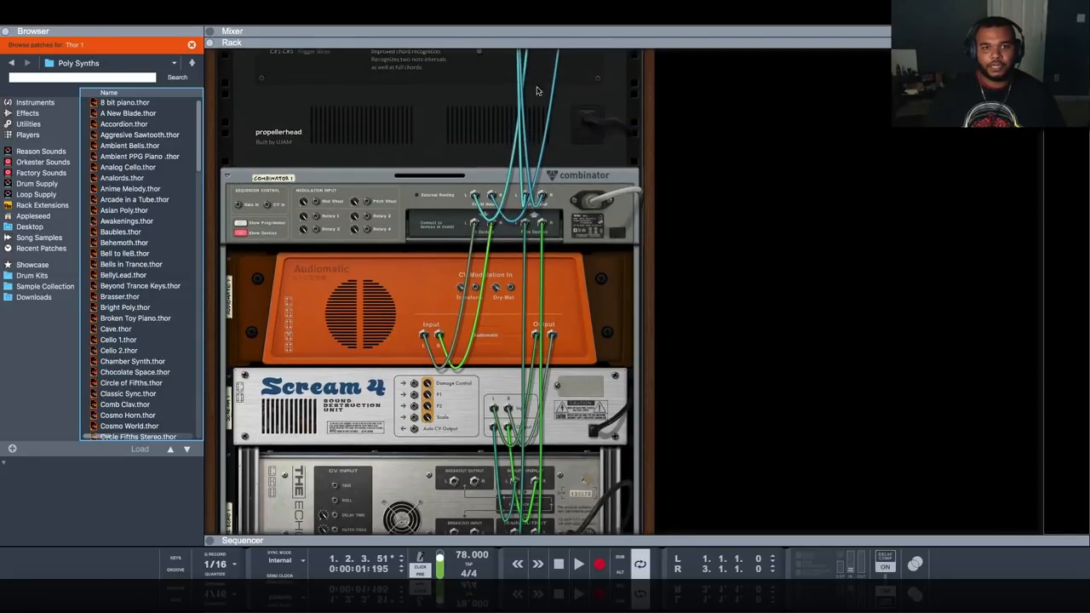
scroll(down, 3)
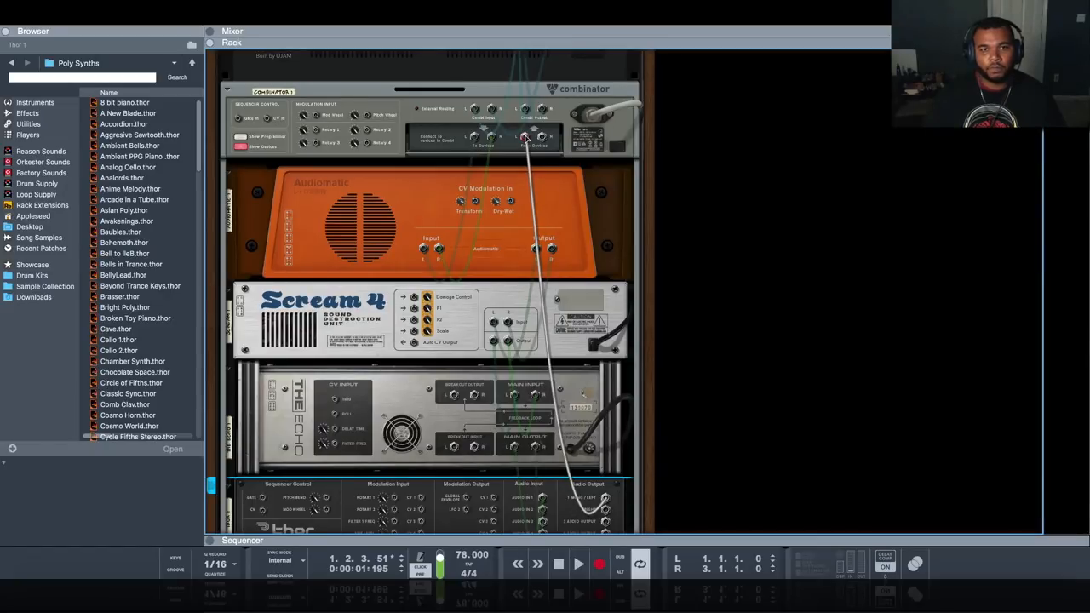
scroll(down, 3)
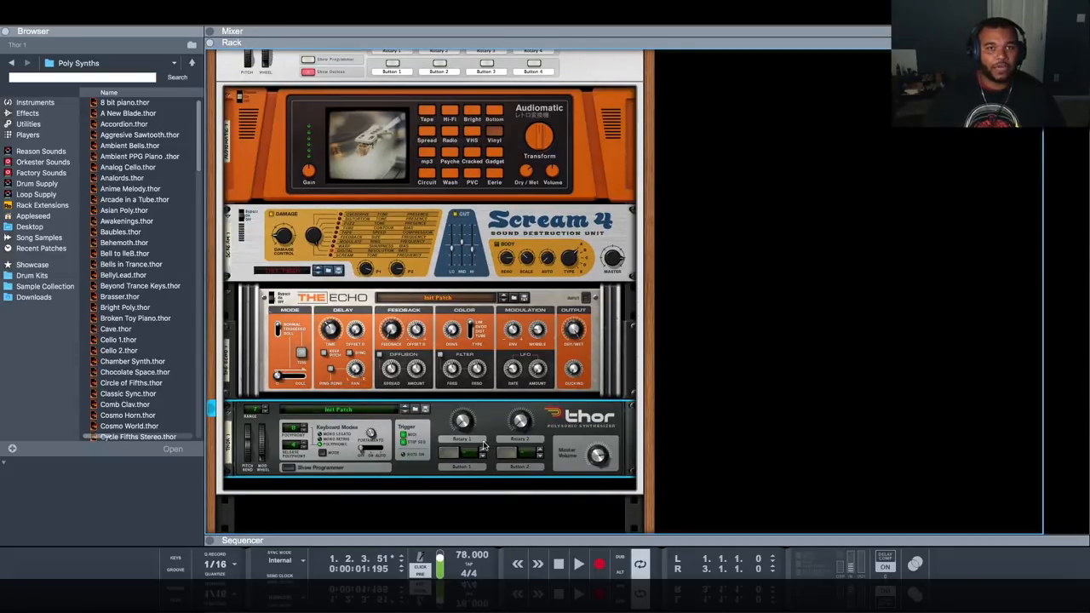
Step: Show Thor's programmer and load a Low Pass Ladder filter into the Filter 3 slot
click(580, 564)
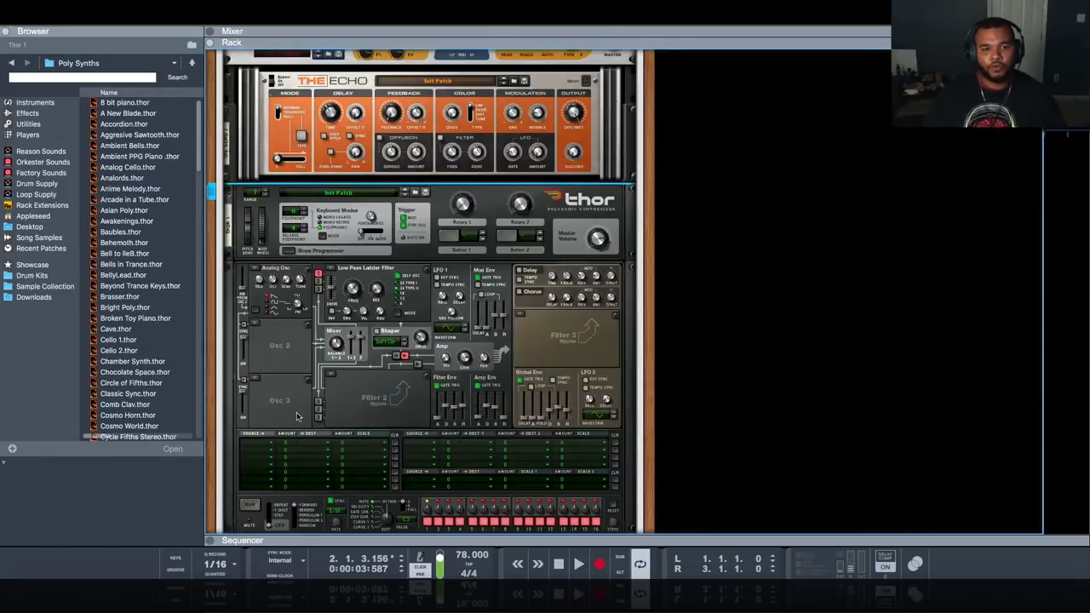
scroll(down, 3)
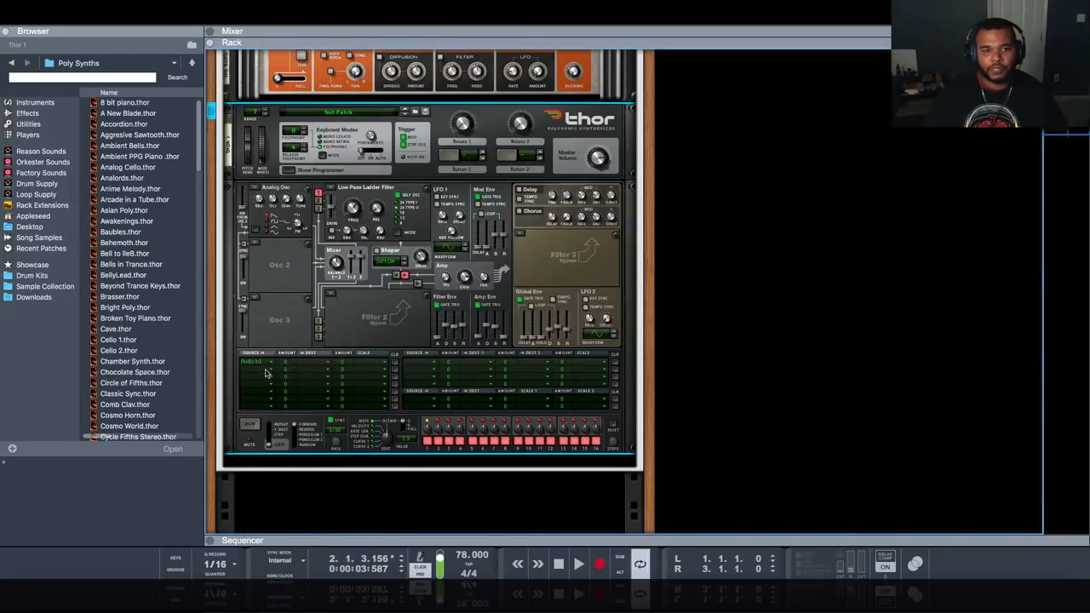
click(256, 364)
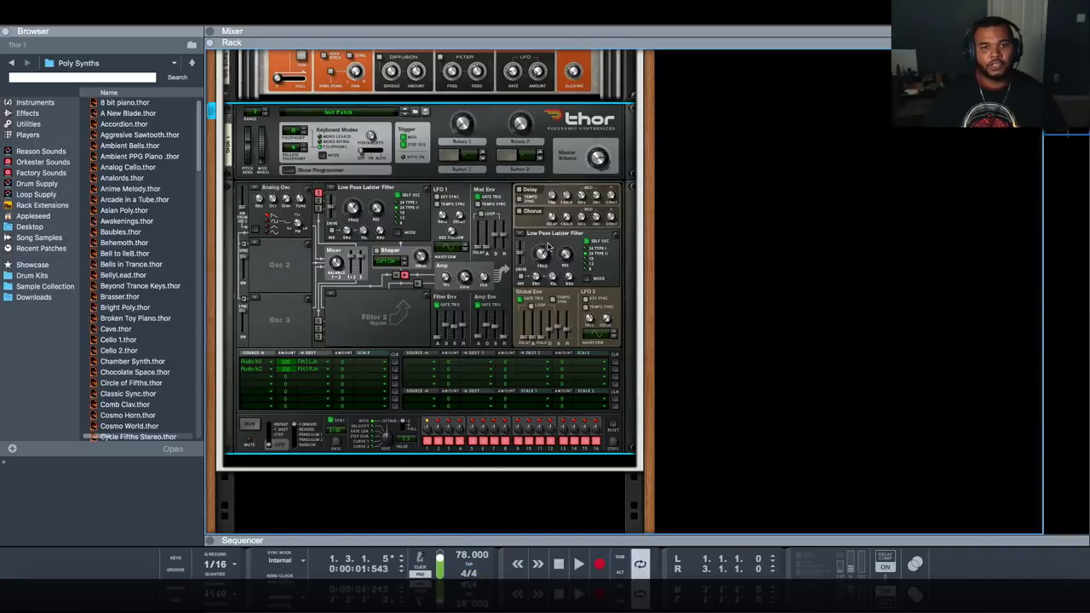
mouse_move(566, 256)
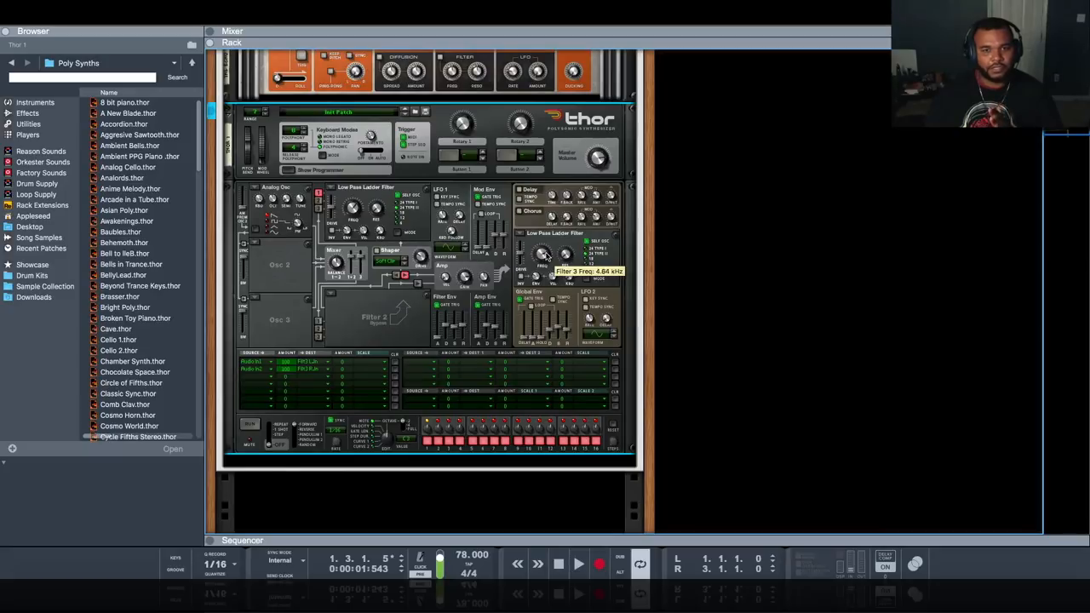
Step: Sweep Filter 3's cutoff and try it as State Variable, Comb and Formant types
drag(544, 255, 543, 238)
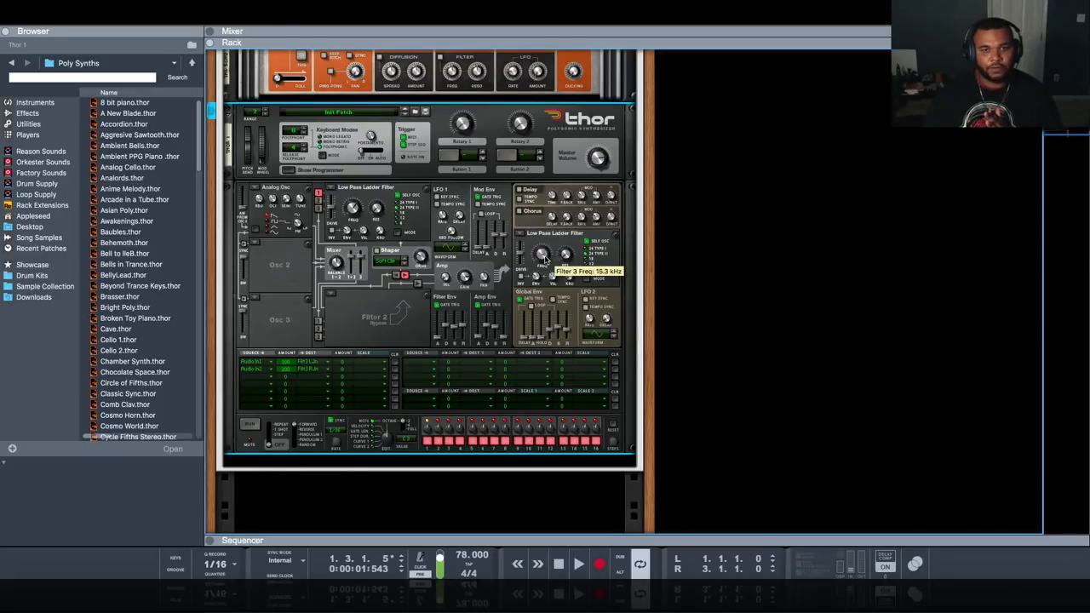
drag(543, 256, 543, 264)
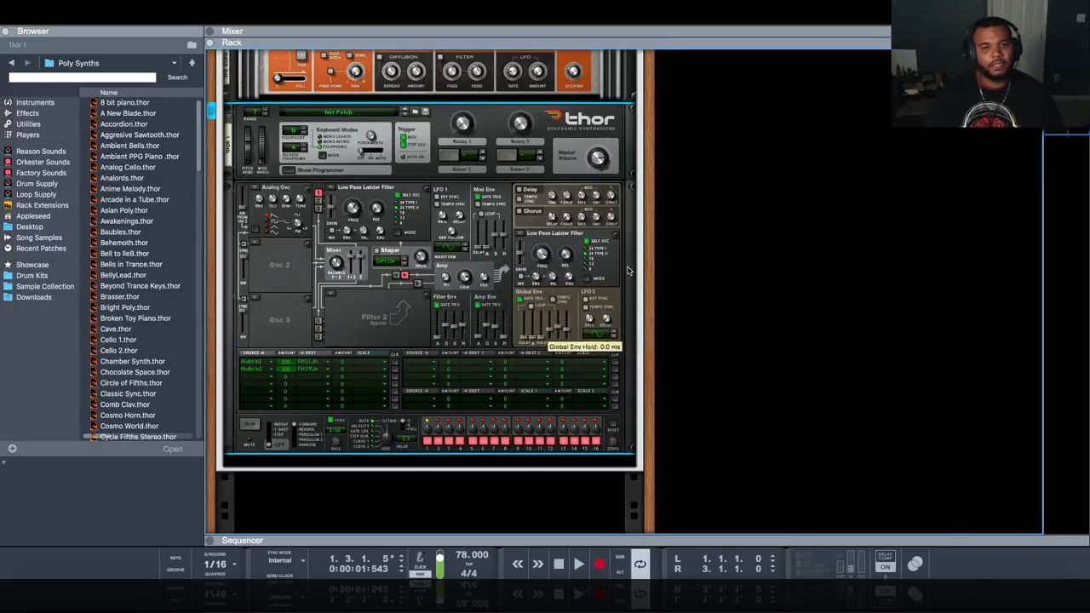
click(579, 564)
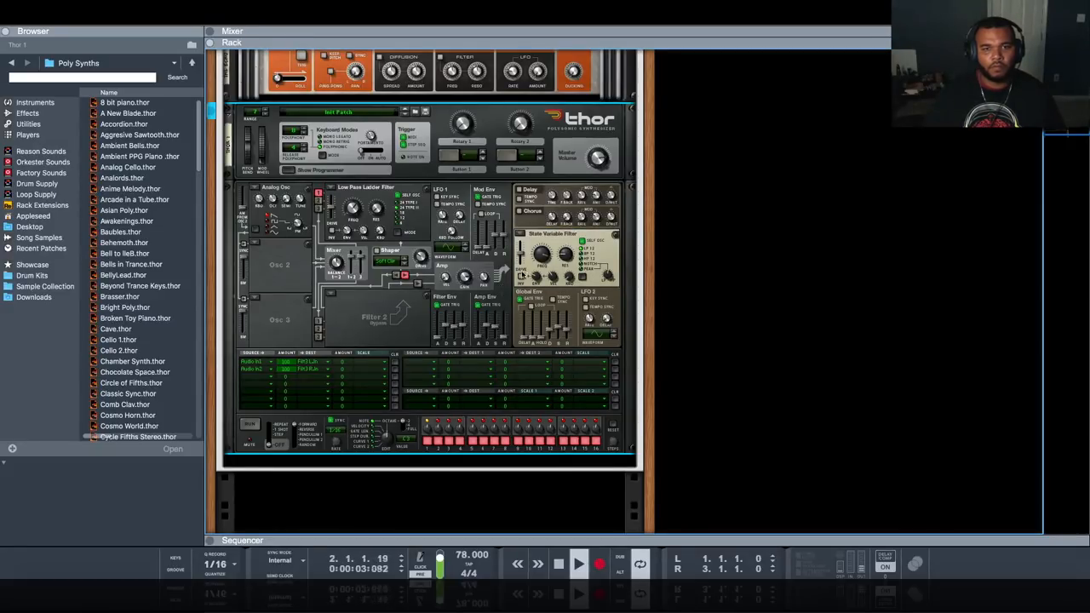
drag(554, 256, 559, 253)
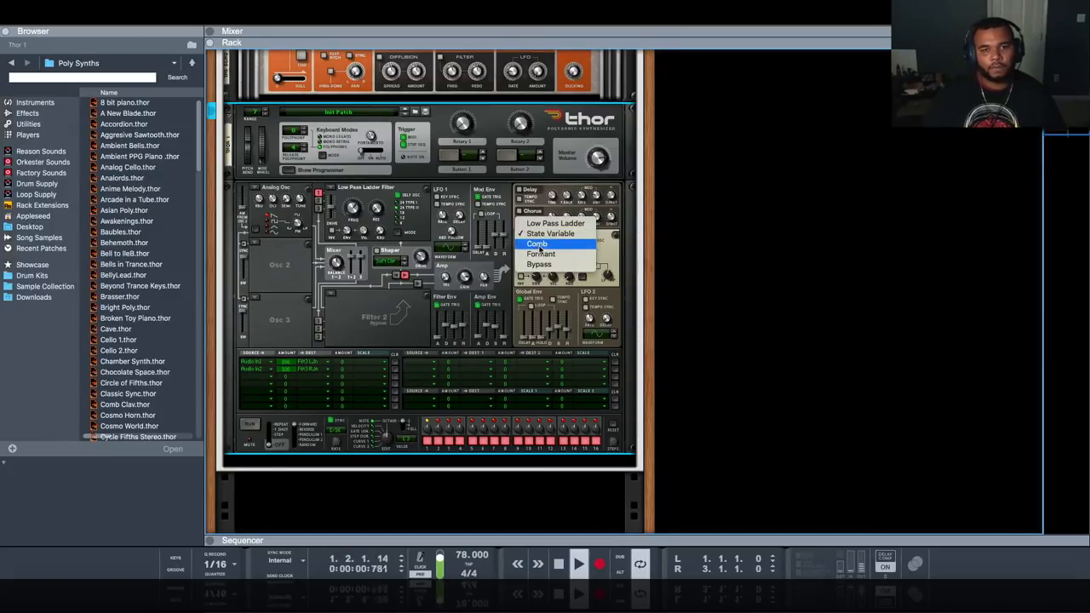
click(539, 244)
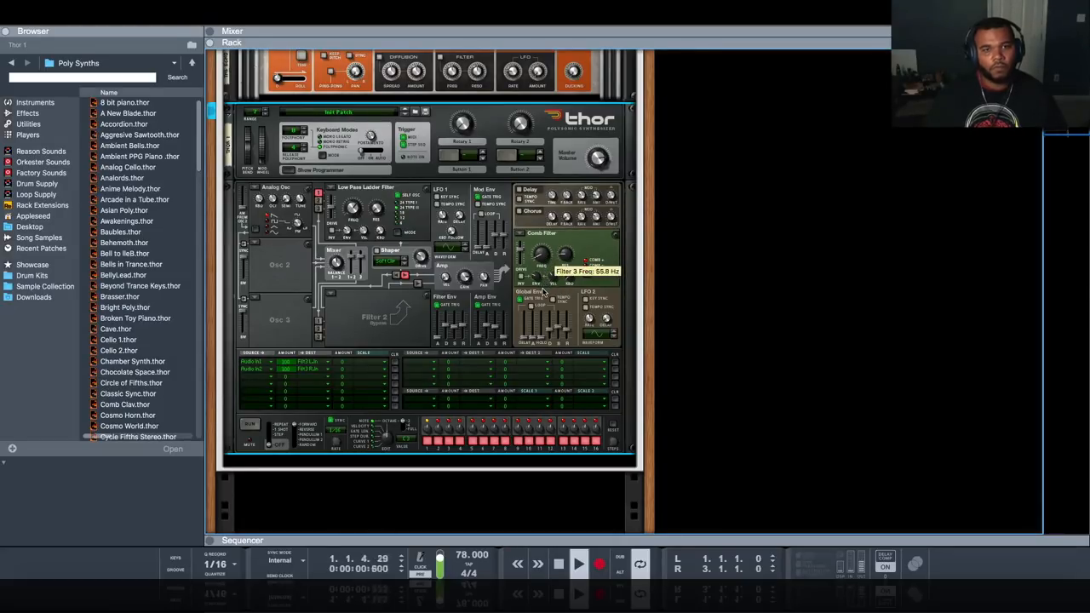
drag(545, 255, 552, 262)
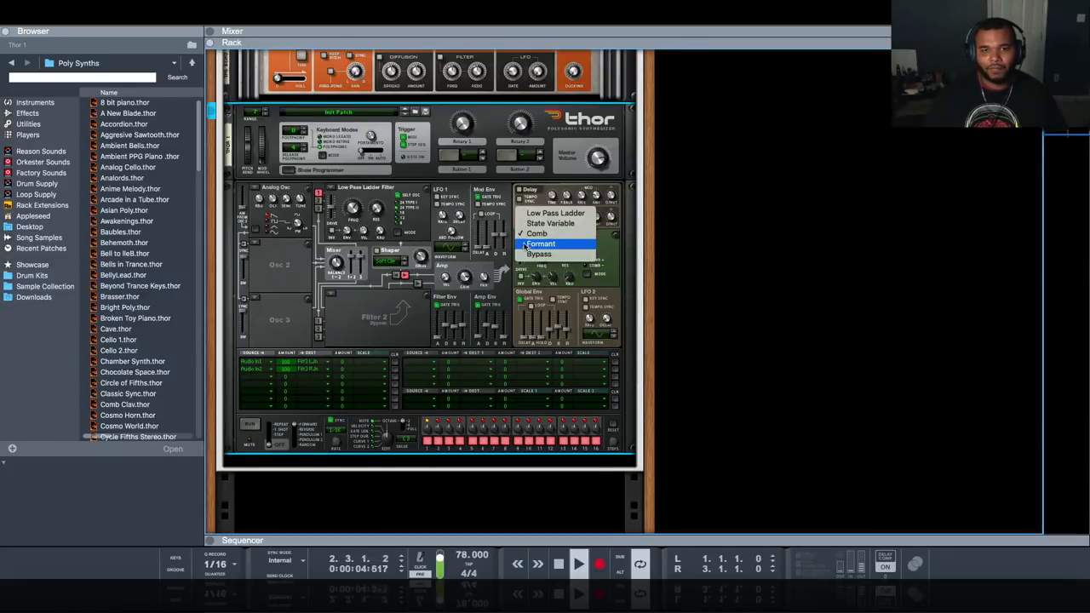
click(541, 246)
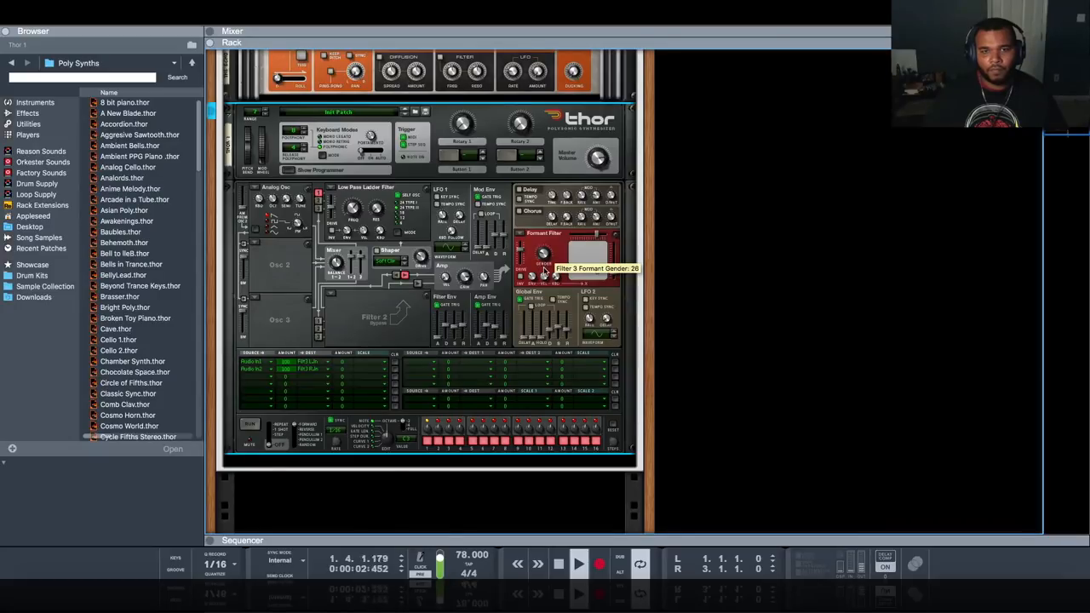
Step: Return Filter 3 to Low Pass Ladder with its cutoff near 3.09 kHz
click(542, 187)
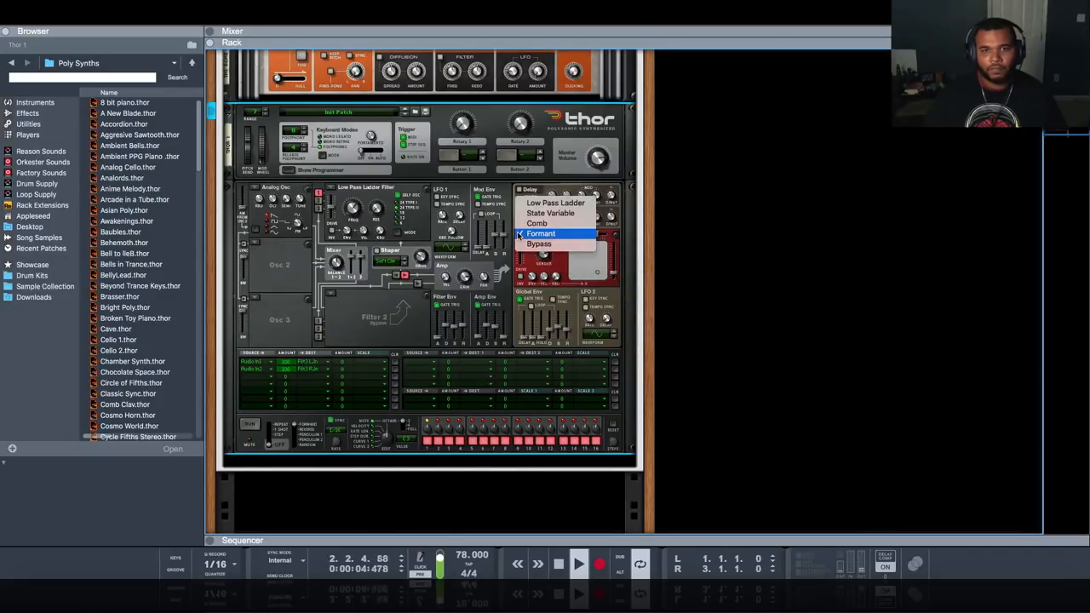
click(540, 234)
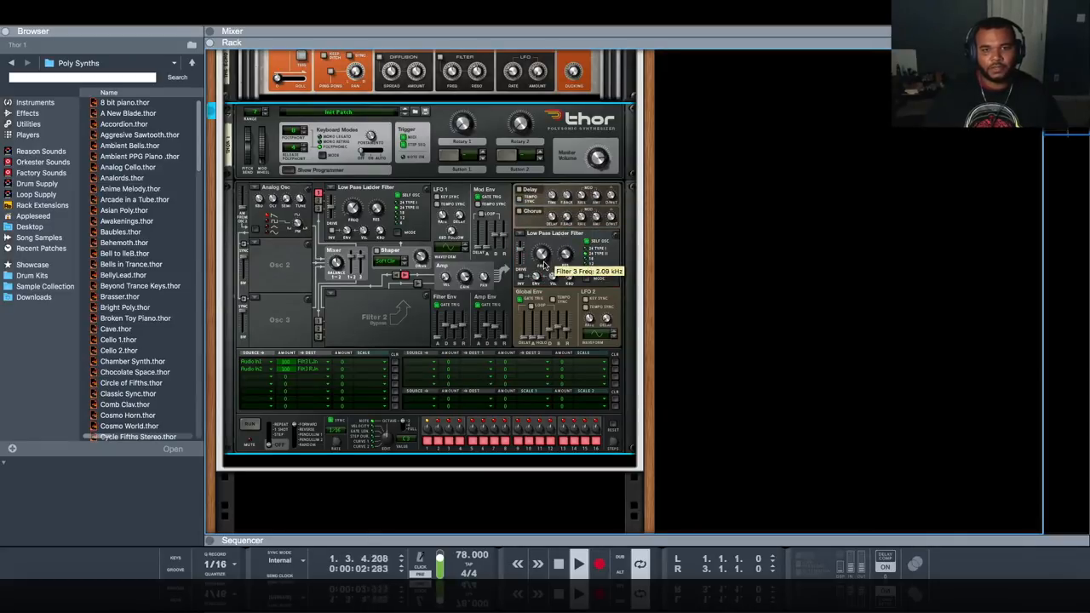
drag(541, 254, 542, 273)
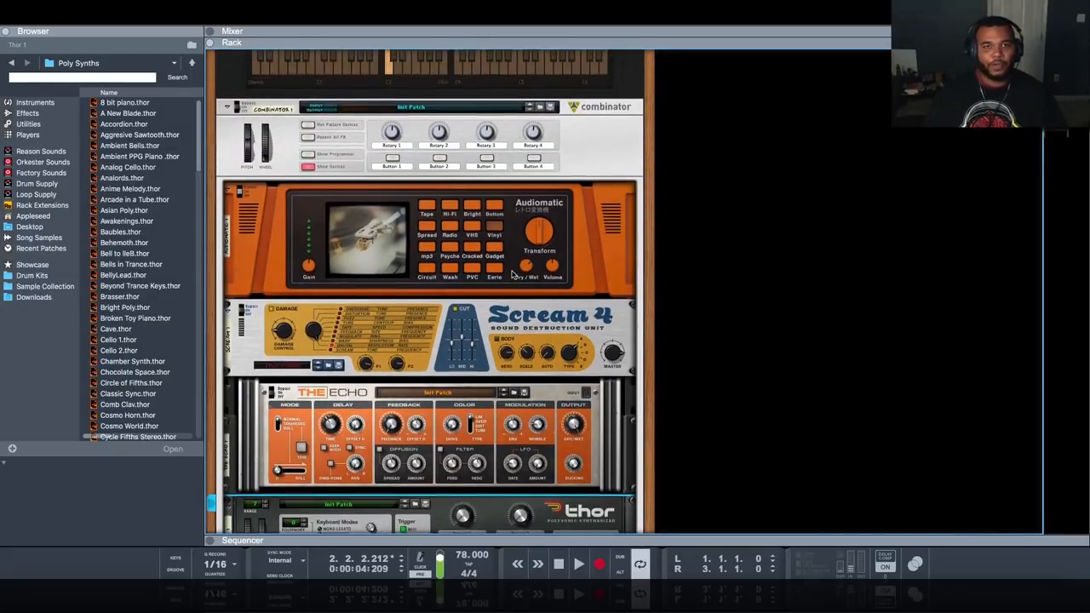
Step: Save the lo-fi Combinator rig as a named patch and bring Thor back into view in the rack
scroll(down, 3)
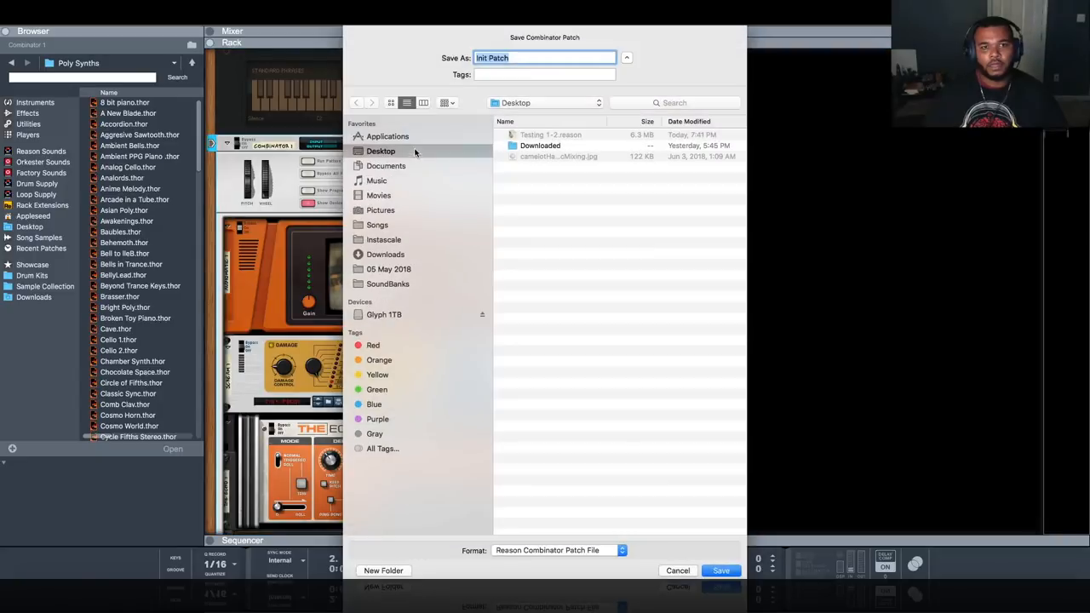
text(MG L)
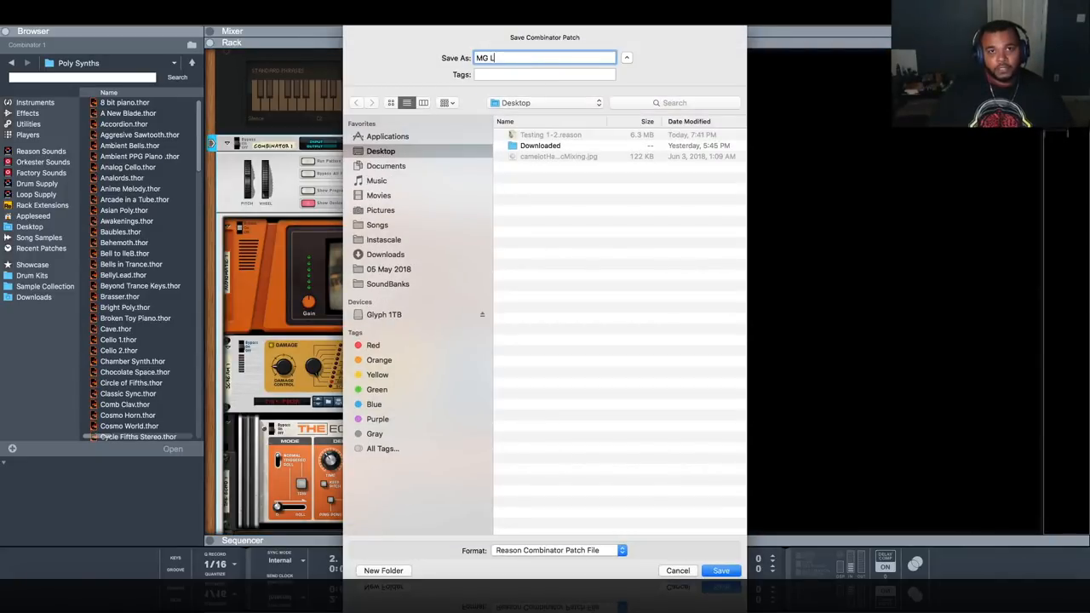
click(721, 571)
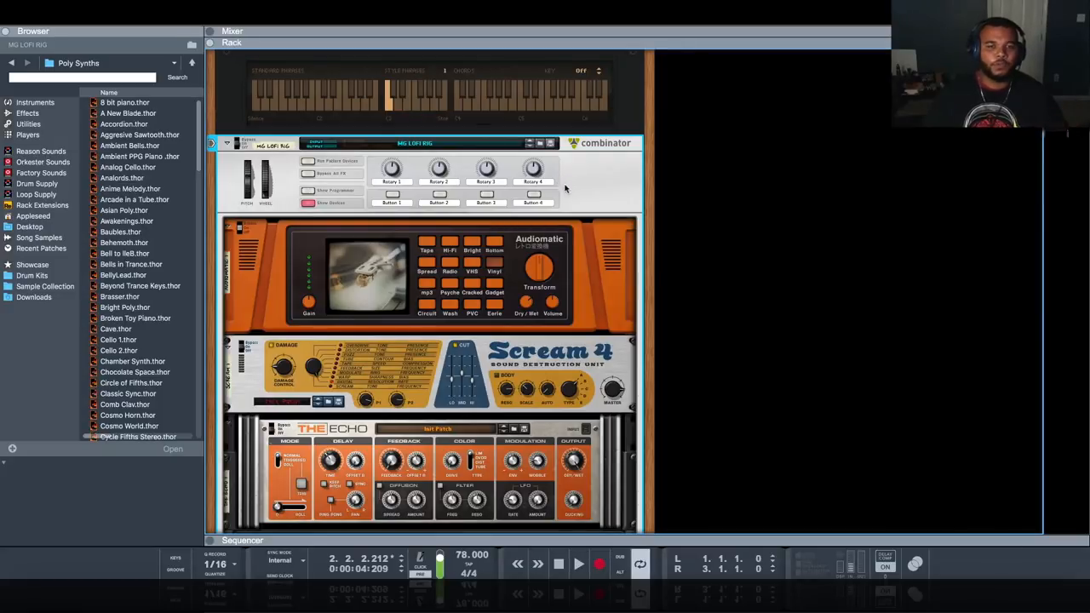
mouse_move(544, 213)
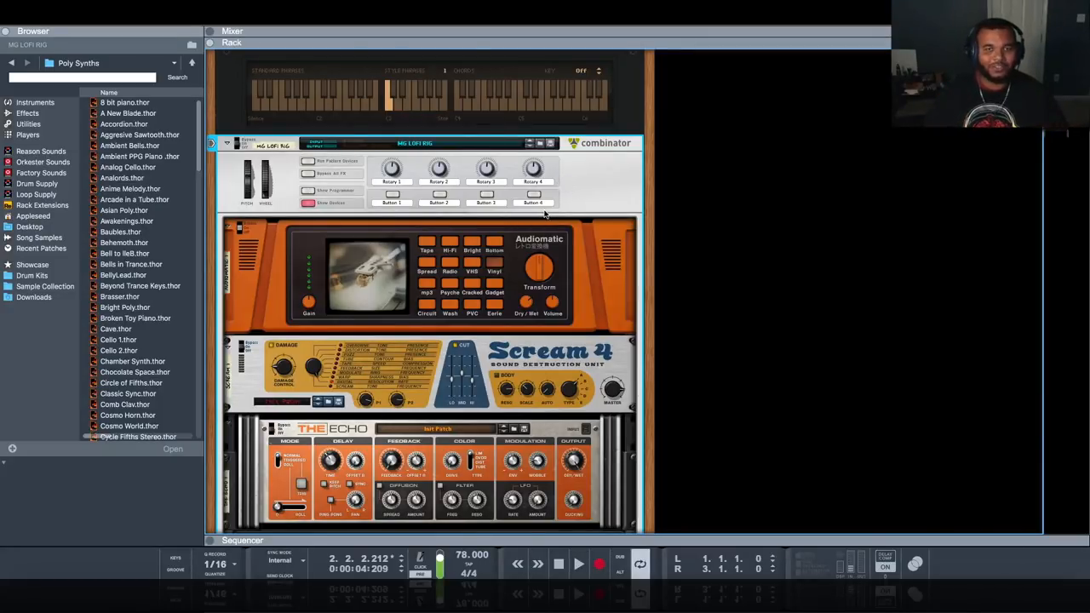
scroll(down, 3)
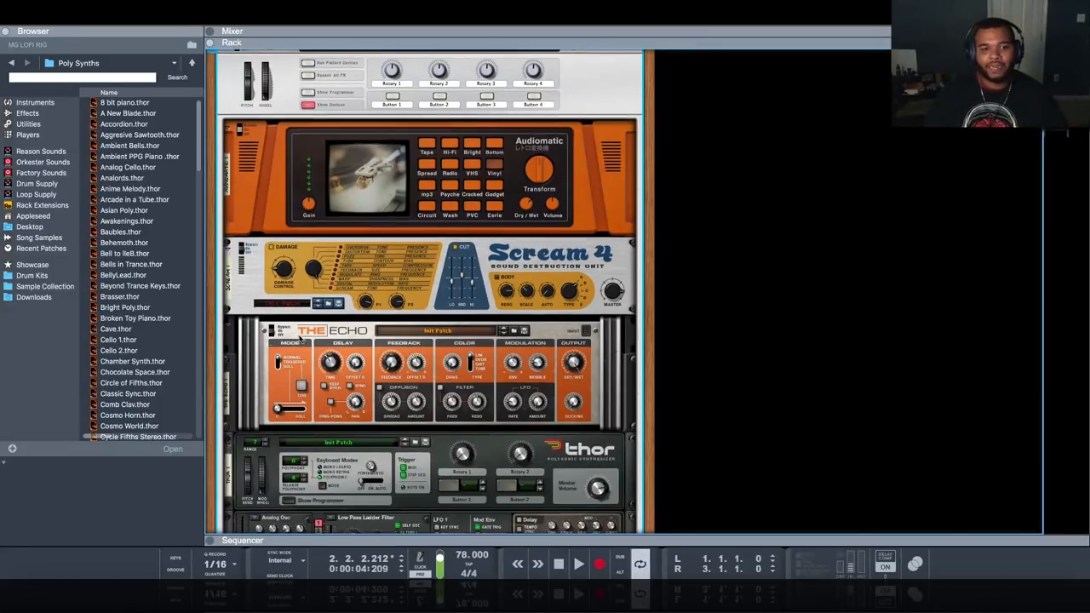
scroll(down, 3)
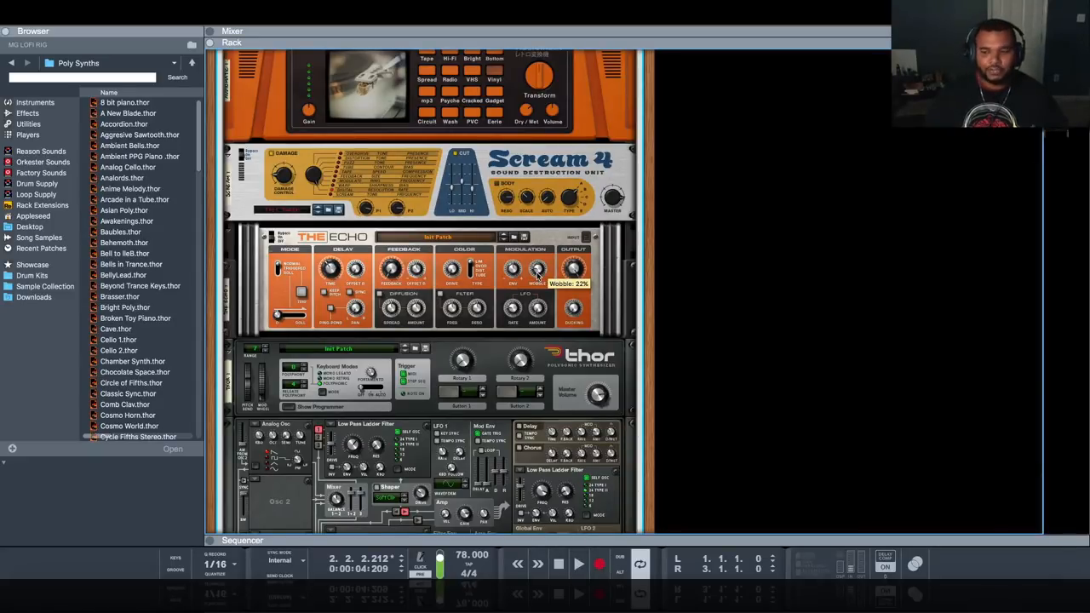
Step: Create an automation lane for an Echo knob and draw a wavy curve over the first bars
right_click(537, 273)
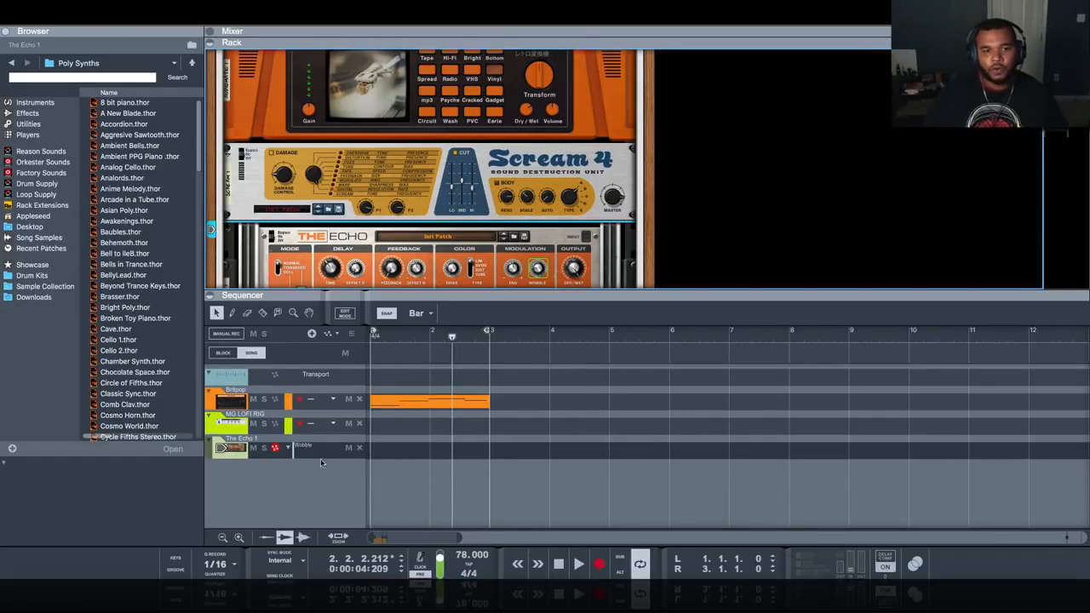
drag(368, 450, 430, 450)
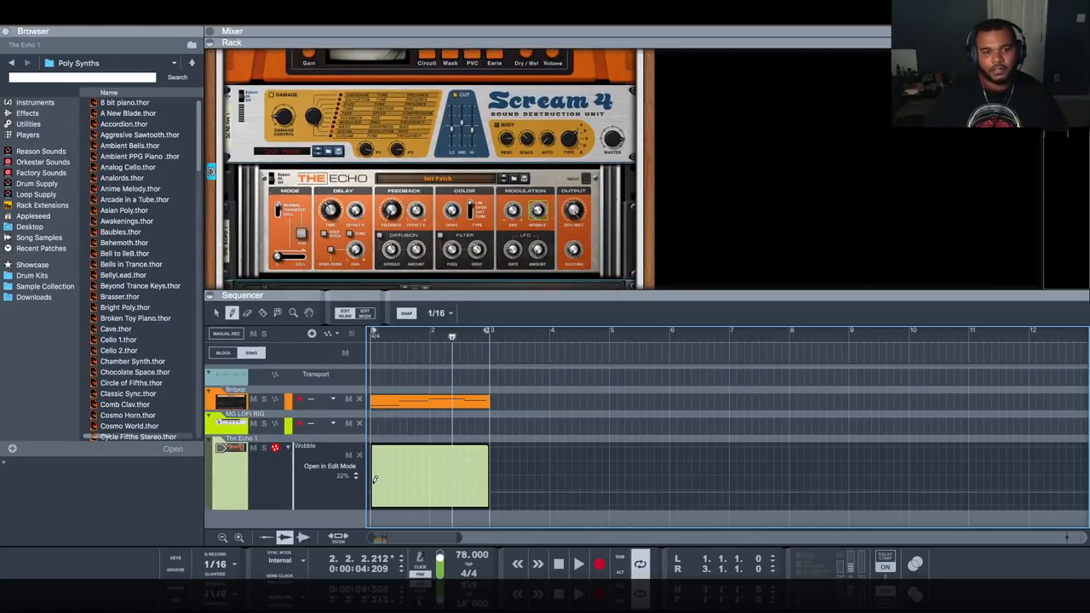
drag(371, 491, 481, 467)
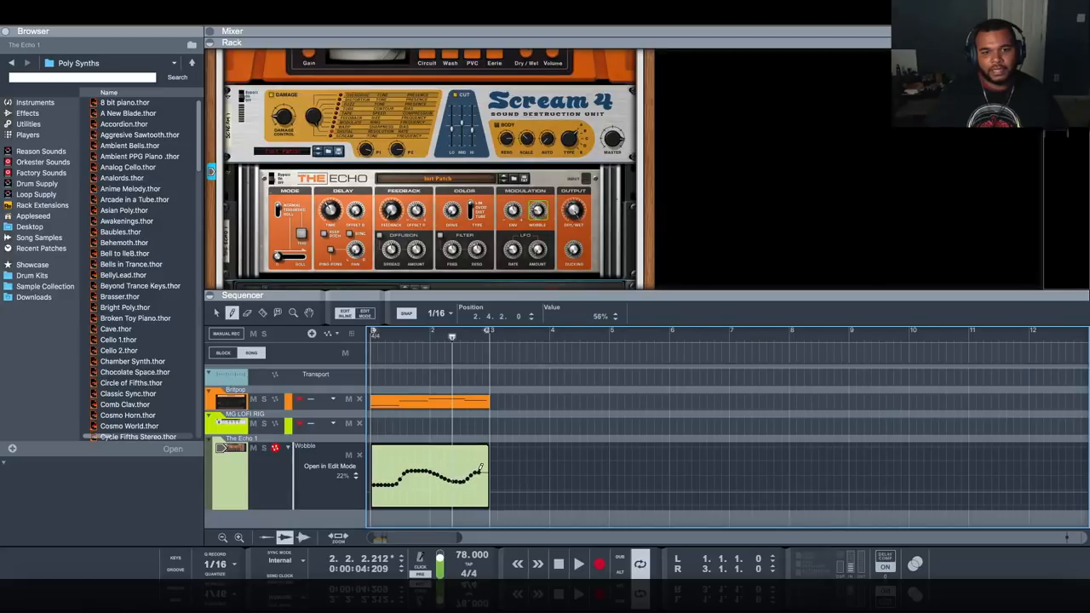
click(559, 564)
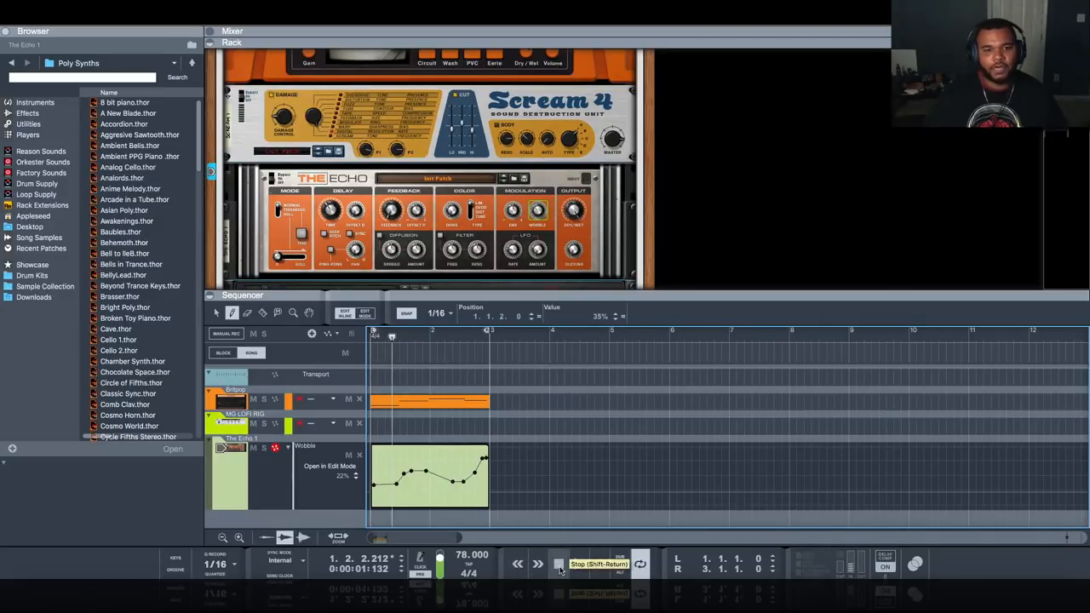
Step: Play the beat from the start to hear the automation and tweak a curve point
click(579, 564)
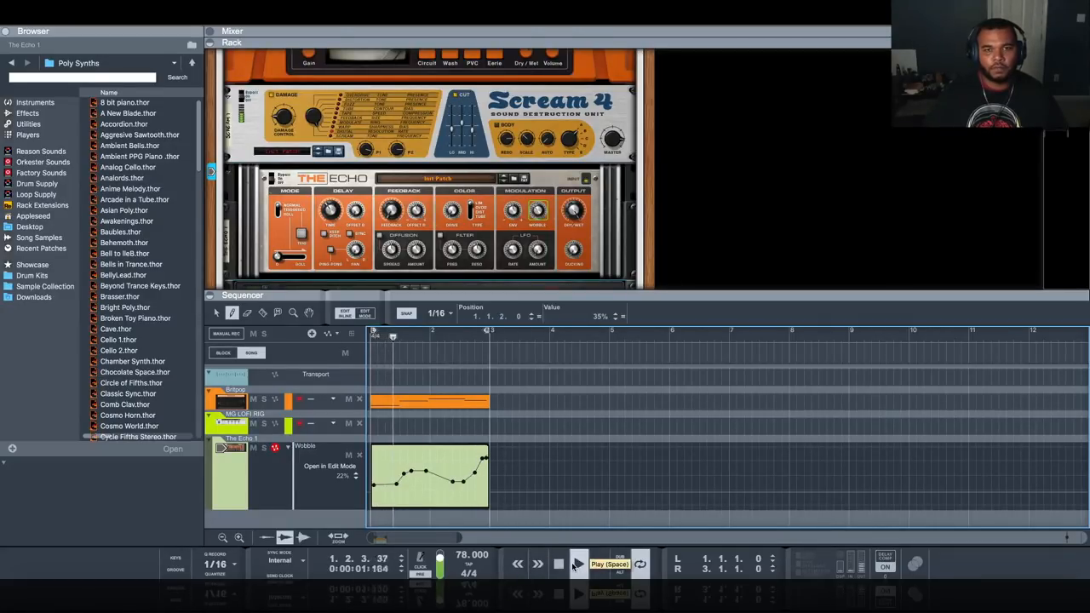
click(578, 564)
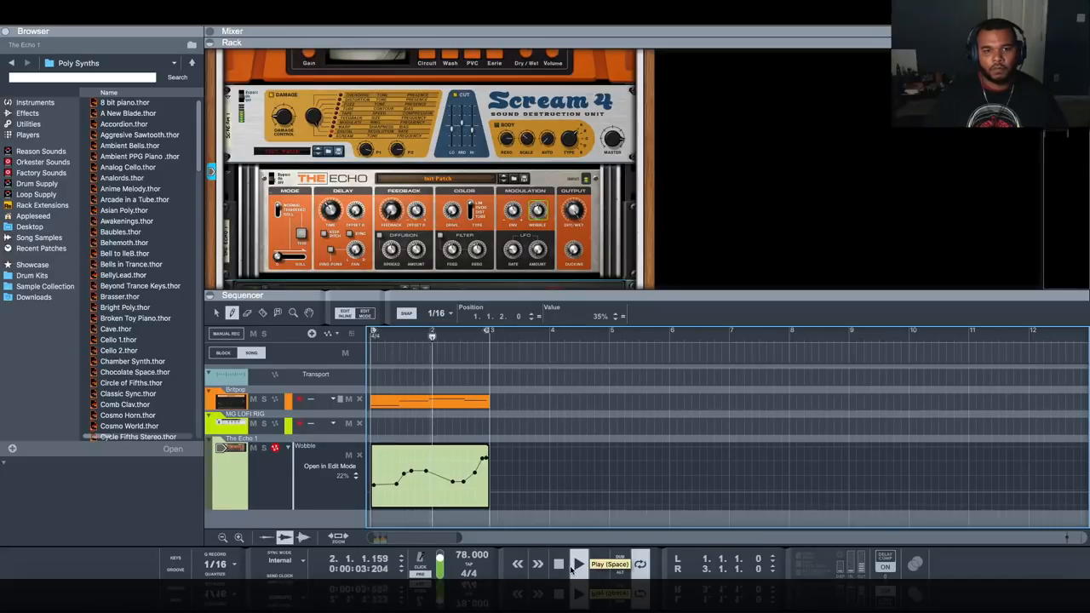
click(580, 564)
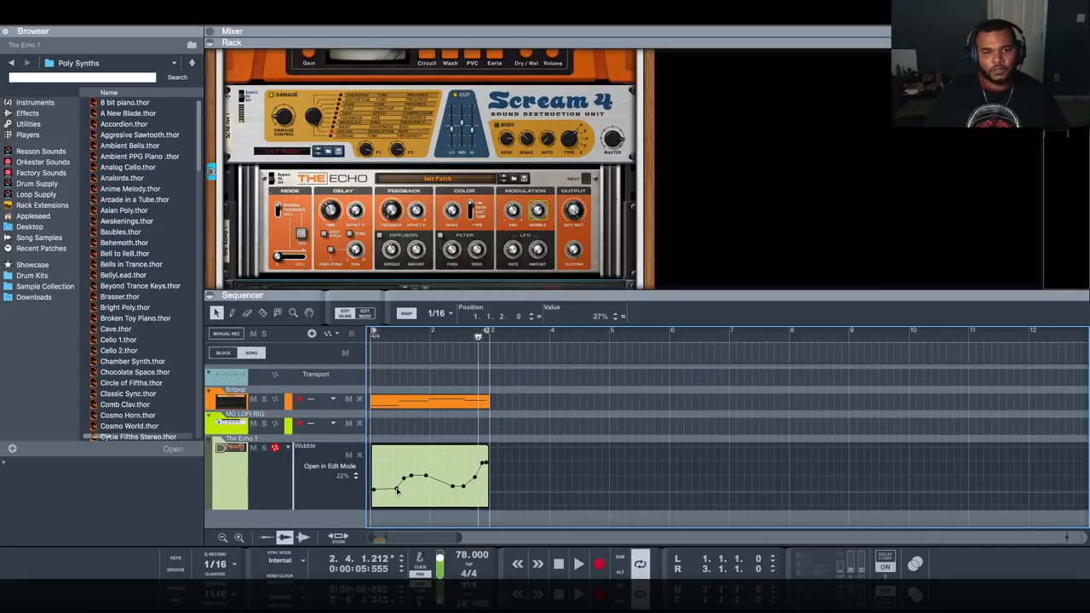
click(577, 564)
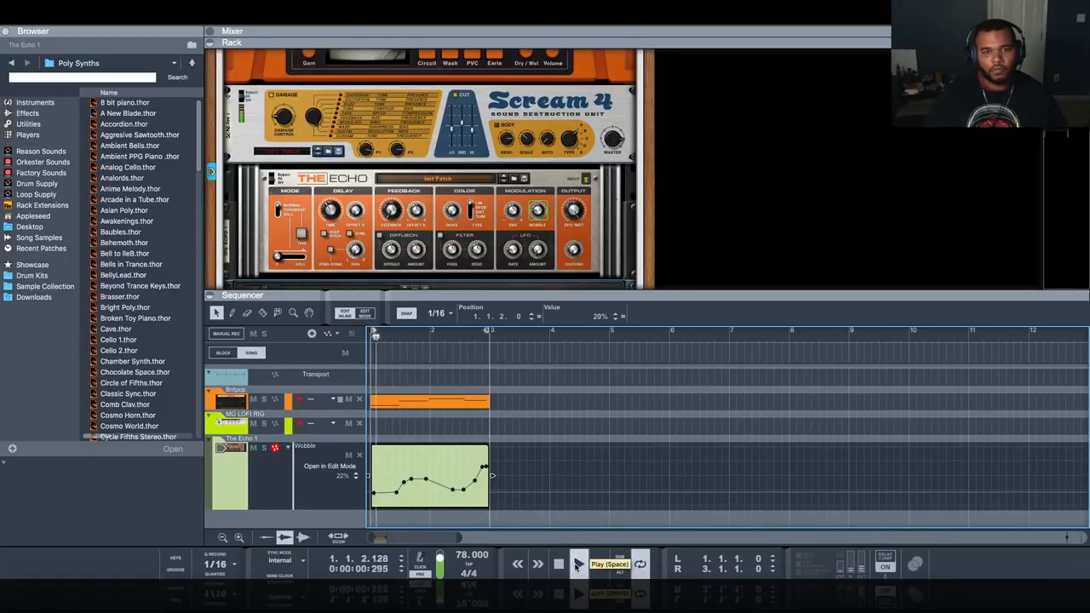
Step: Audition the adjusted automation again from the start of the song
click(578, 564)
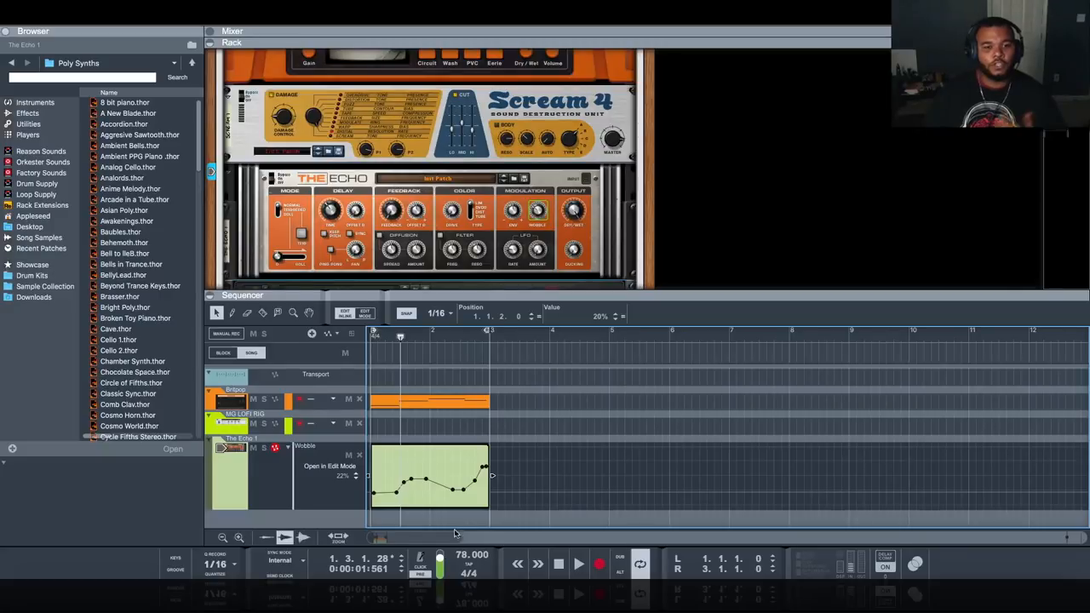
click(559, 564)
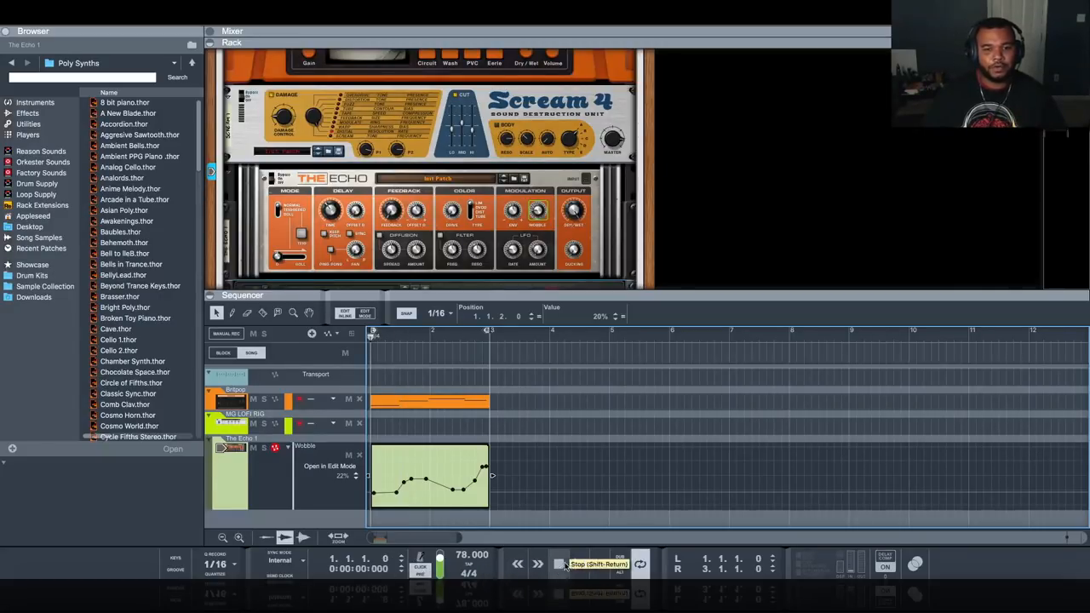
click(559, 564)
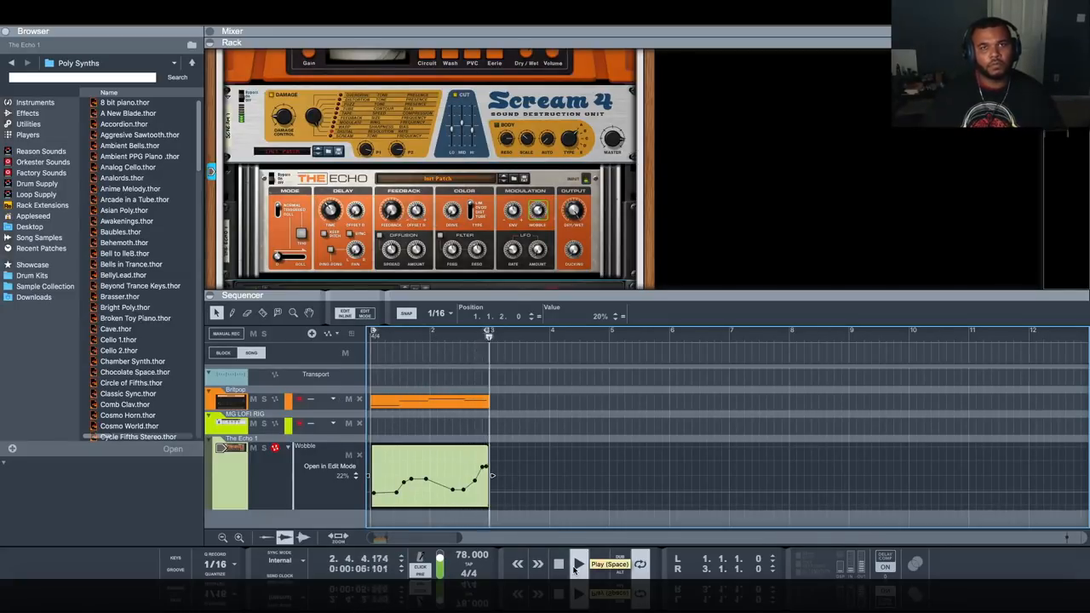
click(578, 564)
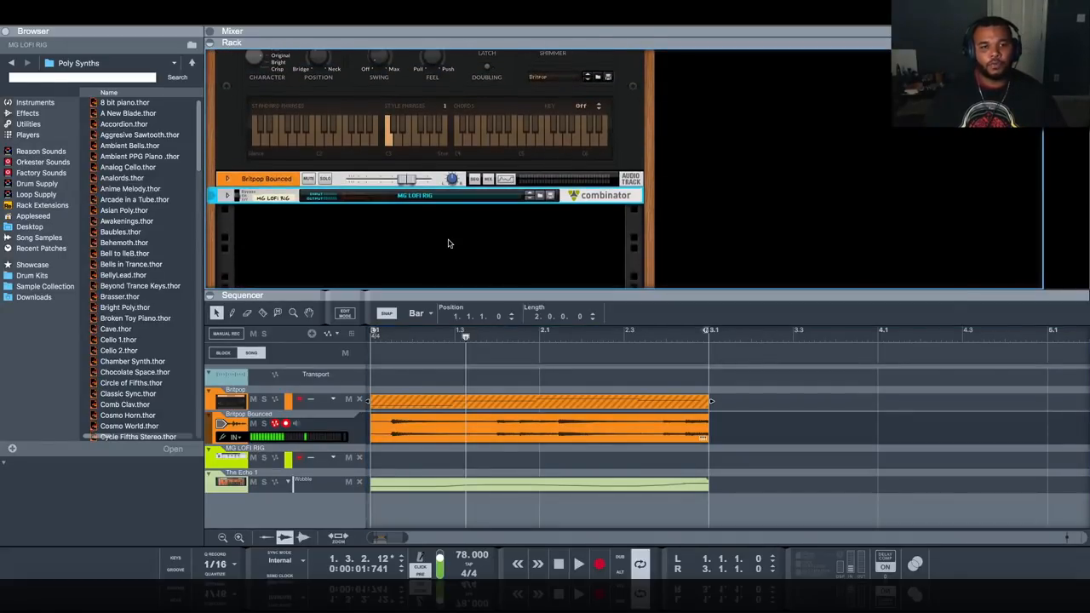
mouse_move(409, 434)
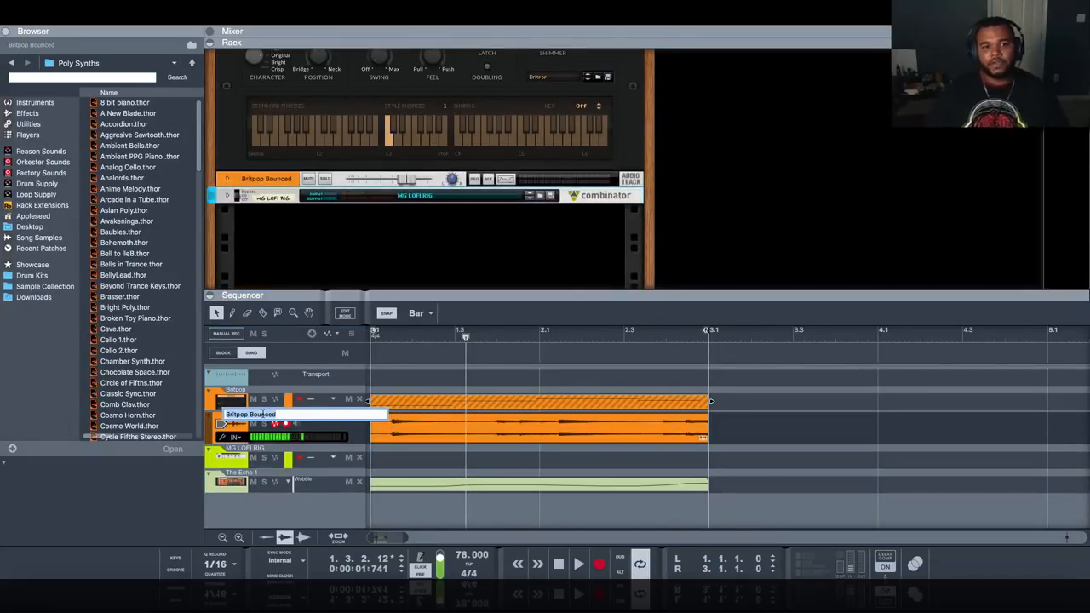
Step: Rename the bounced guitar audio track to GUITAR (LOFI)
text(GUITAR (LOFI)
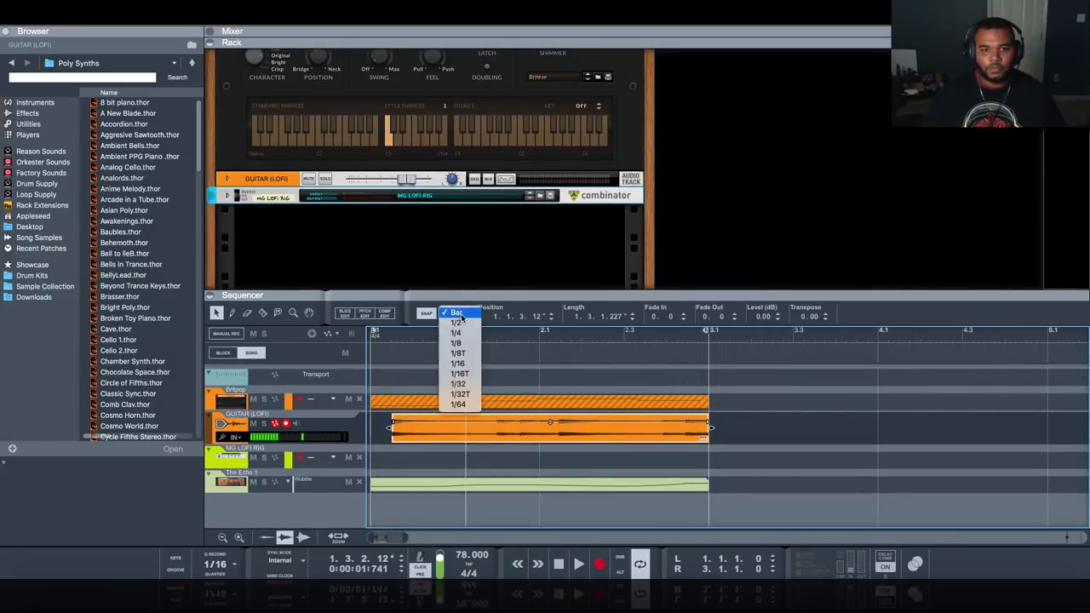
Step: Set the sequencer snap to 1/8 and bring up the guitar clip's editing options
click(457, 344)
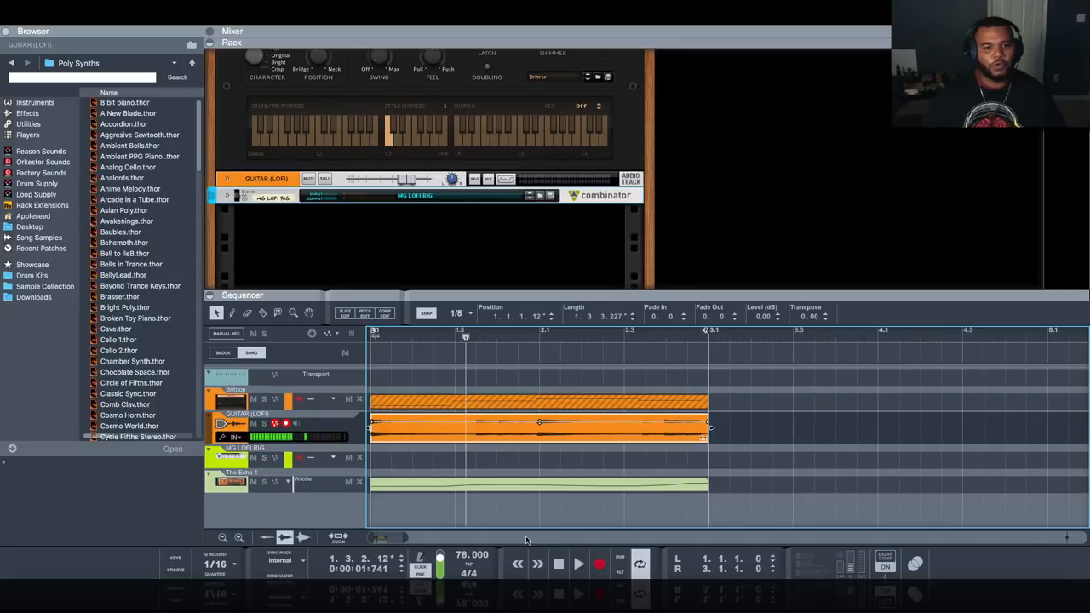
click(580, 564)
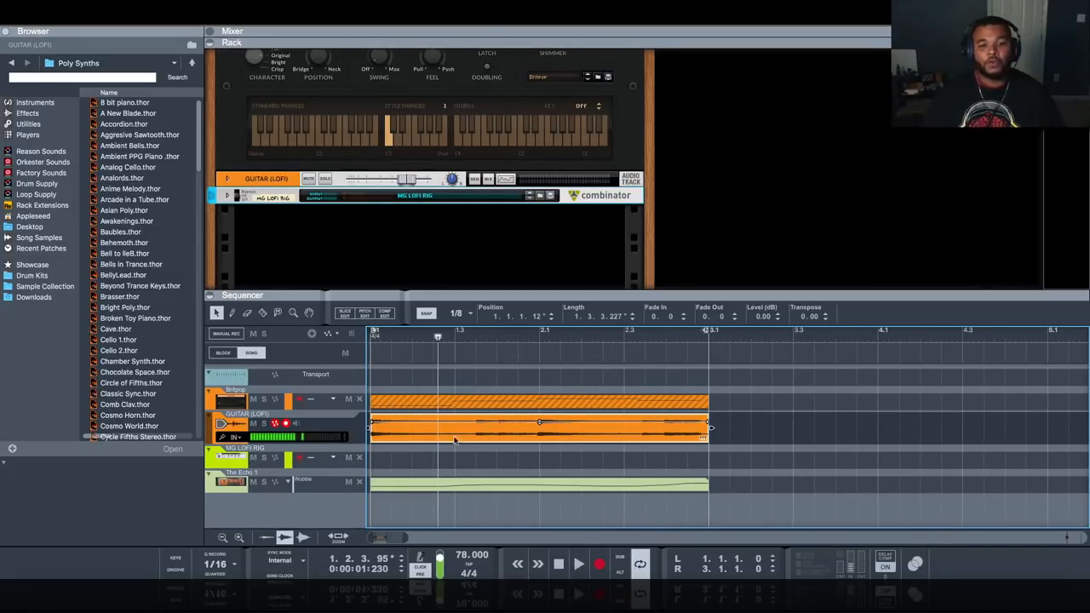
right_click(457, 440)
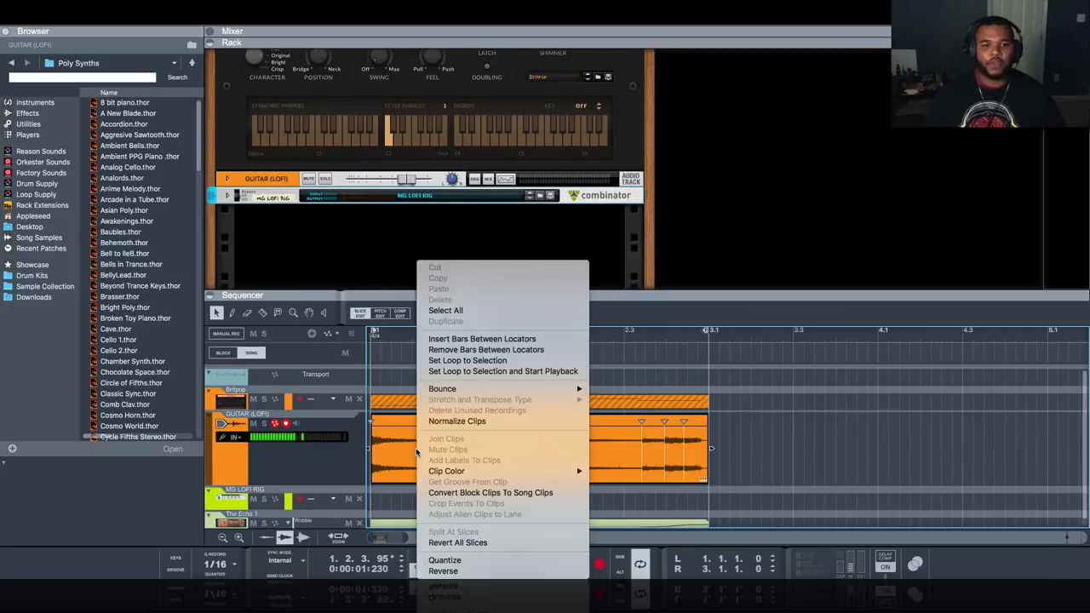
mouse_move(443, 389)
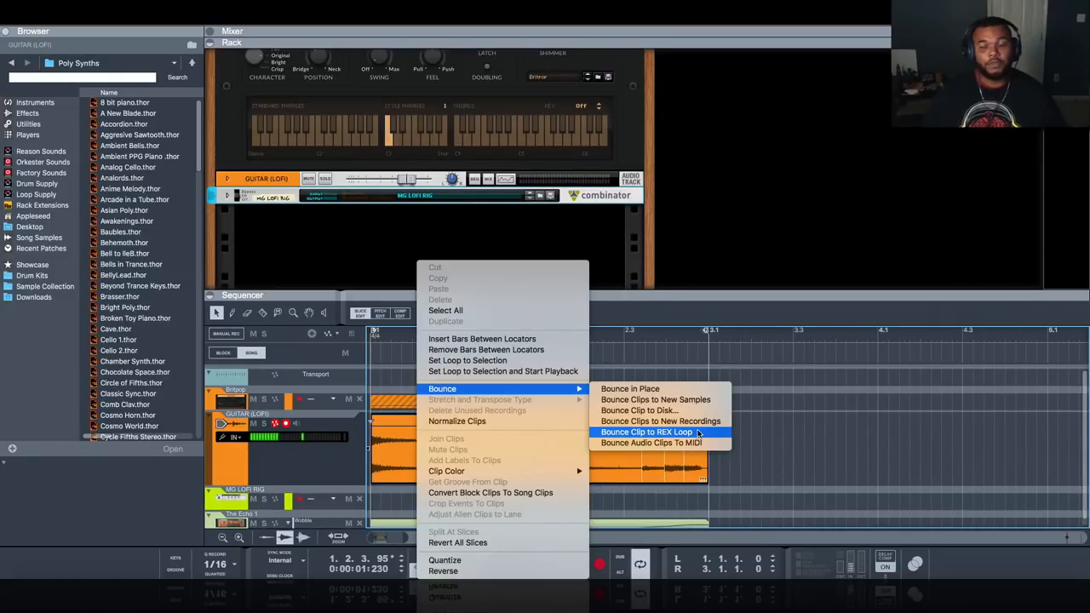
Step: Bounce the guitar clip, then add a Humana Vocal Ensemble to the rack below the guitar rig
click(648, 432)
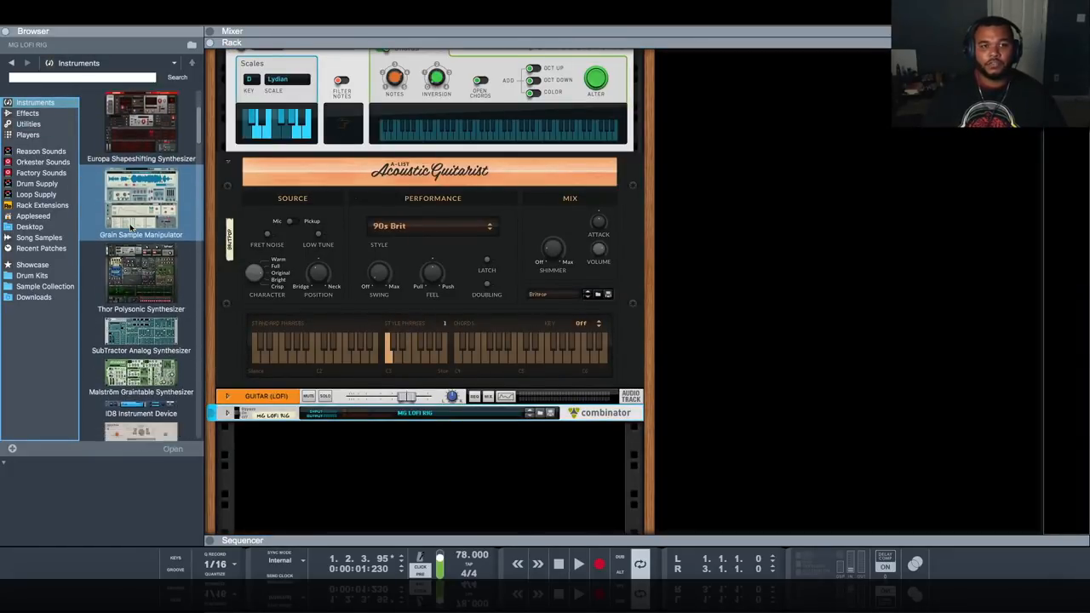
scroll(down, 3)
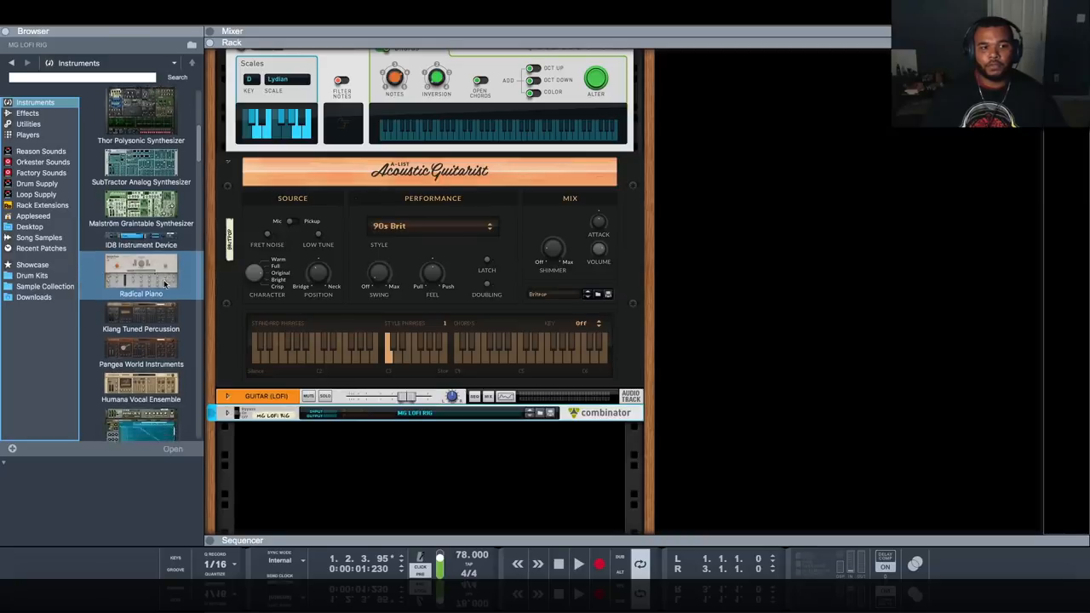
scroll(down, 3)
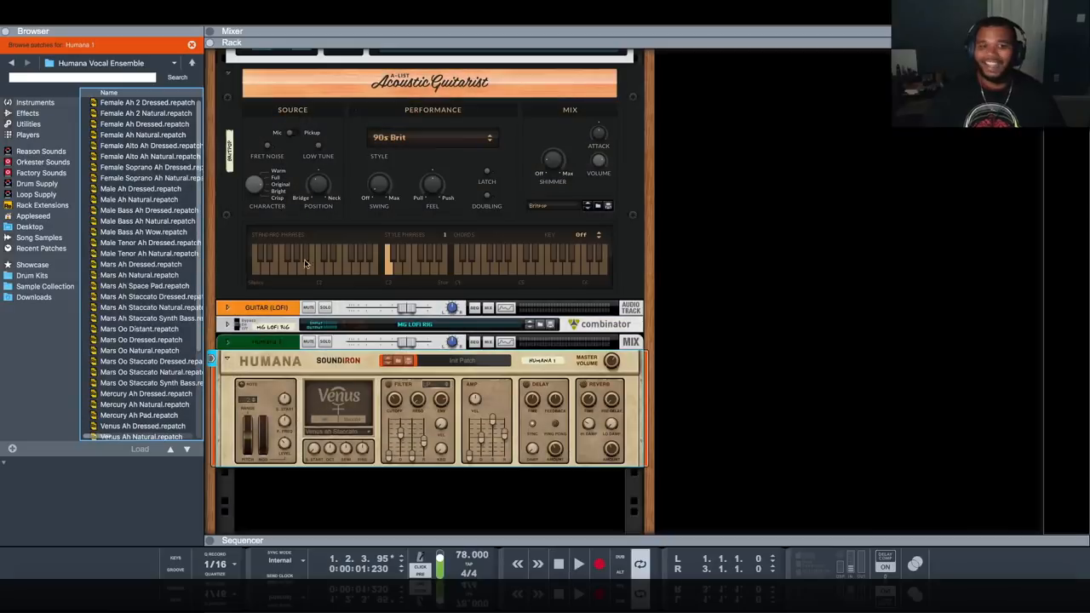
Step: Attach a Scales & Chords player to the Humana choir device
click(28, 135)
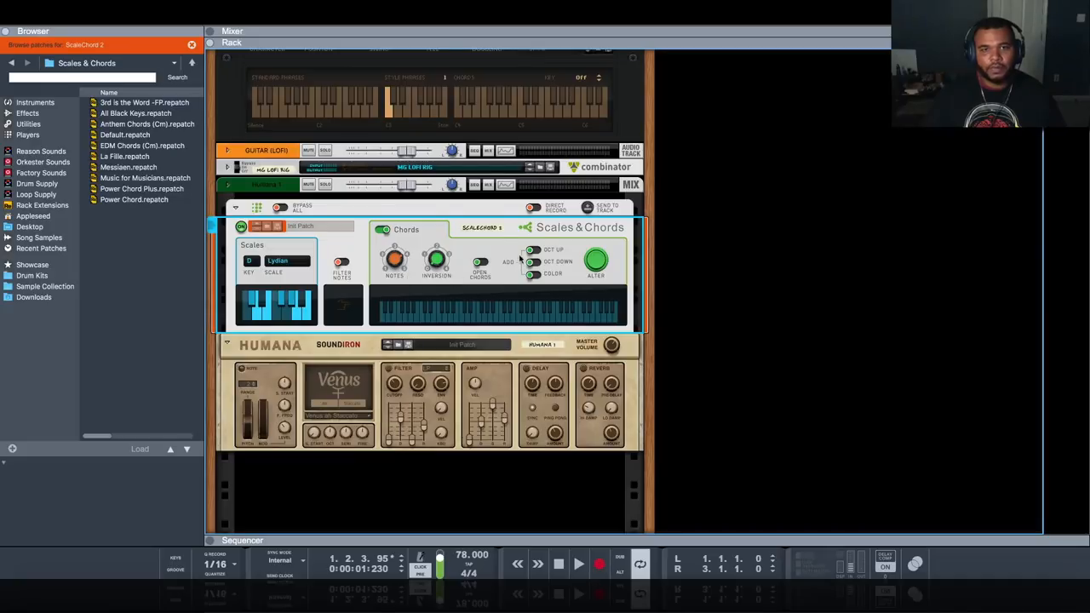
mouse_move(401, 351)
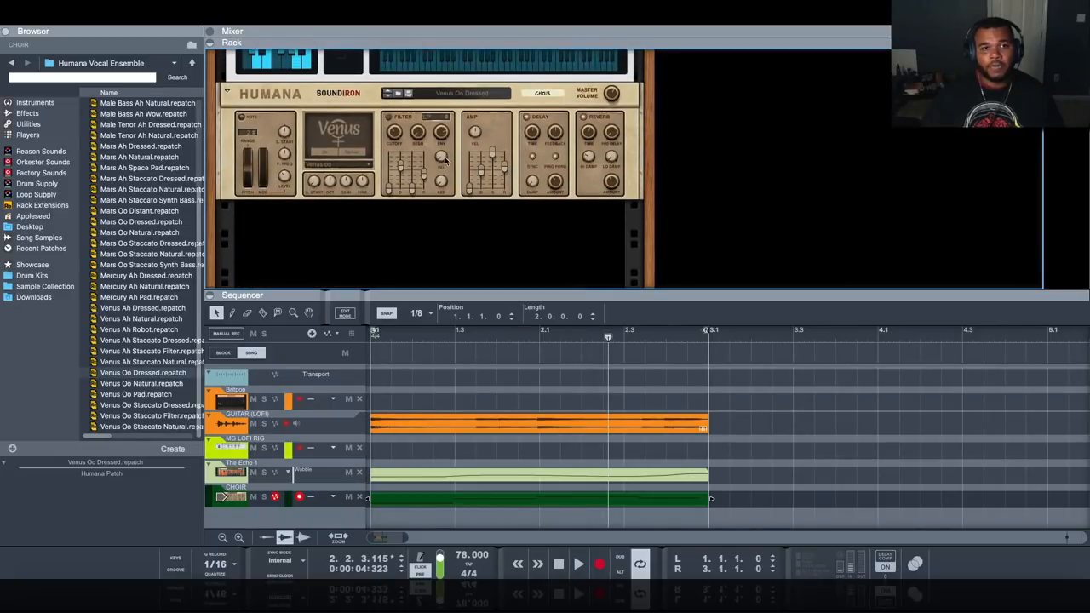
mouse_move(60, 315)
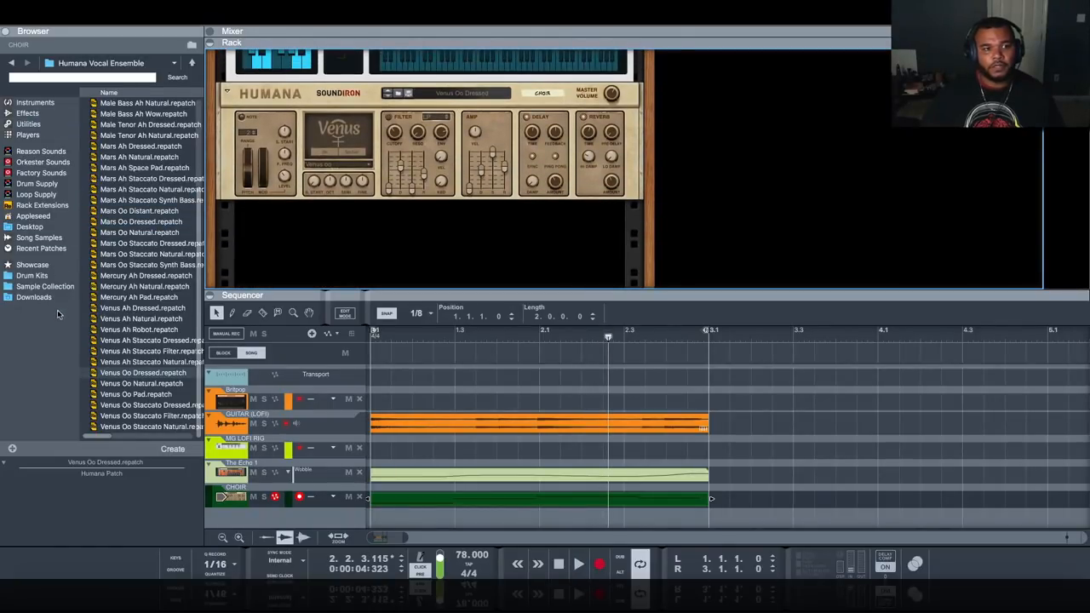
click(31, 227)
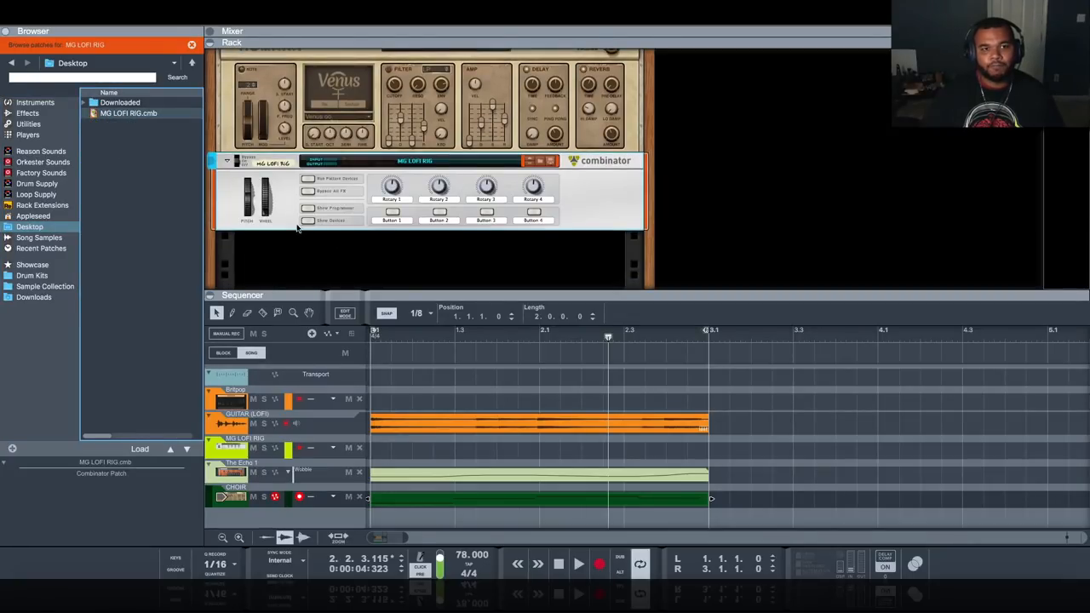
scroll(down, 3)
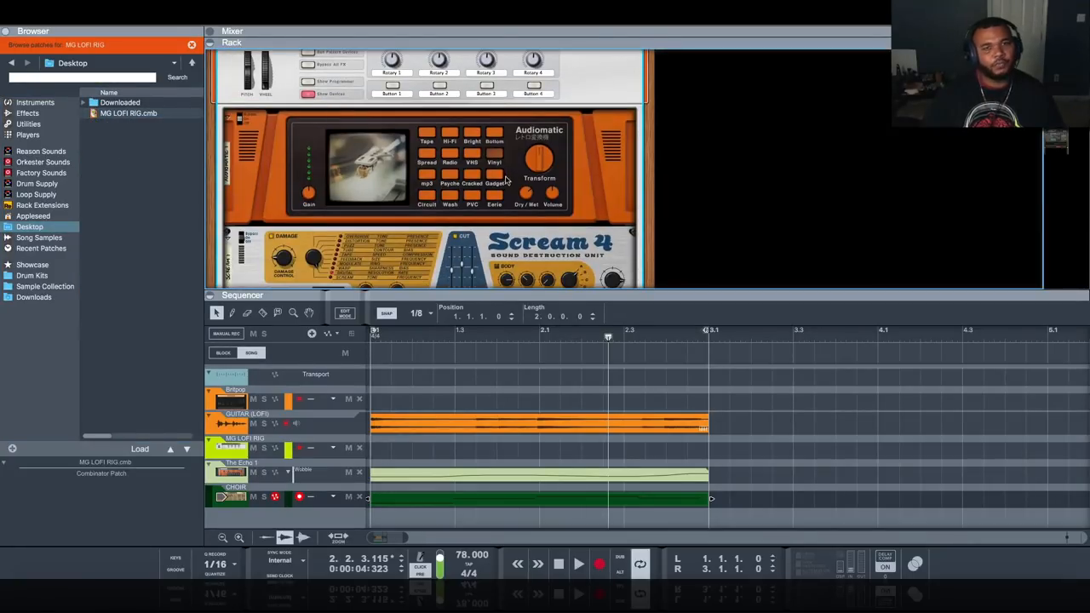
click(579, 564)
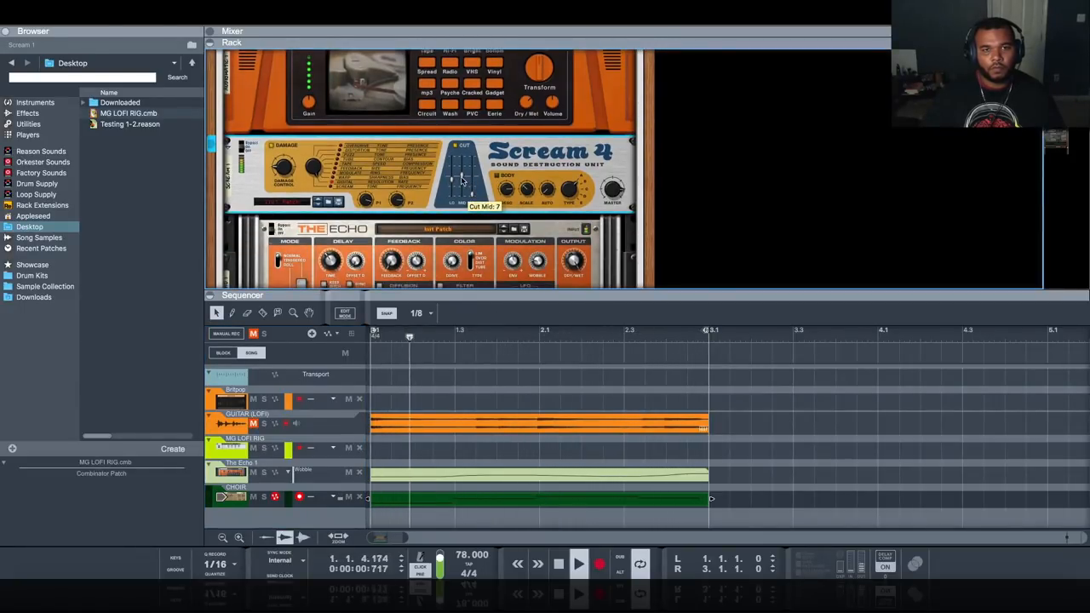
drag(463, 167, 463, 184)
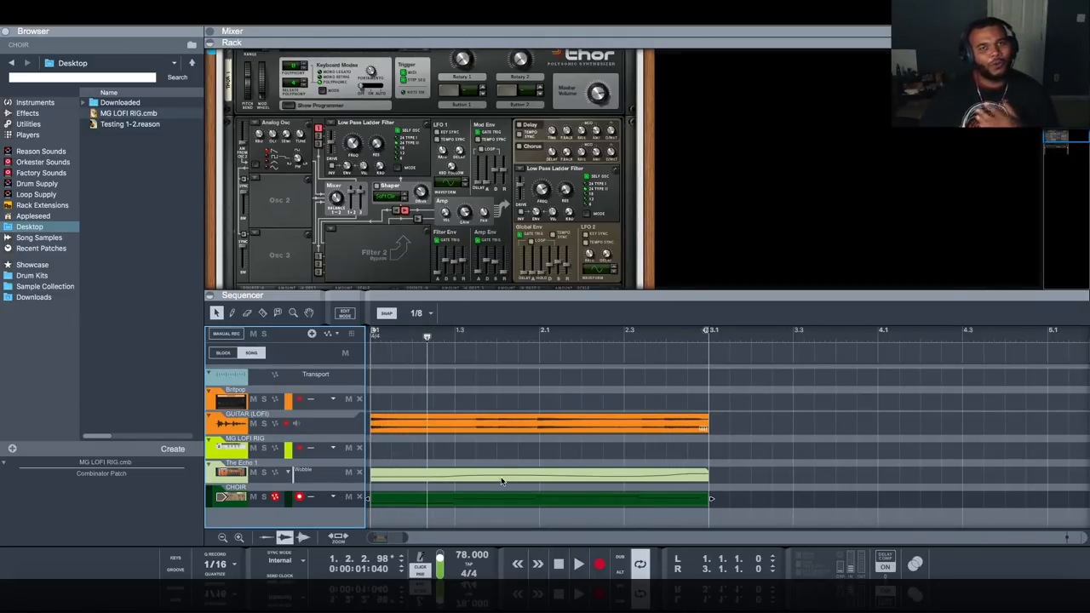
Step: Bounce the choir clip in place to a new audio track and mute the original choir clip
right_click(503, 480)
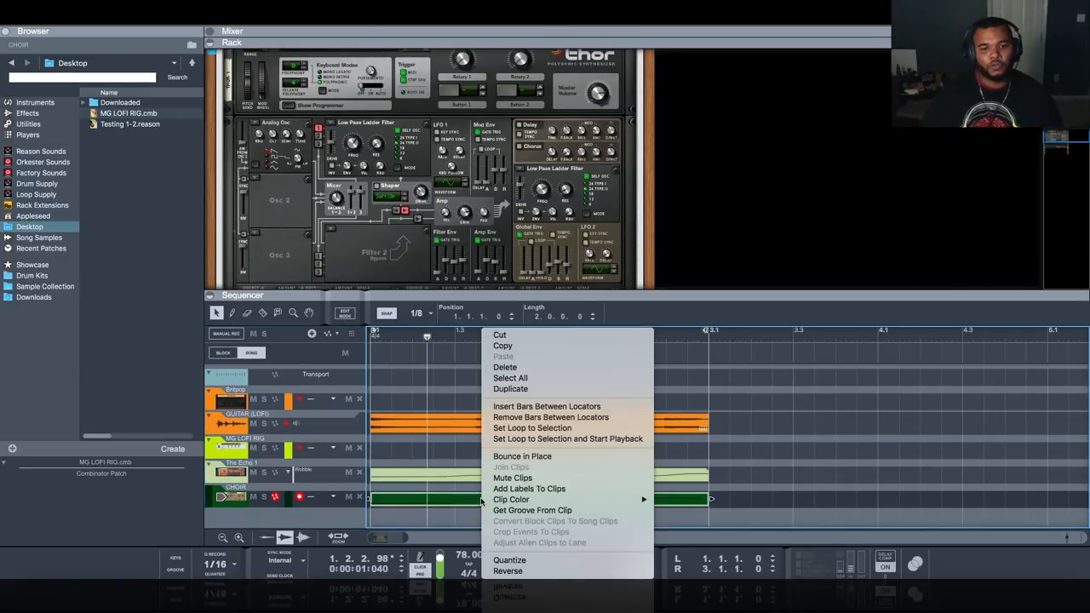
click(563, 446)
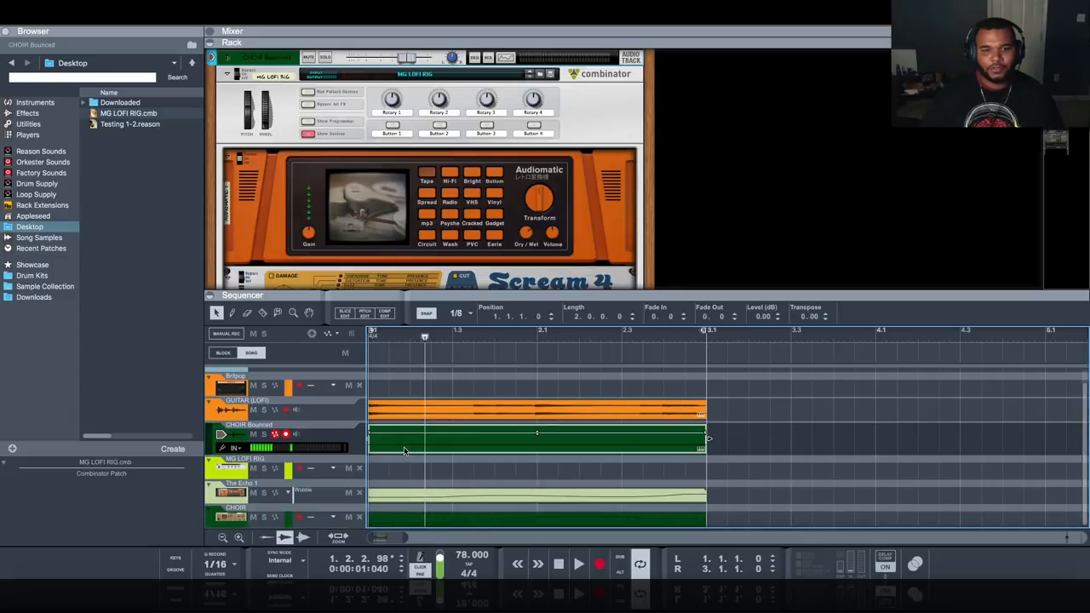
right_click(405, 451)
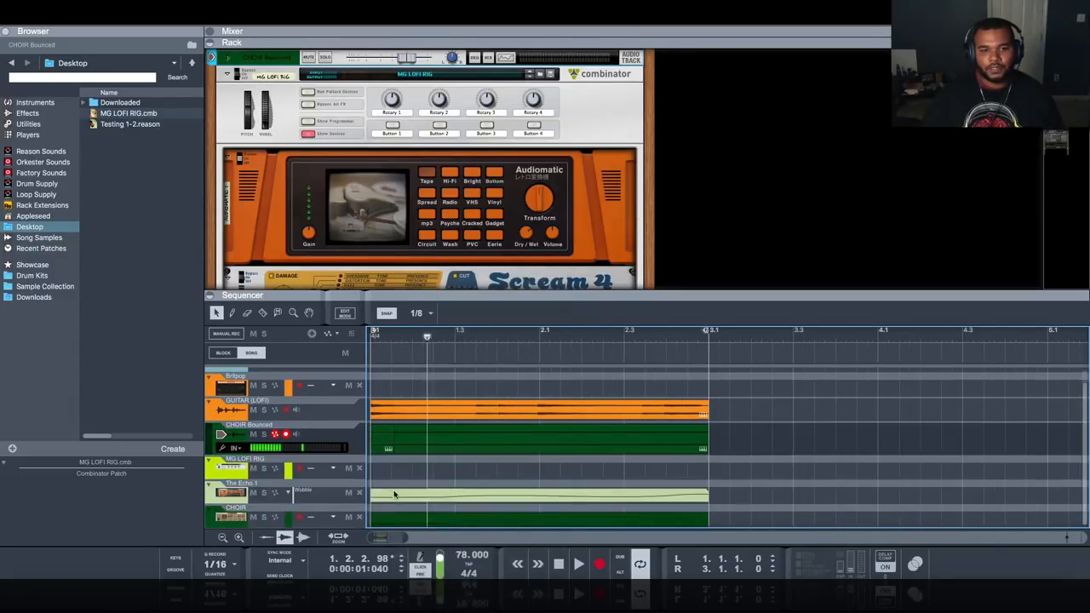
click(528, 435)
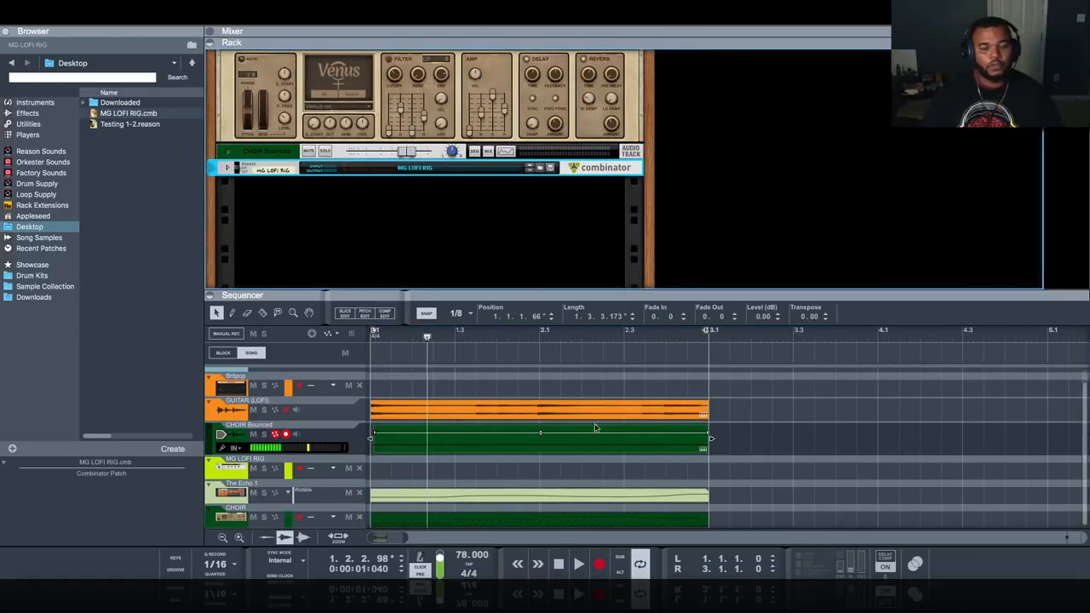
click(518, 564)
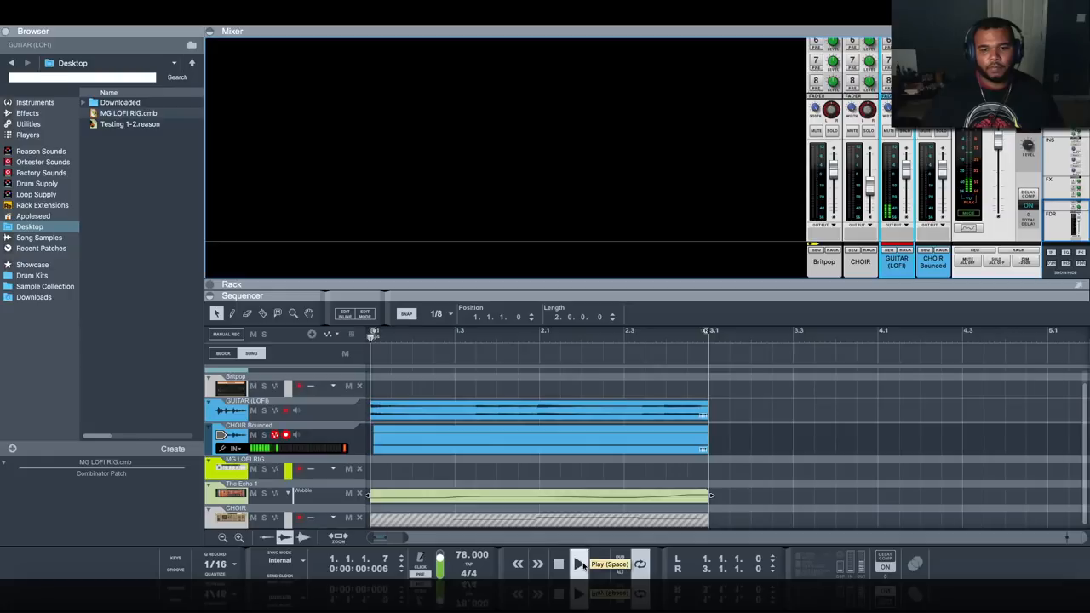
Step: Play back the bounced guitar and choir tracks to audition them
click(579, 563)
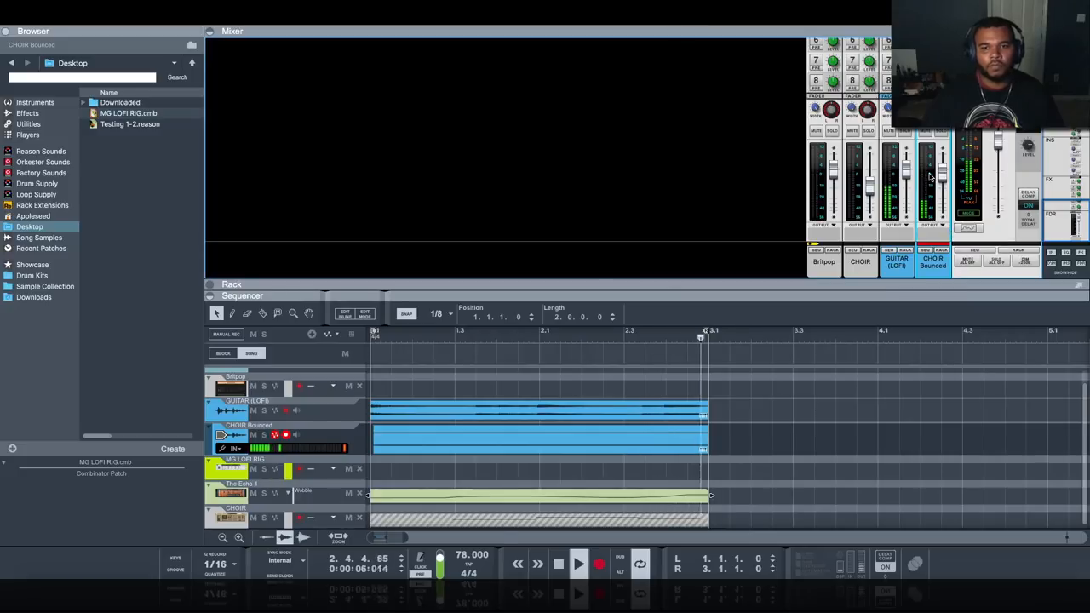
click(473, 331)
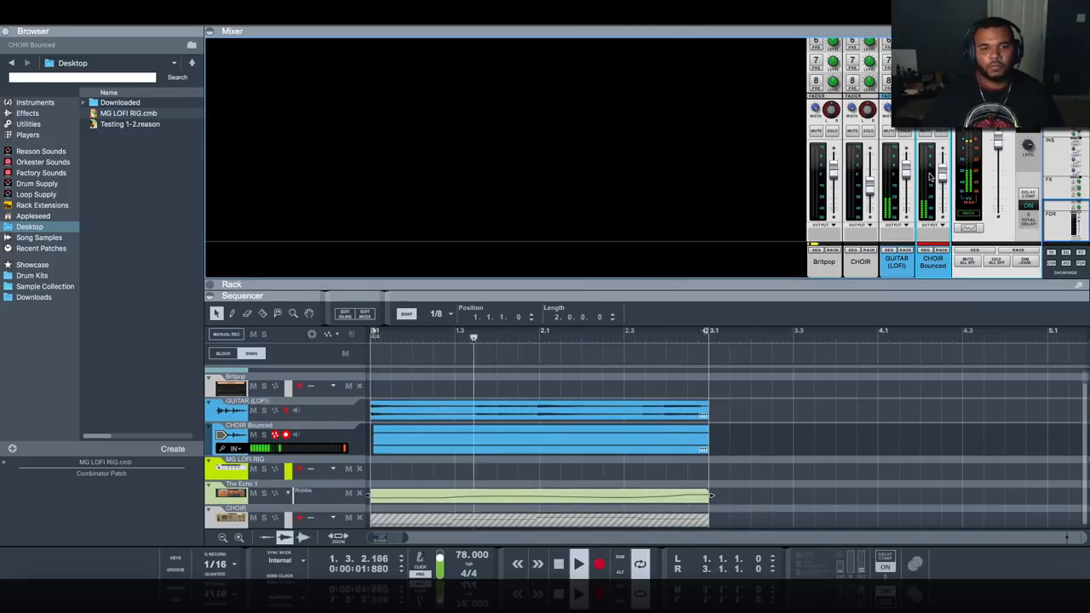
click(579, 564)
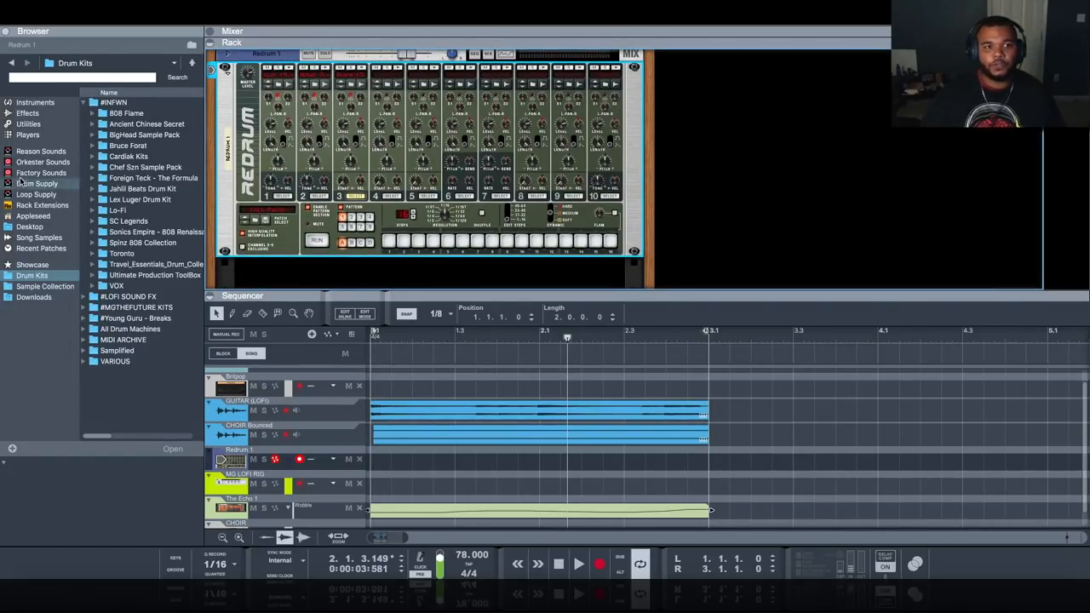
Step: Add a Drum Sequencer player to the Redrum and stop playback
click(27, 135)
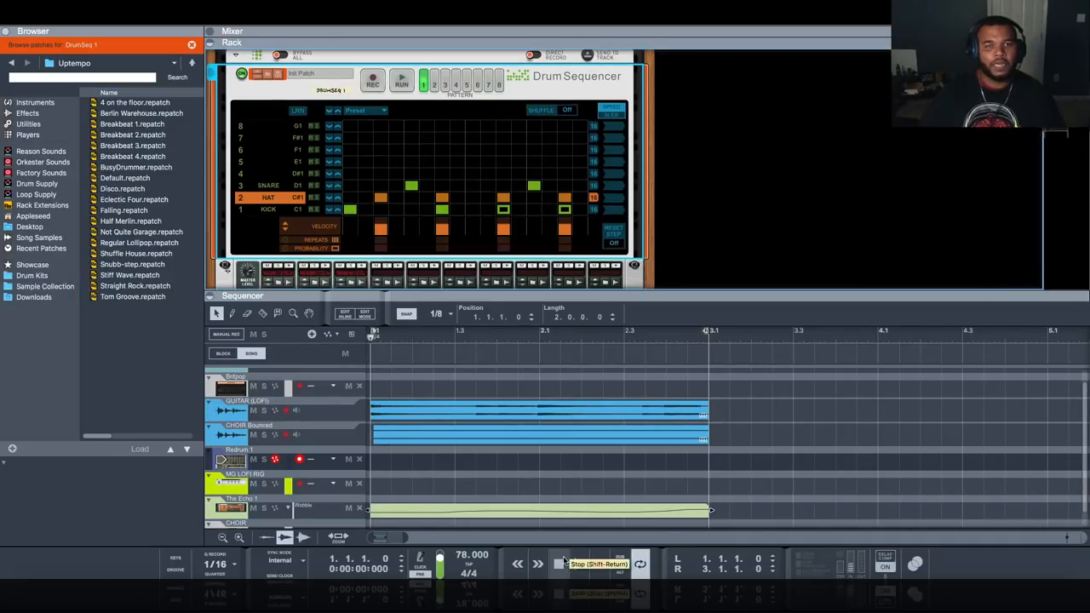
click(579, 564)
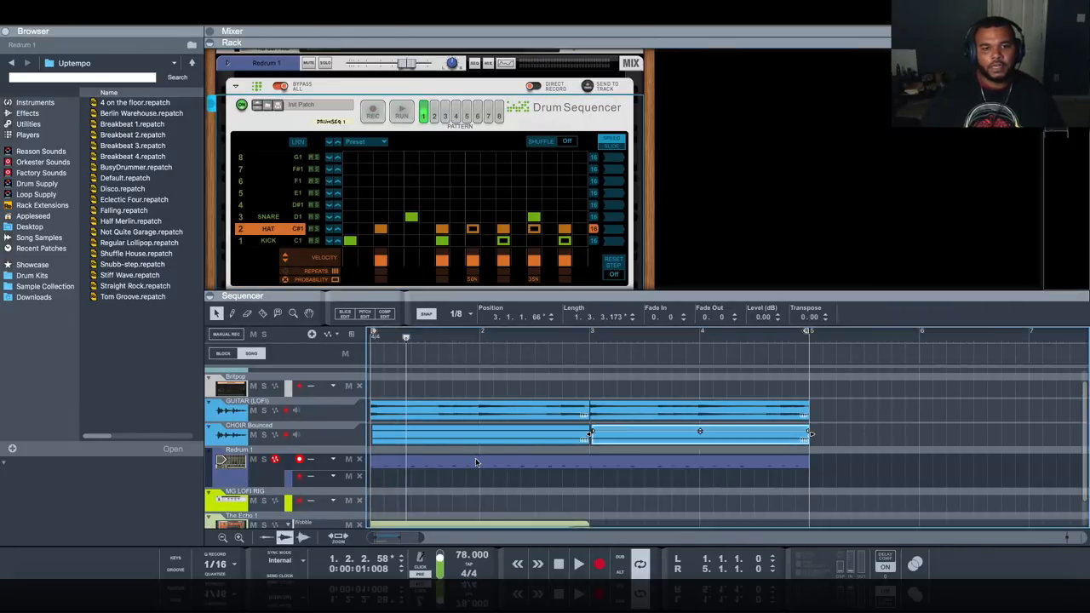
Step: Enter the Redrum clip's note editor and play back the drum beat
double_click(477, 460)
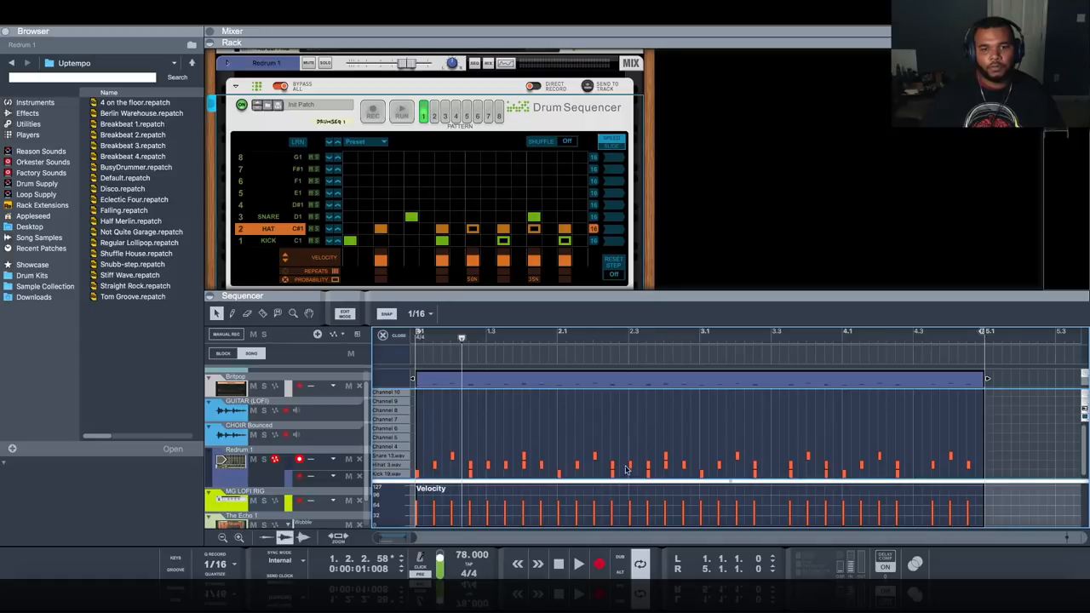
mouse_move(889, 457)
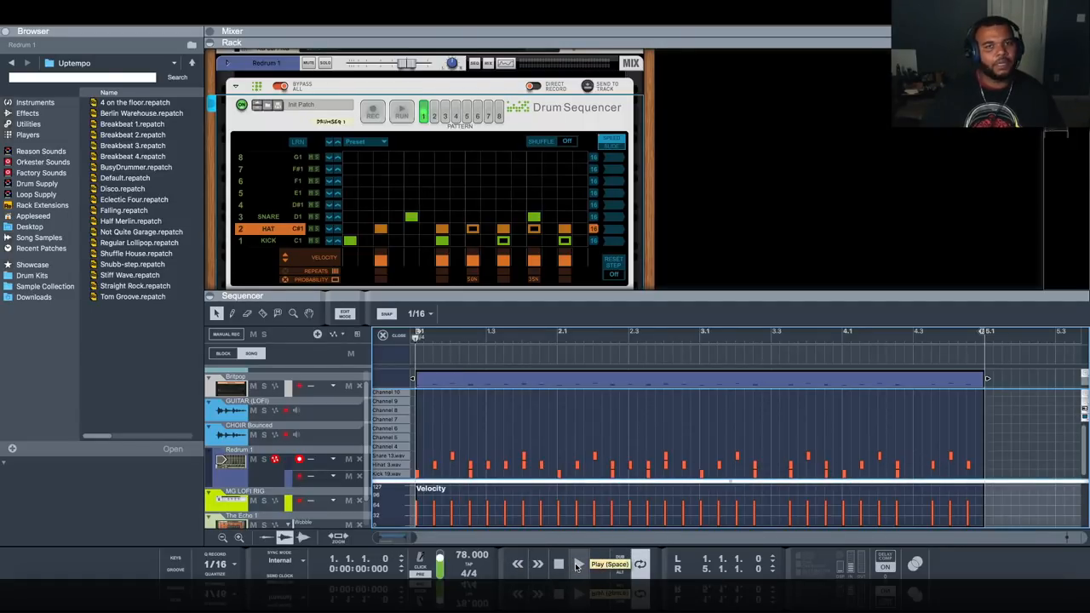
click(579, 563)
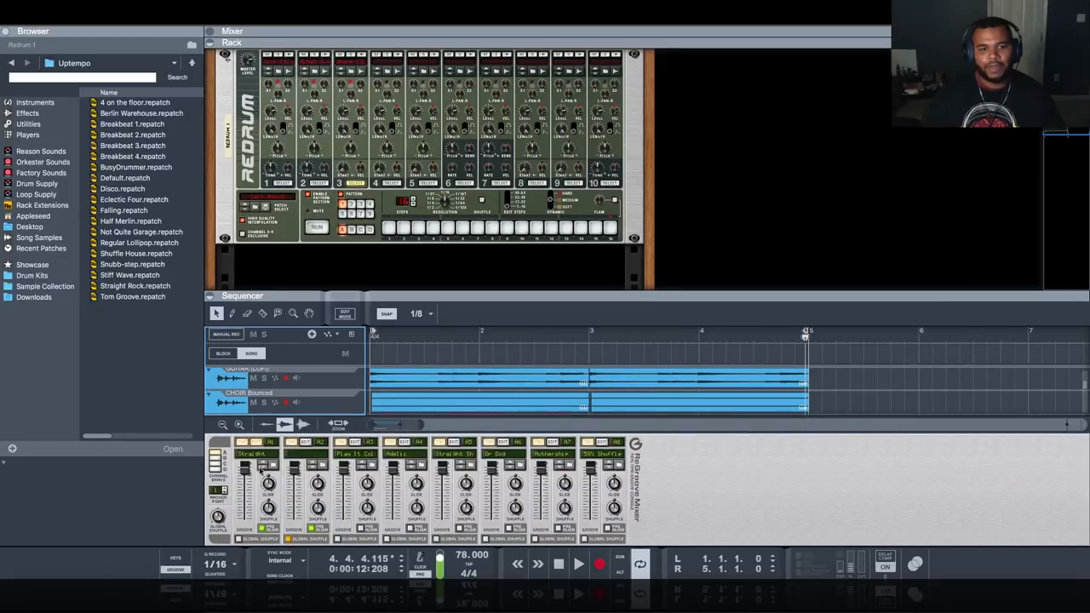
Step: Audition Vinyl grooves Bobby B and President on channel A1, then load That's The Way
click(259, 463)
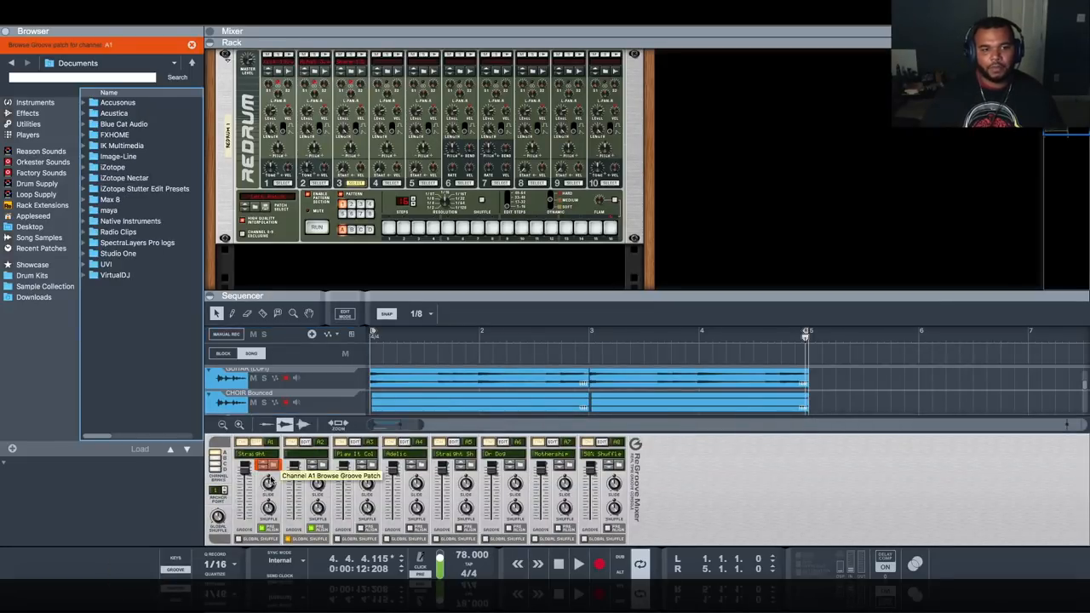
click(41, 172)
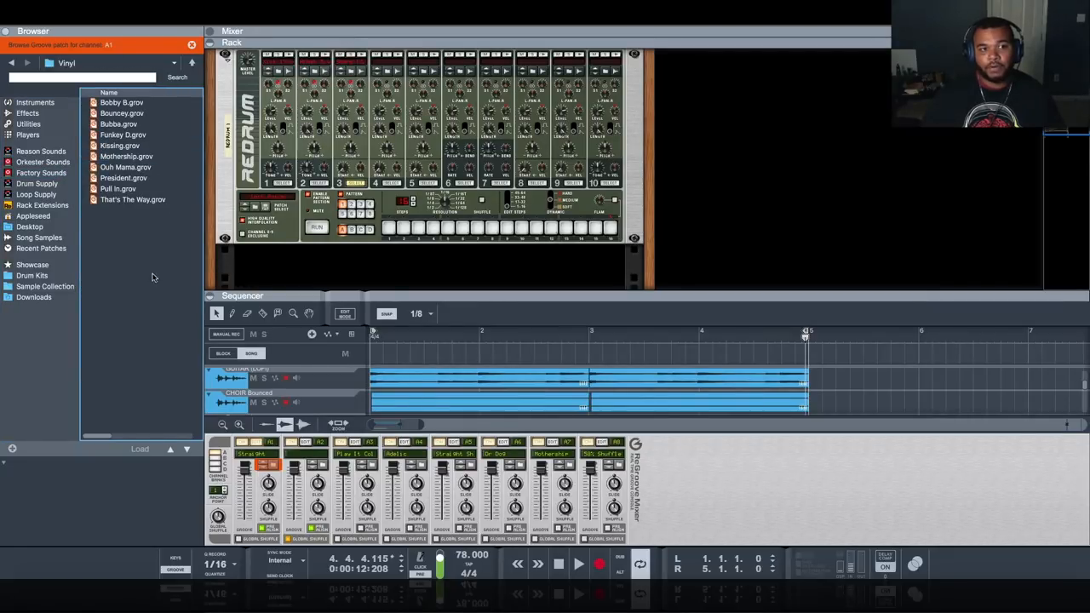
click(123, 102)
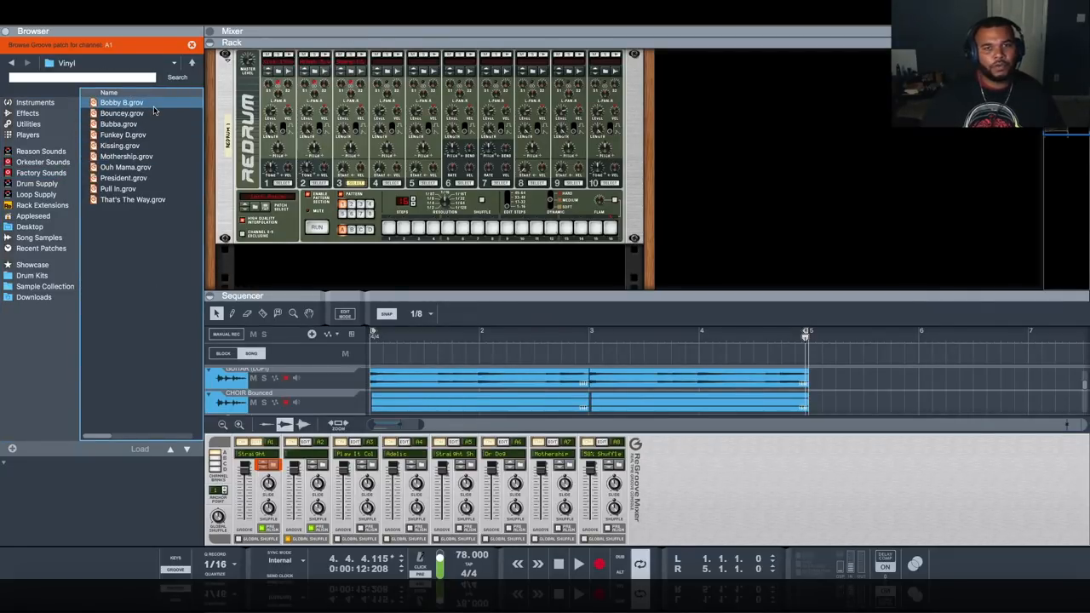
click(124, 179)
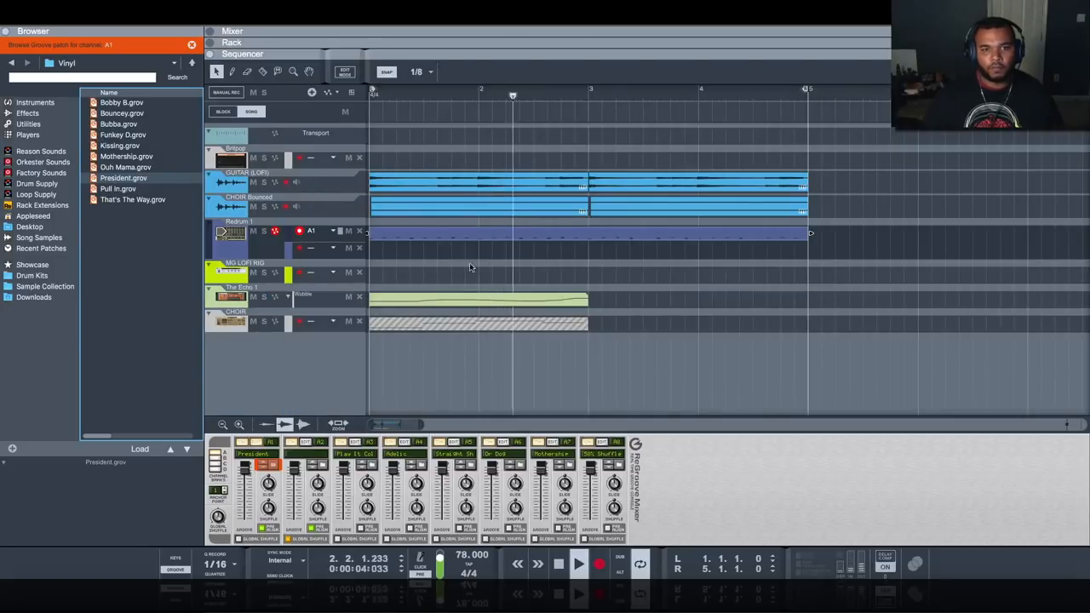
click(123, 134)
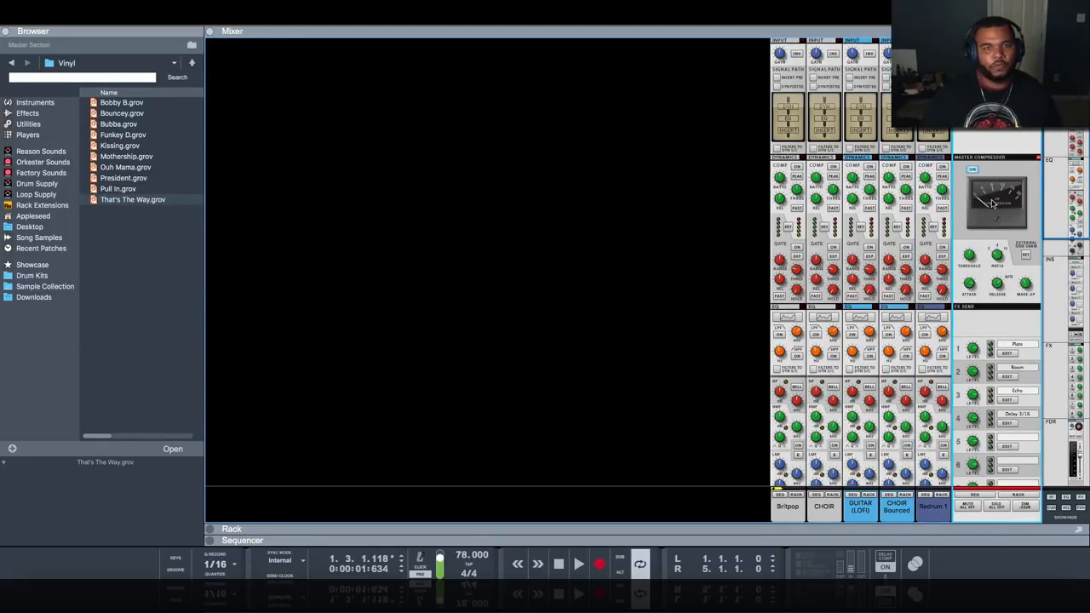
Step: Play the mix and raise the Master Compressor make-up gain to about 4 dB
click(580, 564)
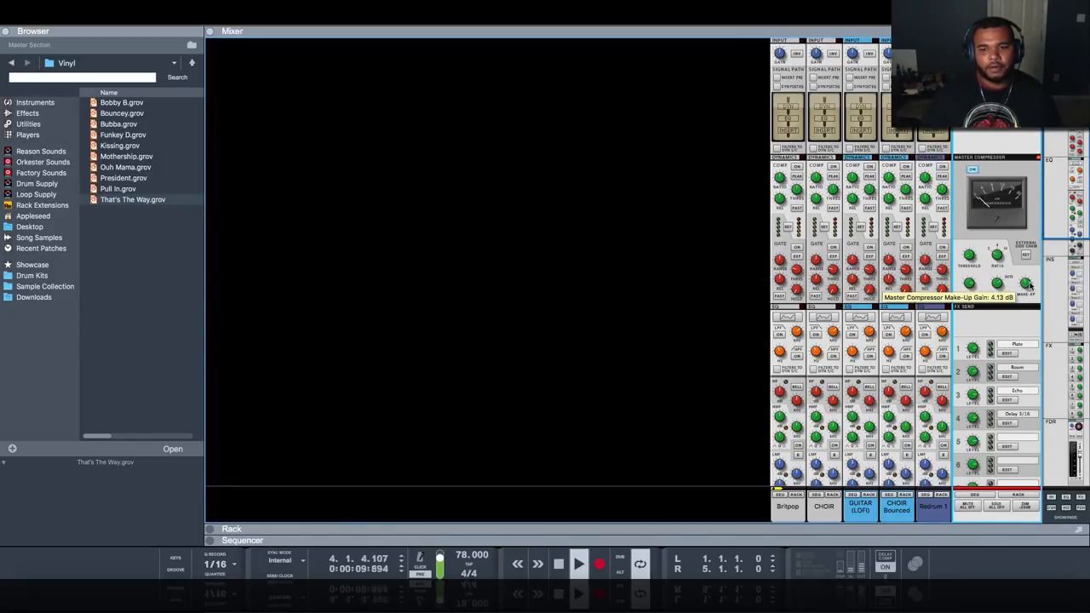
drag(1025, 286, 1025, 256)
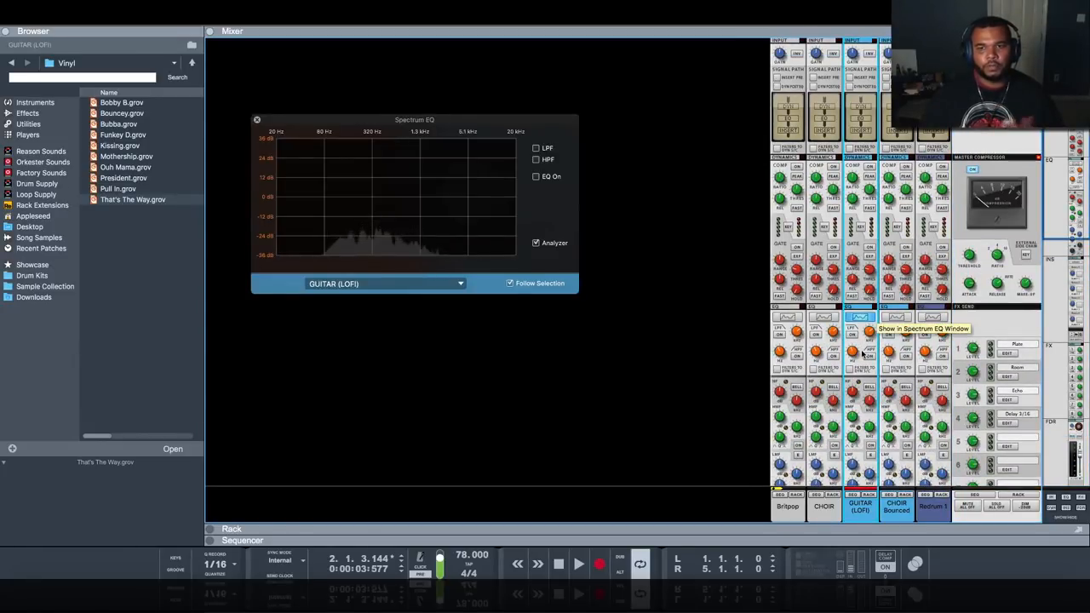
Step: Enable HPF/LPF on the lo-fi guitar channel with the high-pass near 87 Hz
click(536, 146)
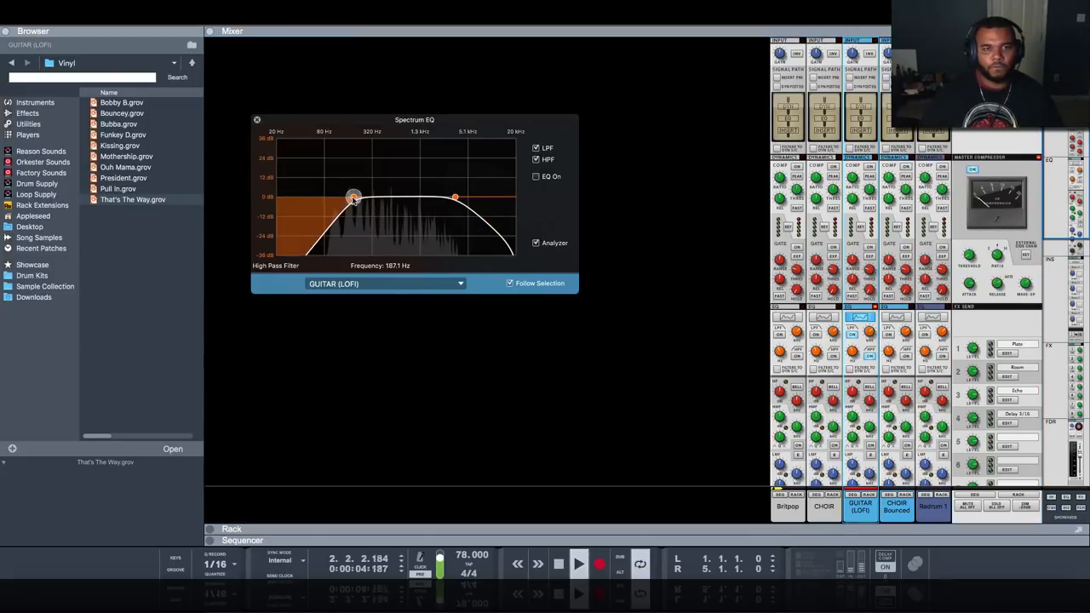
drag(354, 198, 327, 197)
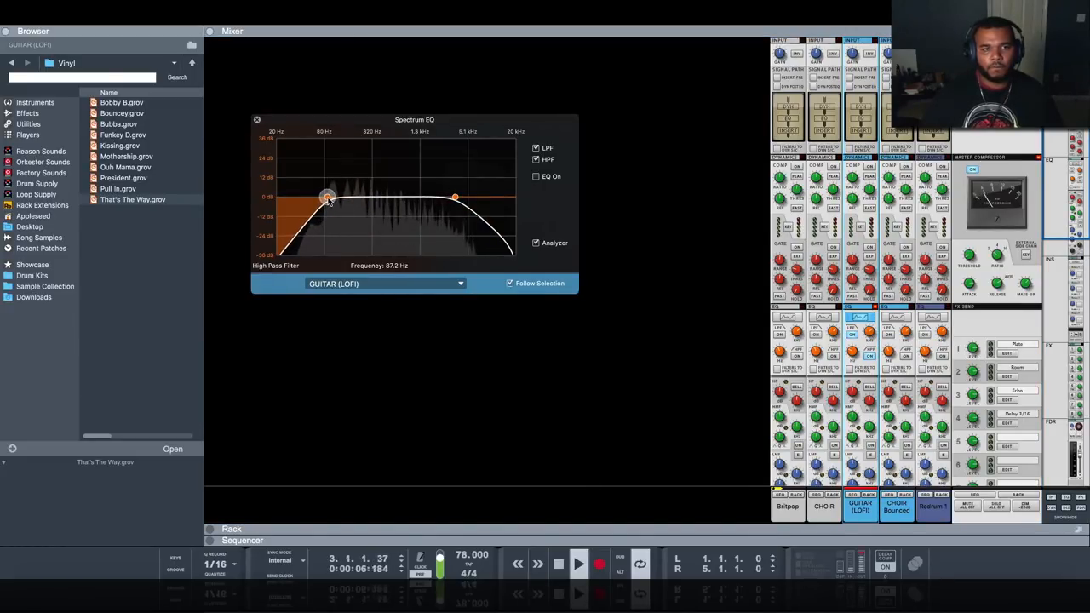
drag(453, 198, 474, 197)
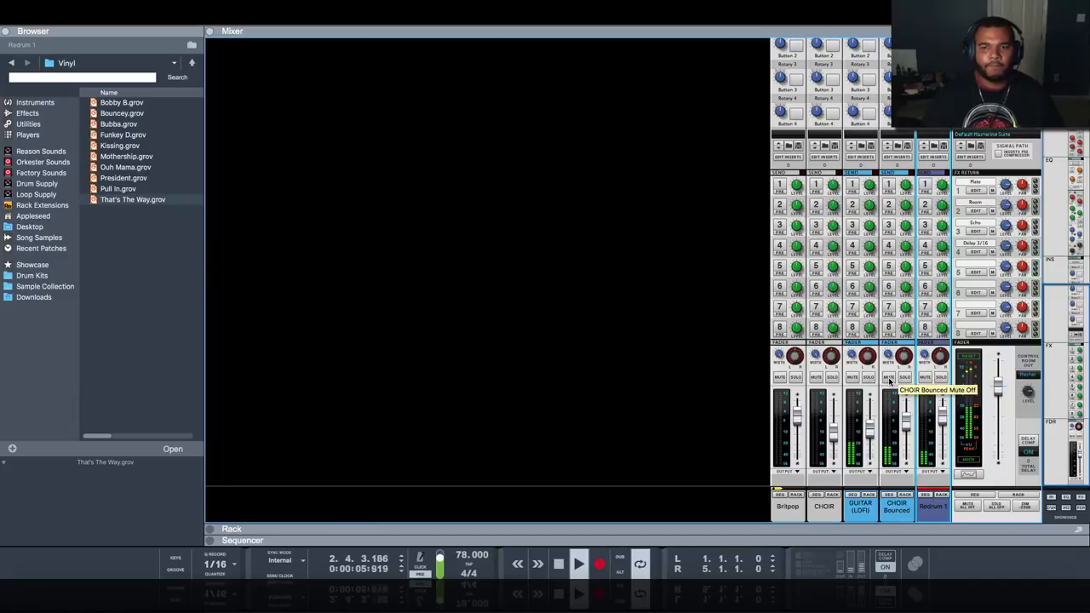
Step: Mute the bounced choir channel and return to the device rack view
click(889, 377)
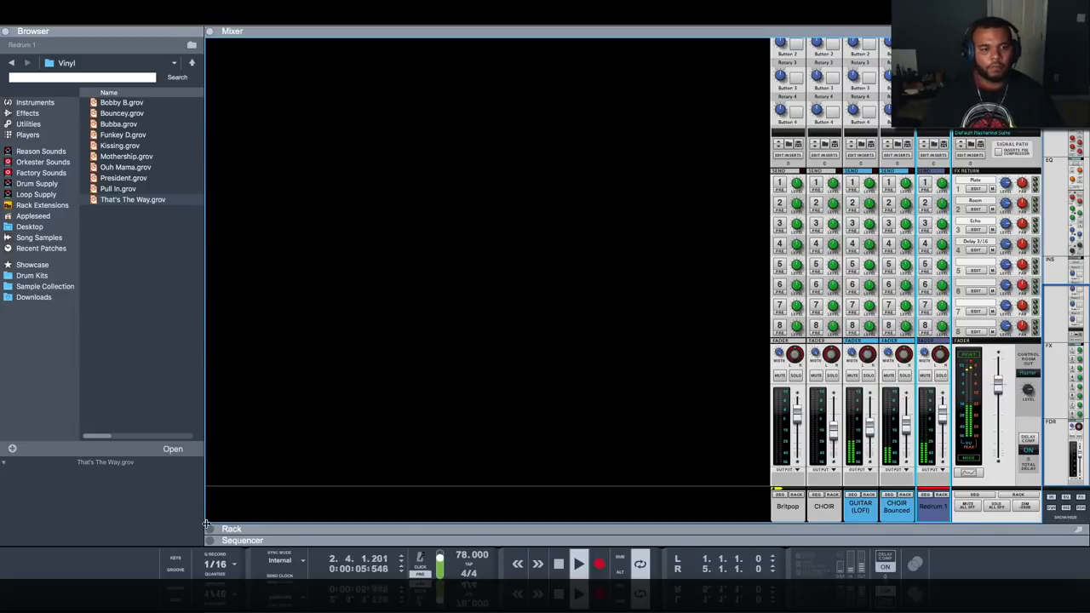
click(231, 528)
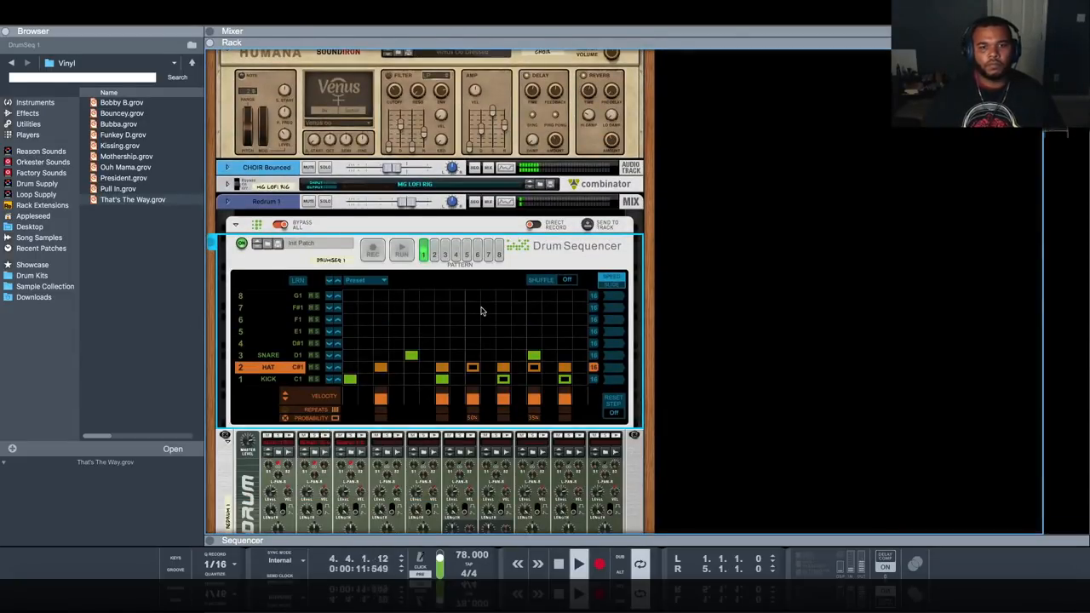
click(580, 563)
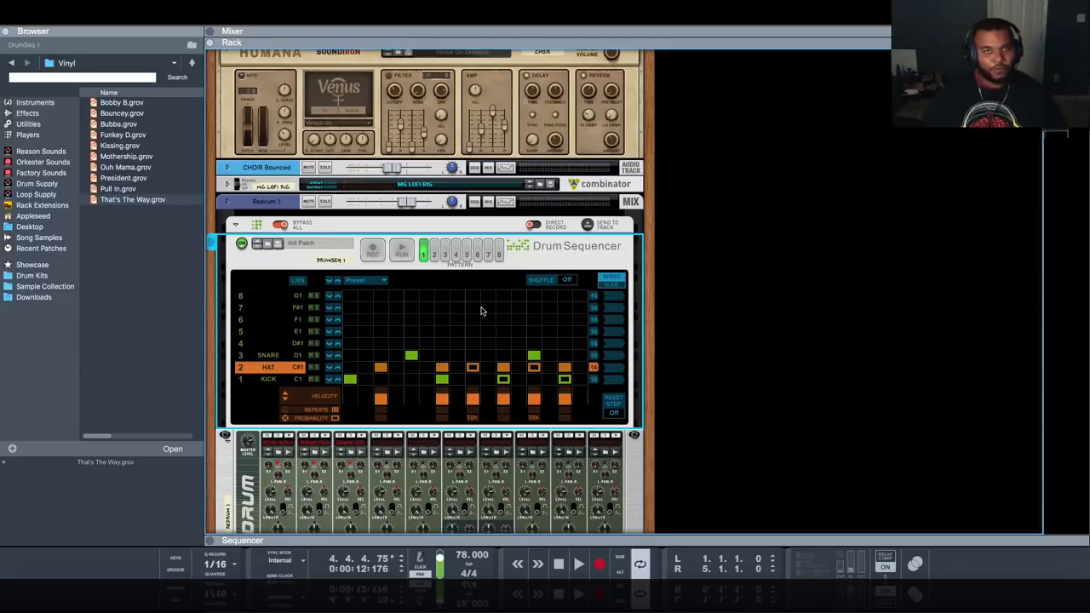